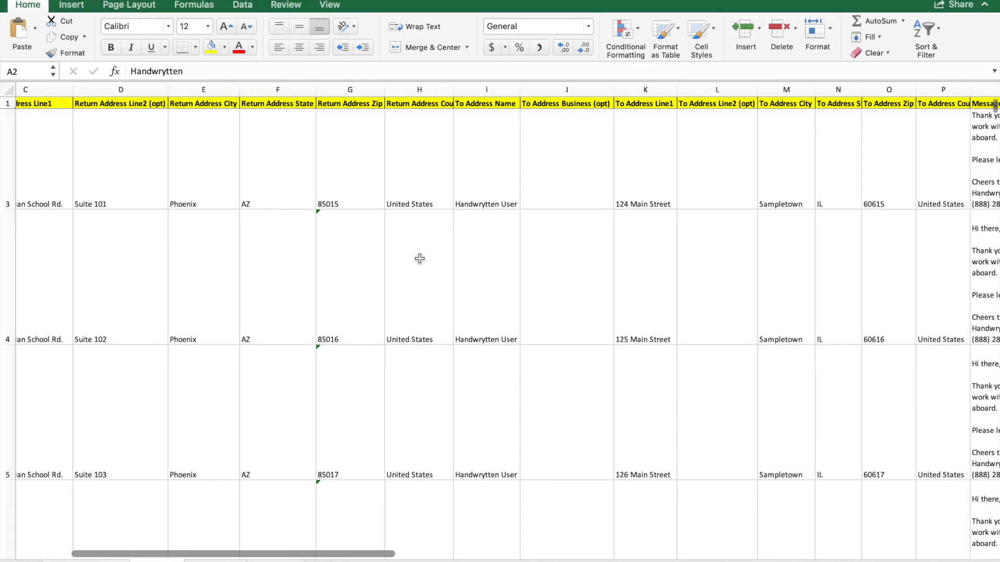
- Scroll down the Choose a Card page and pick Send on the Kraft Thank You card
scroll("right", 3)
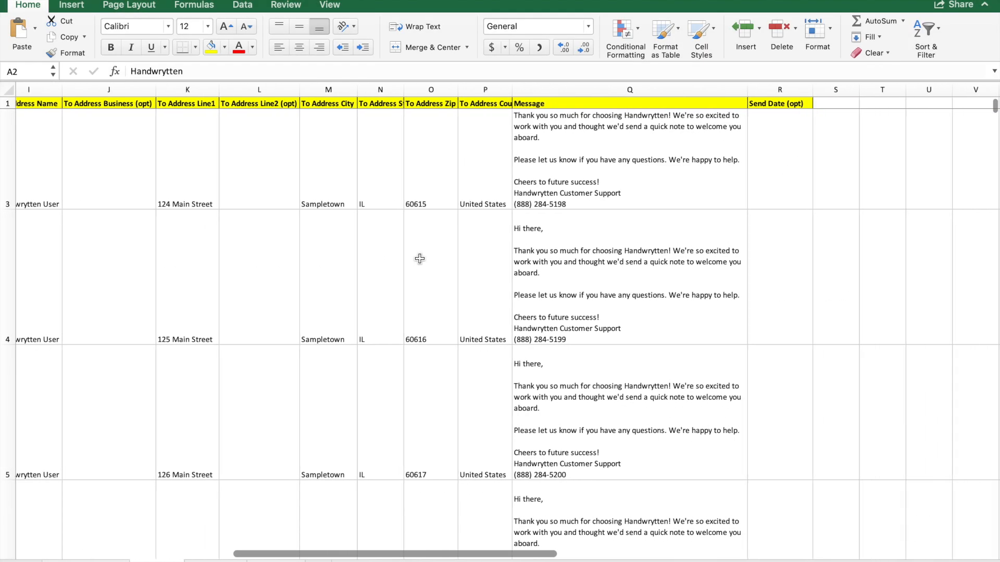
scroll("down", 3)
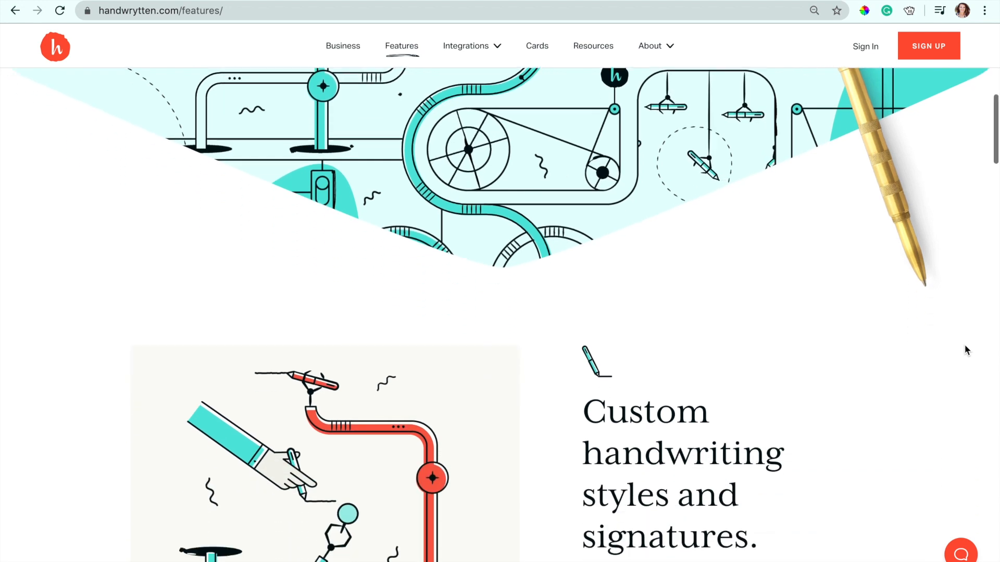
scroll("down", 3)
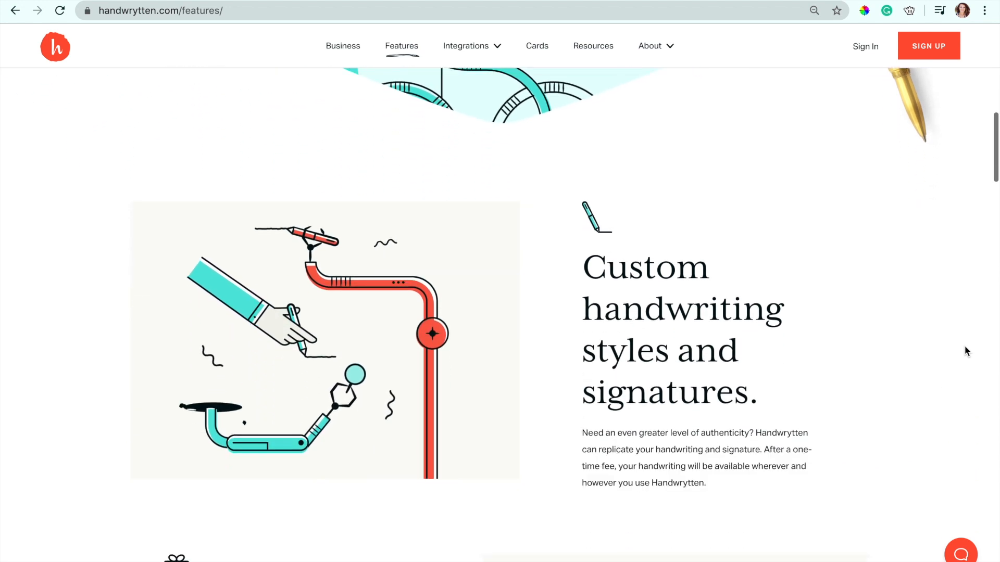
scroll("down", 3)
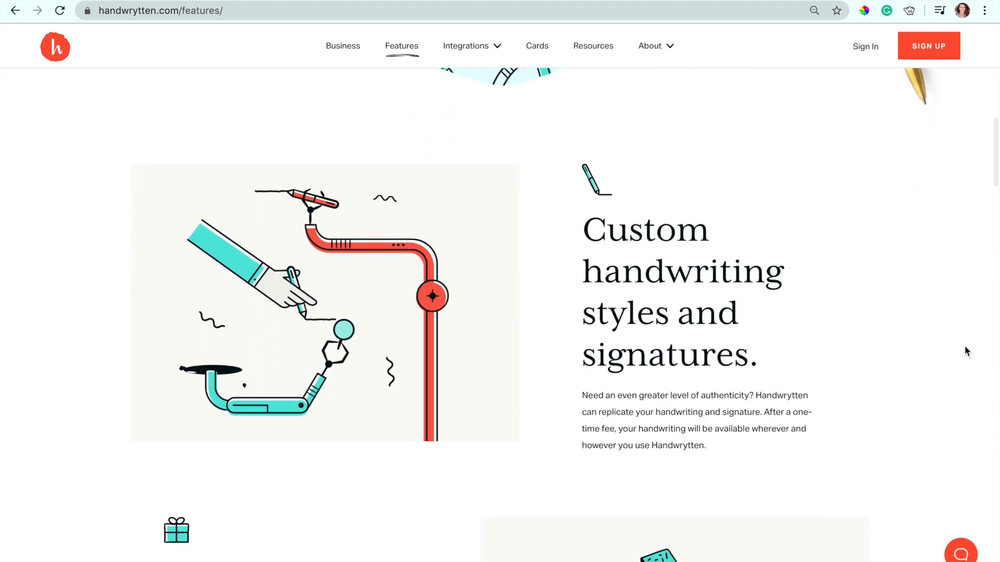
scroll("down", 3)
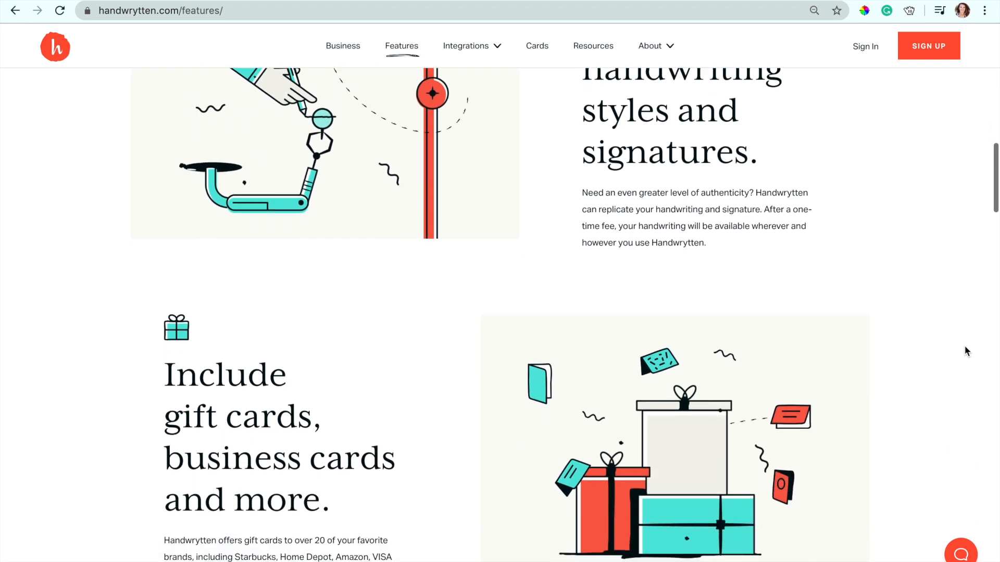
scroll("down", 3)
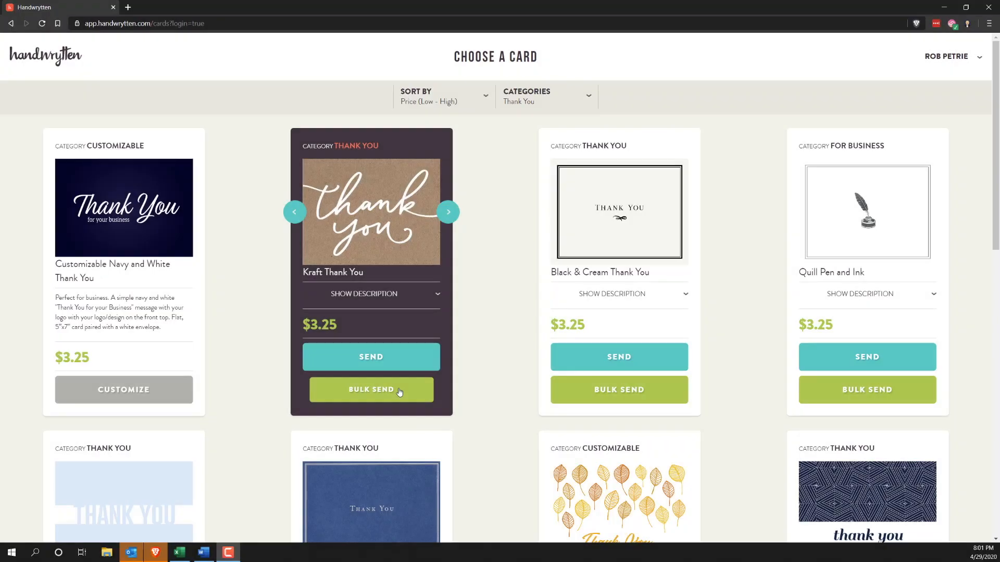
left_click(371, 390)
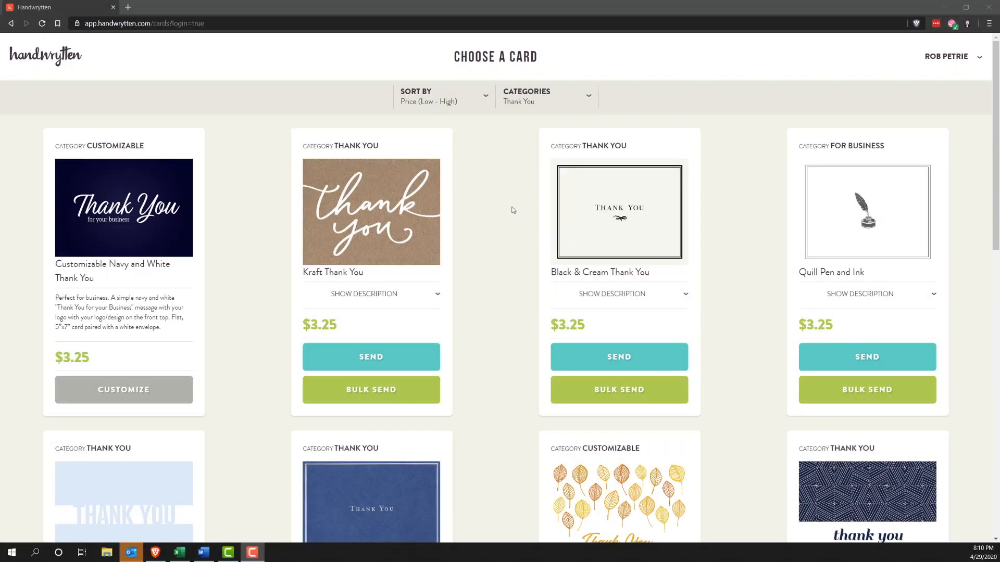
mouse_move(432, 236)
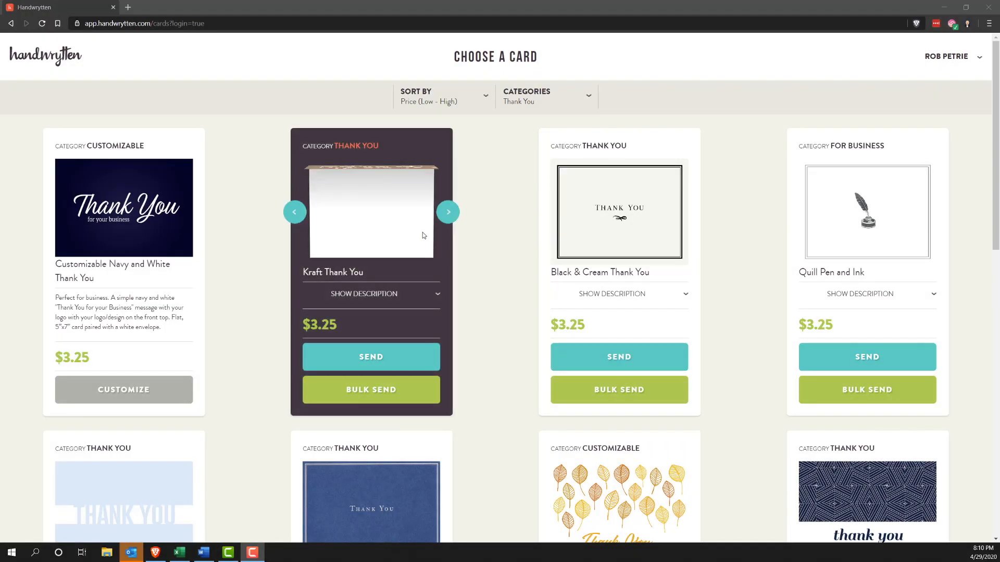
mouse_move(431, 225)
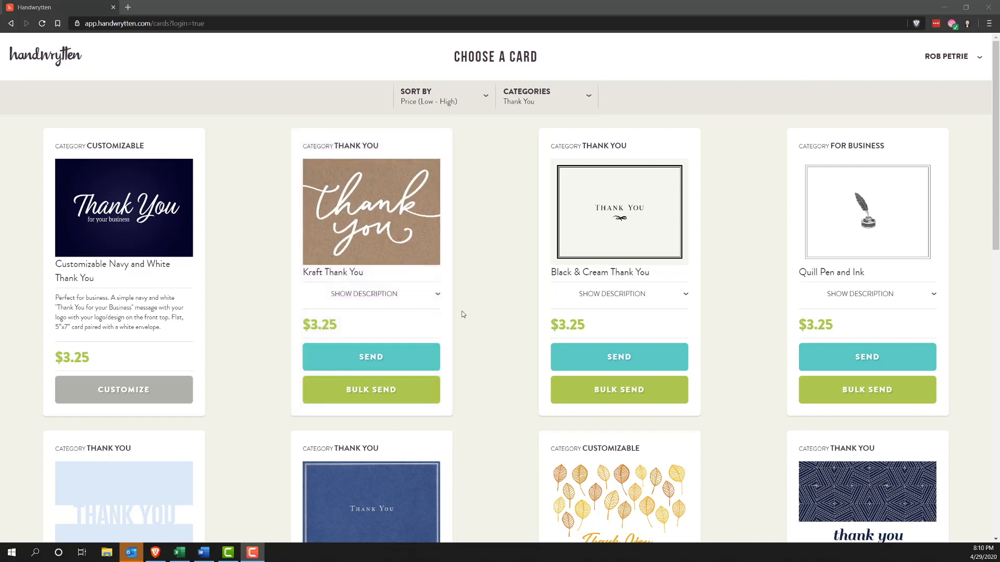
mouse_move(371, 356)
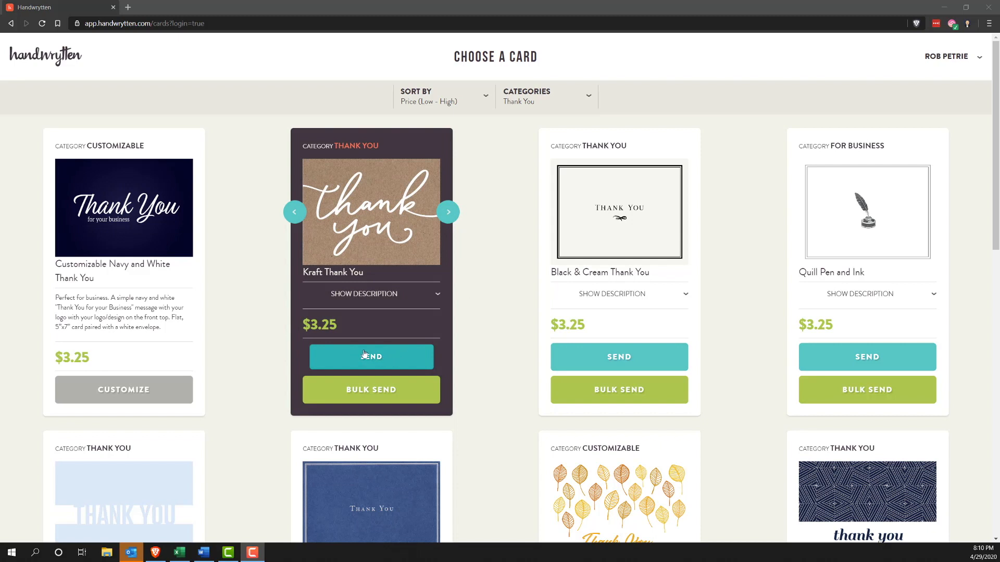
left_click(371, 356)
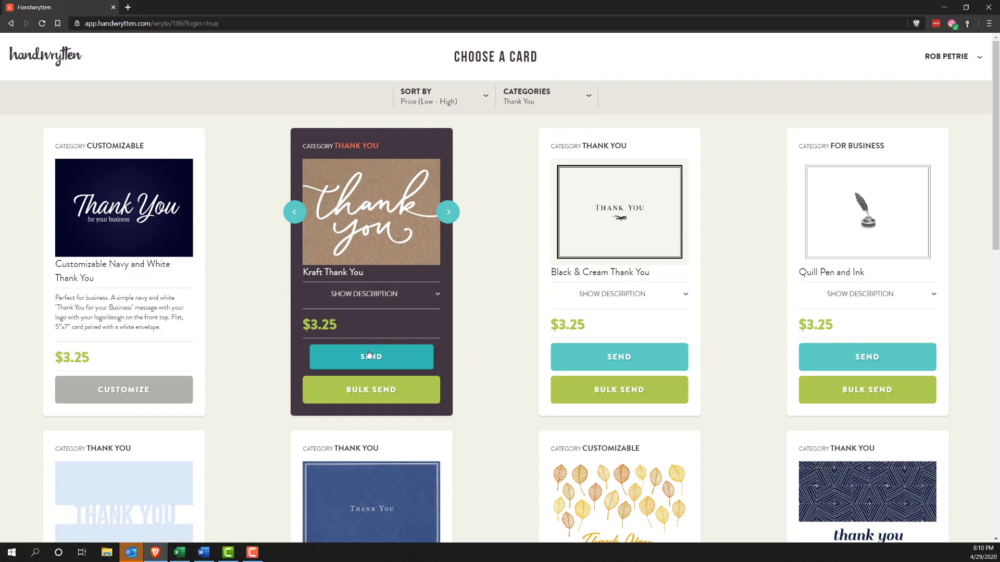
- Write a message greeting the recipient as 'Dear [First Name],' and thanking them for meeting
left_click(370, 356)
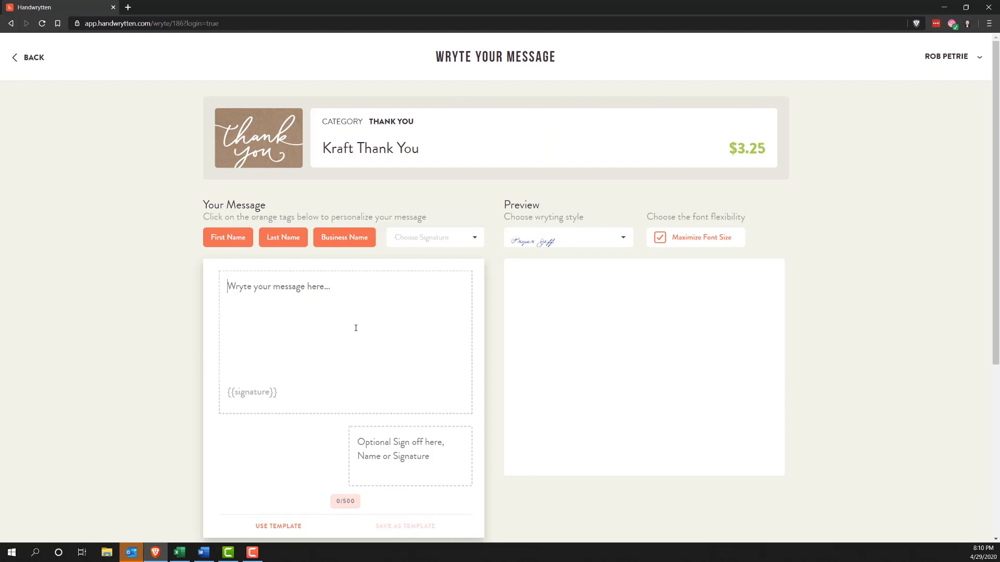
type("Dear")
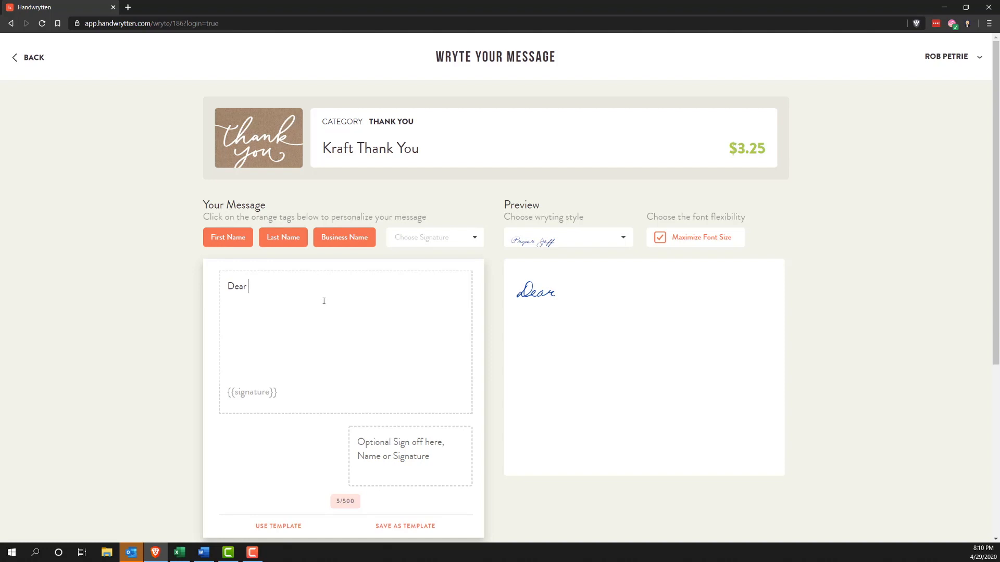
mouse_move(227, 238)
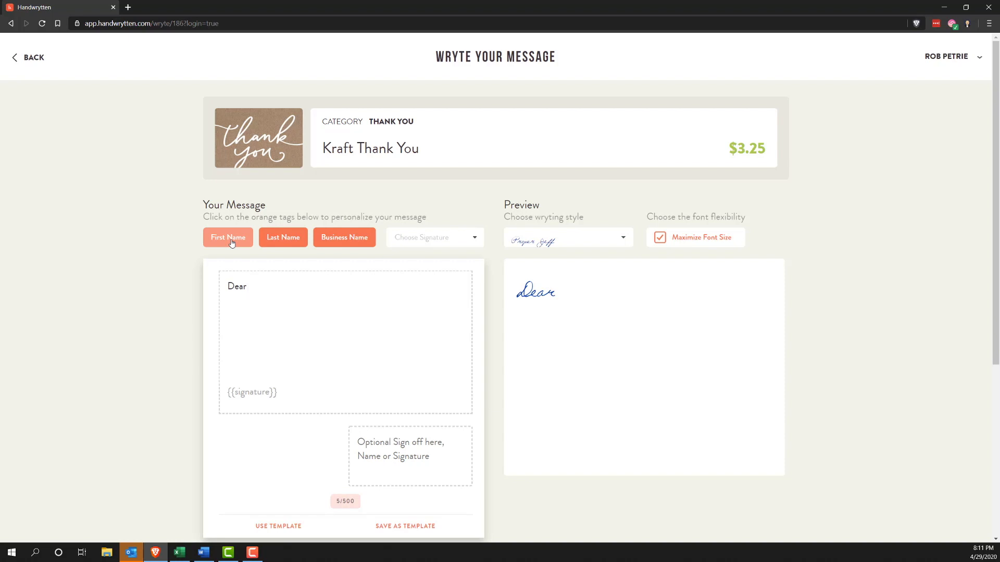
left_click(255, 285)
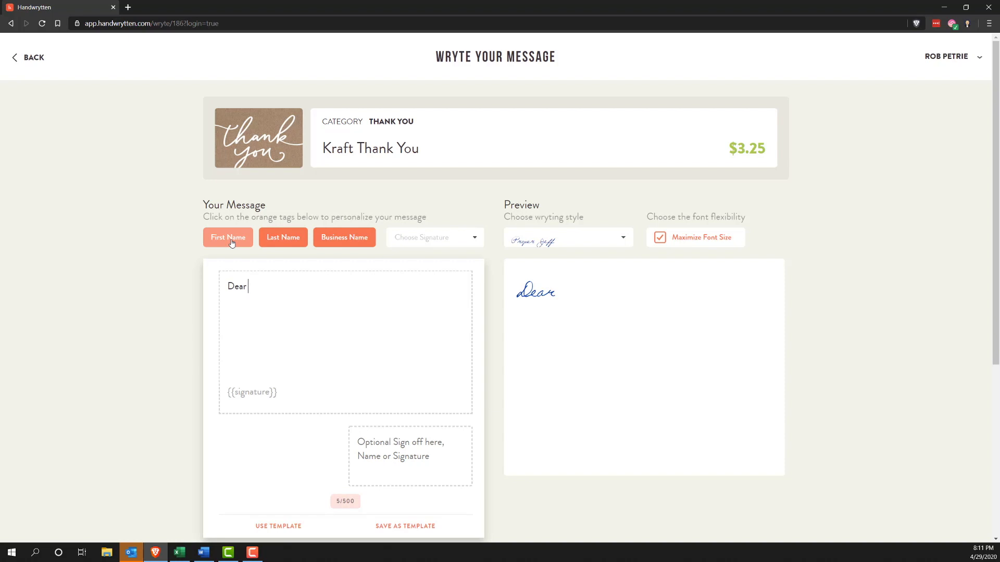
left_click(227, 238)
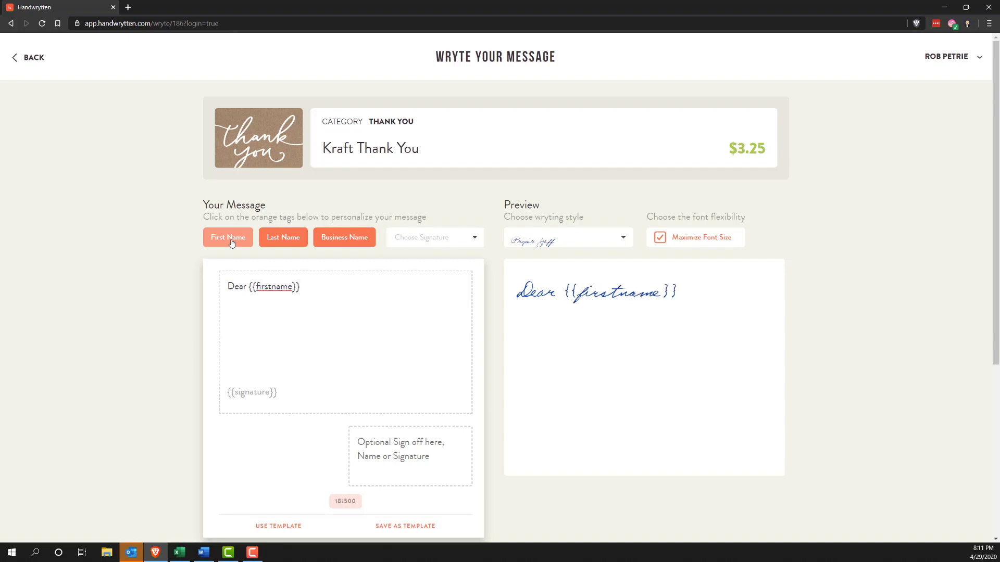
type(",")
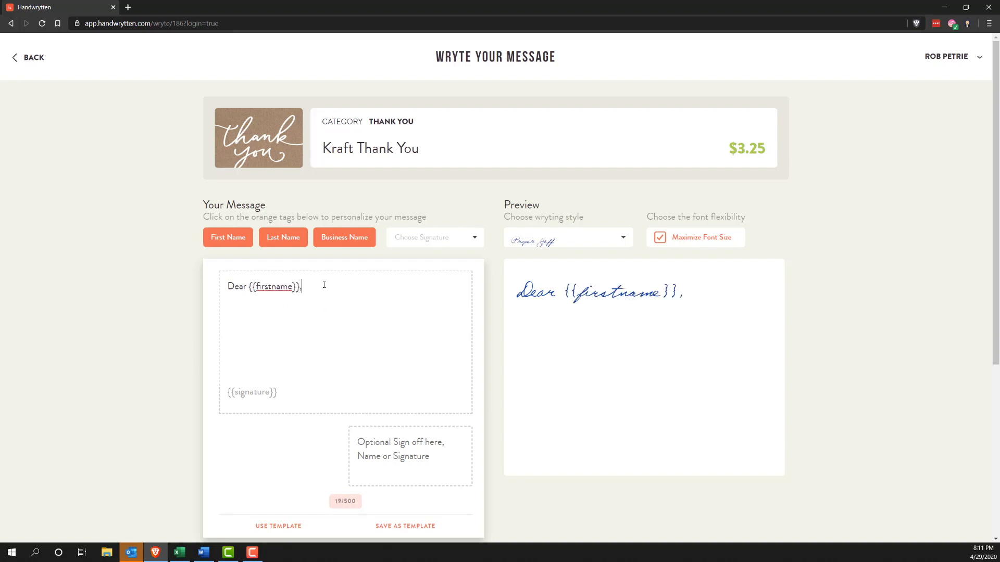
type(",")
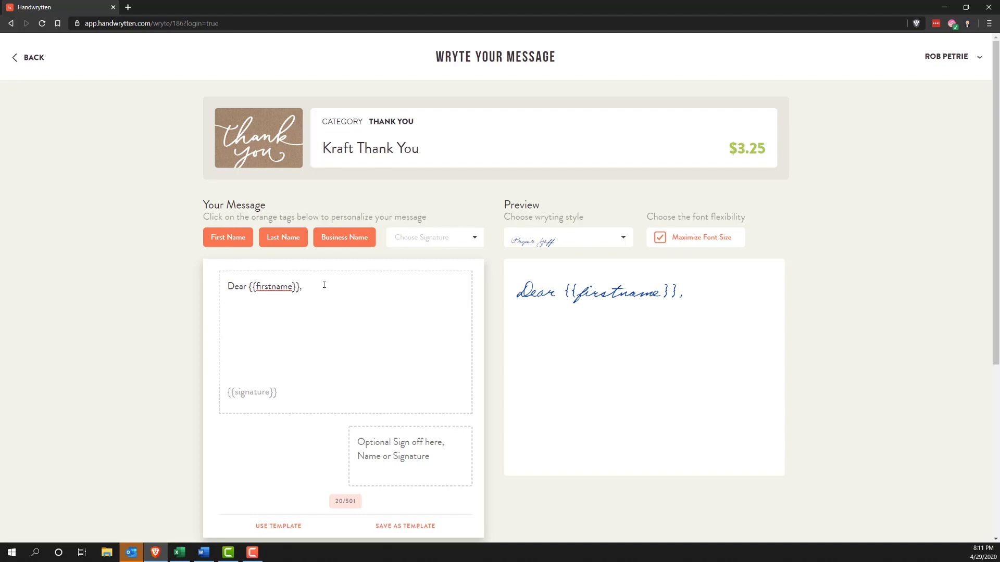
type("Thank you so much for your time yesterday. I truly enjoyed")
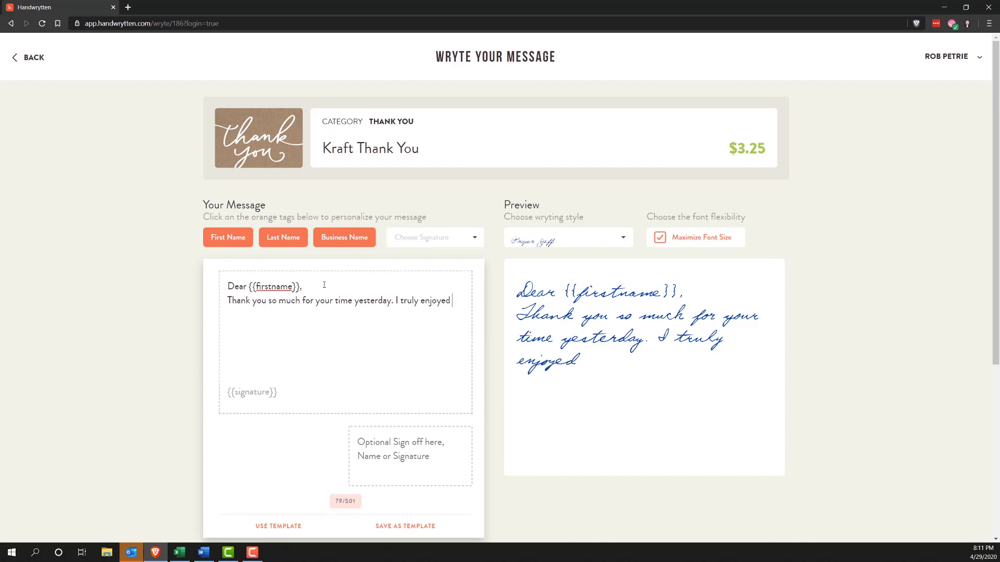
type("meeting you.")
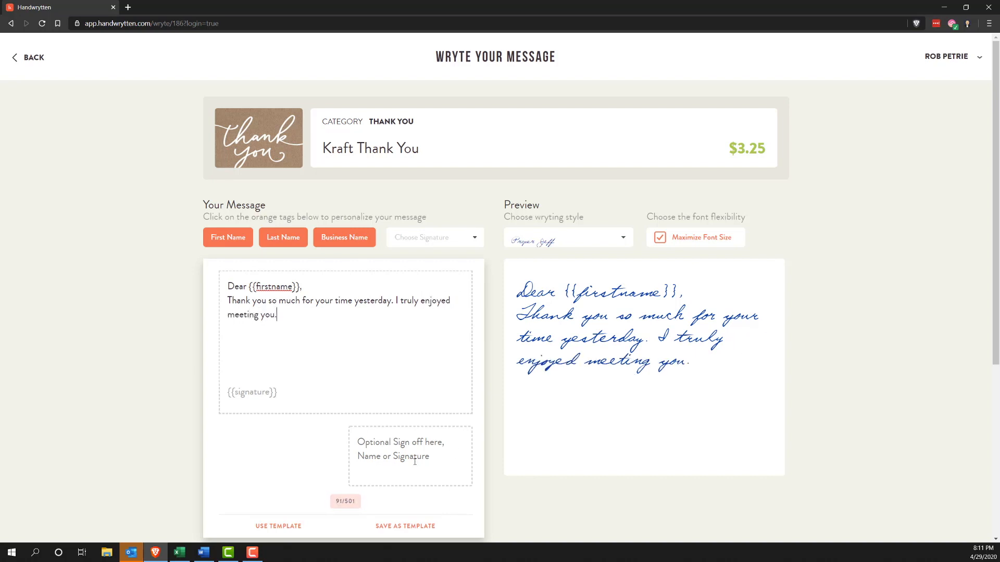
- Add the sign-off 'Many thanks, Rob'
left_click(409, 445)
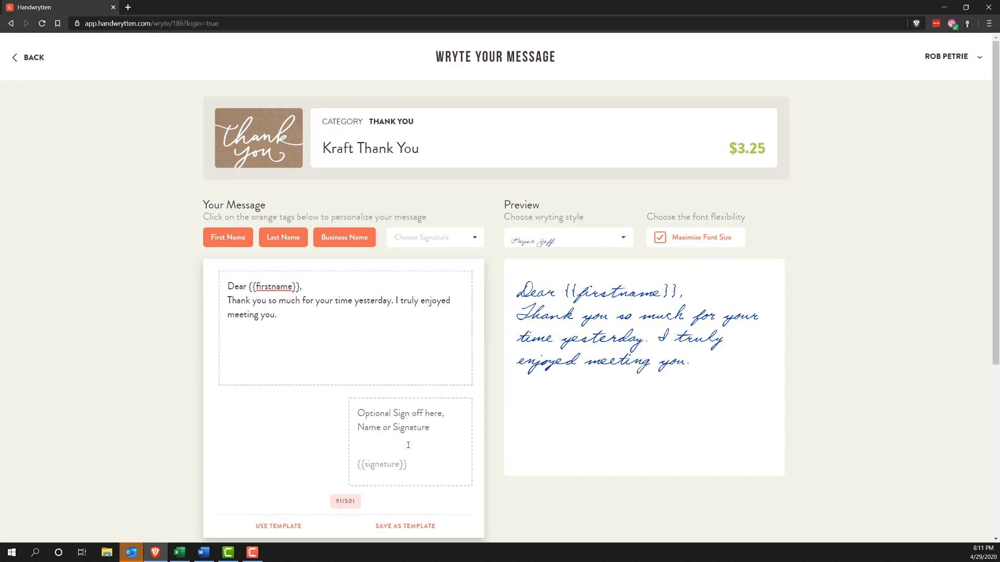
type("Many thanks,")
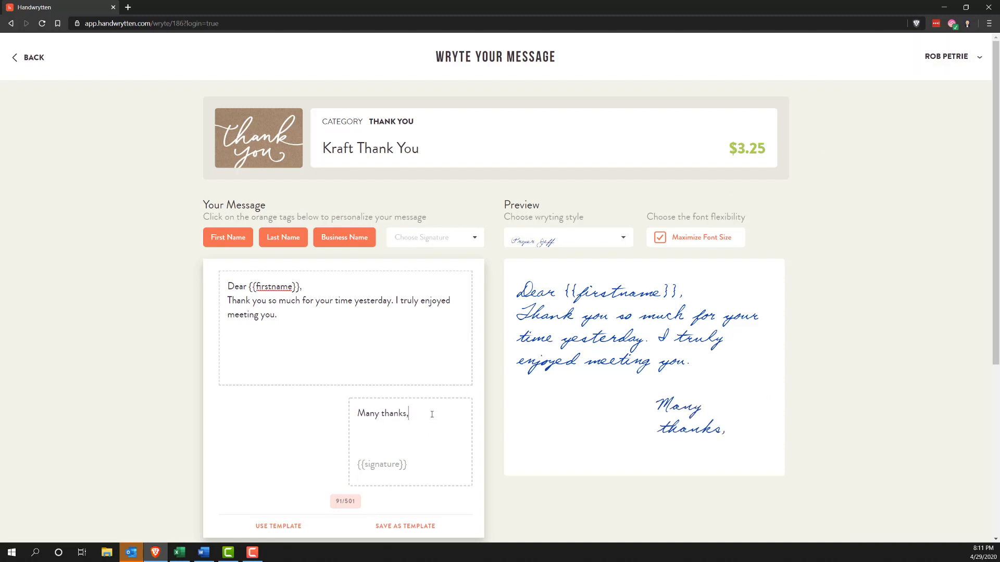
type("Rob")
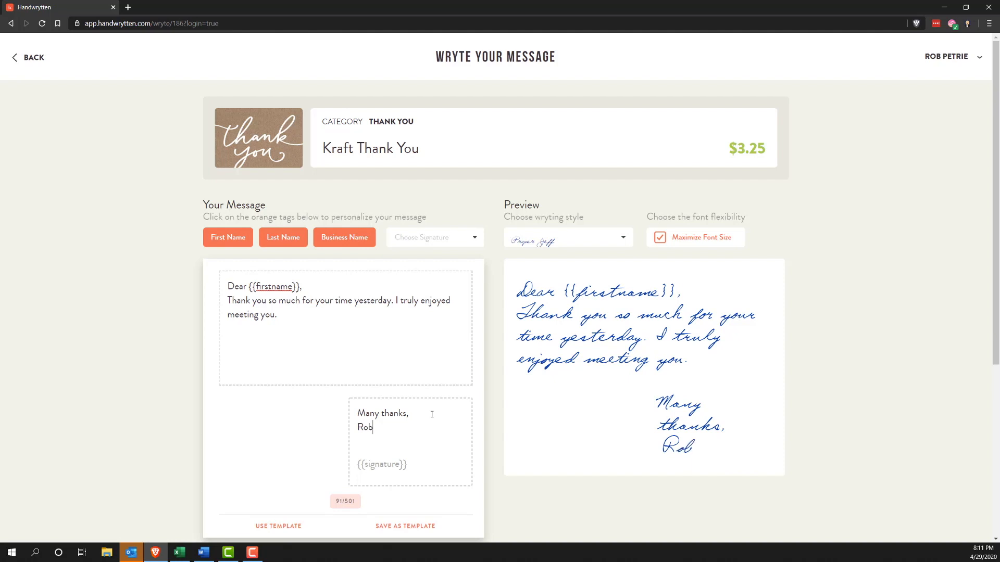
- Try a signature, set it back to None, and continue to the order page
left_click(434, 237)
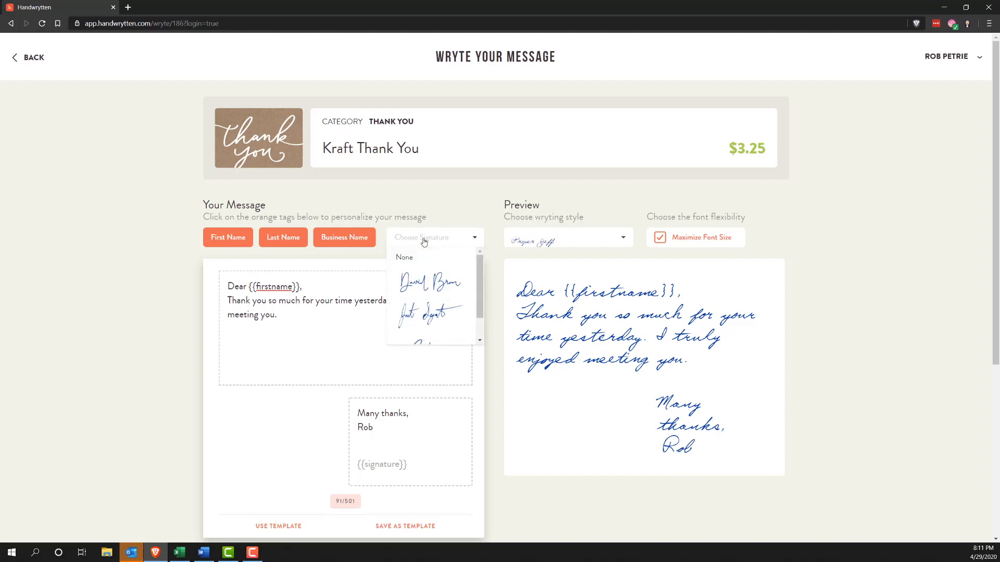
left_click(428, 282)
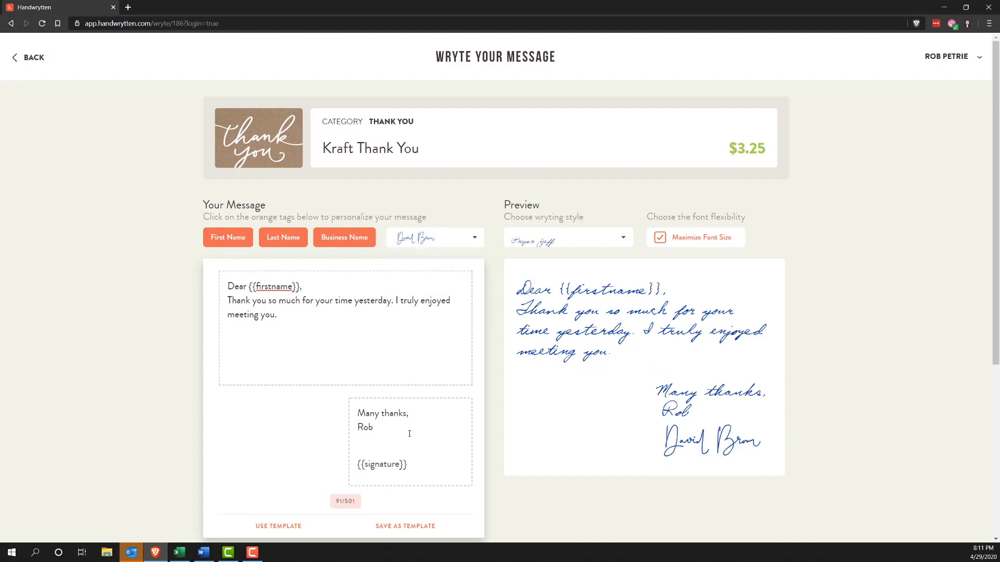
left_click(473, 238)
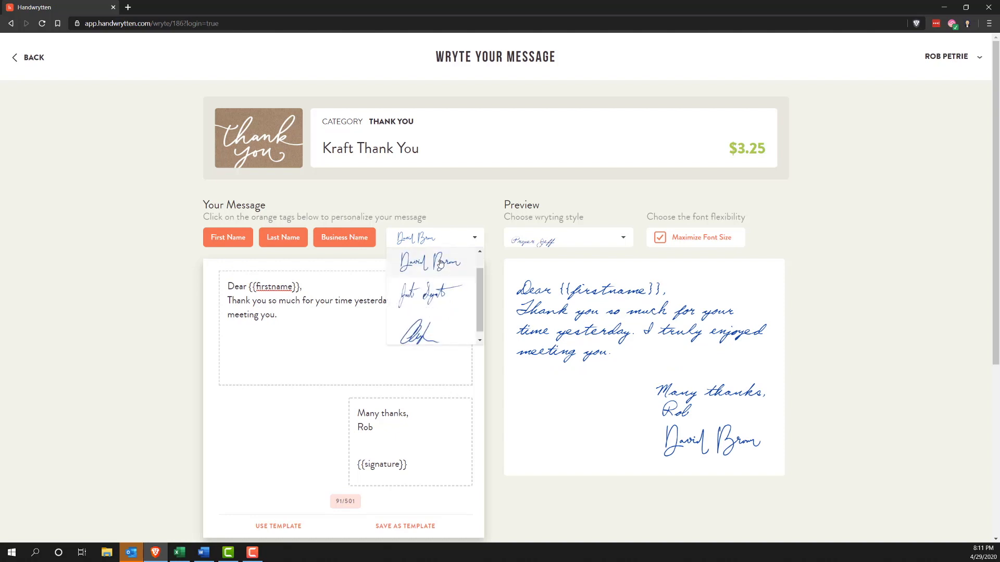
left_click(434, 238)
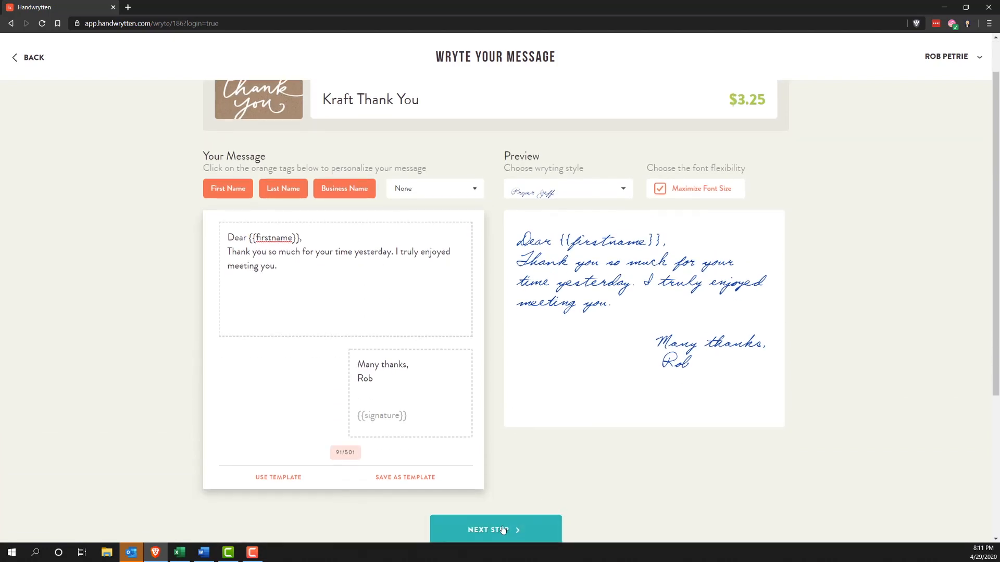
left_click(495, 529)
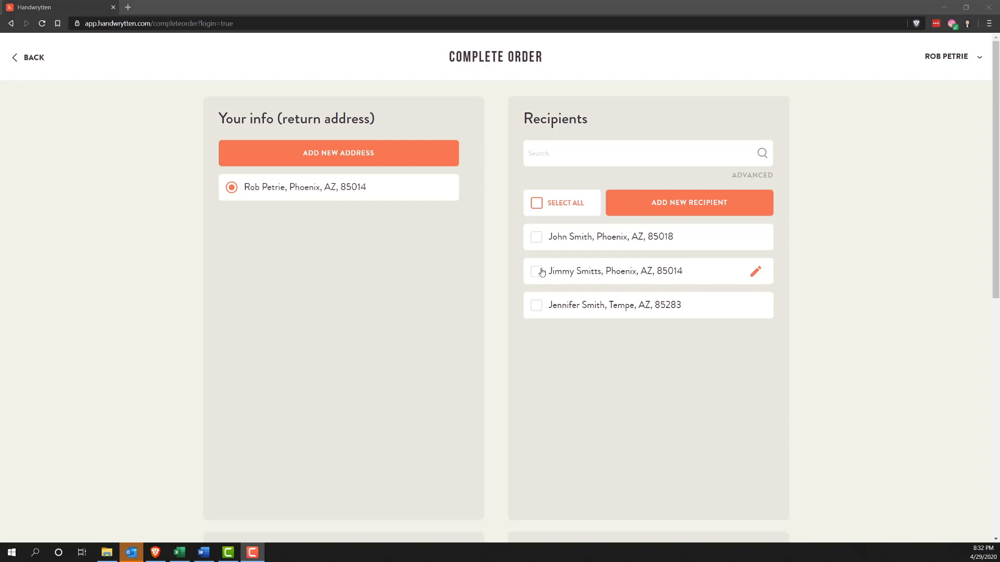
- Select all three recipients, test filtering with 'Je', then clear the search
left_click(537, 271)
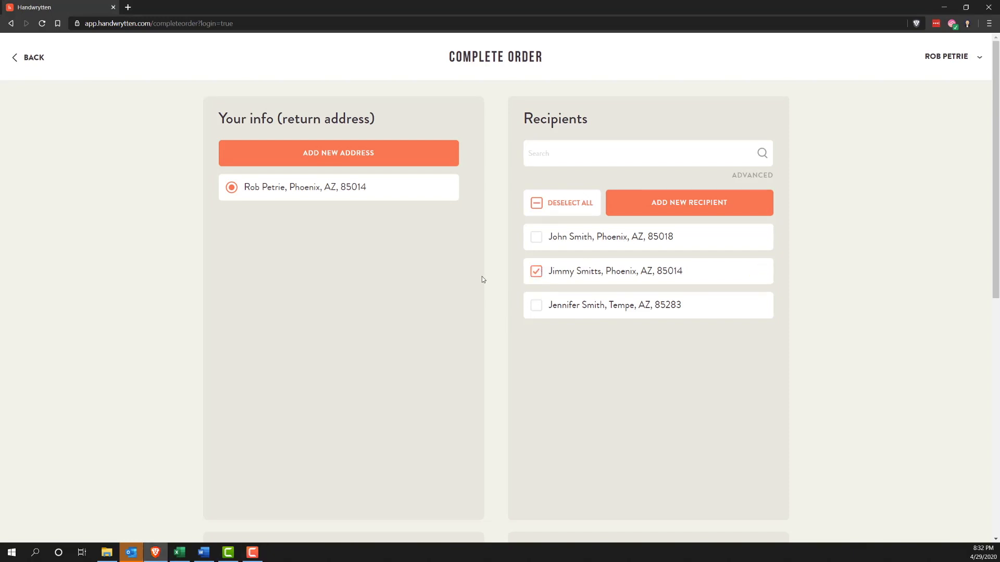
mouse_move(536, 242)
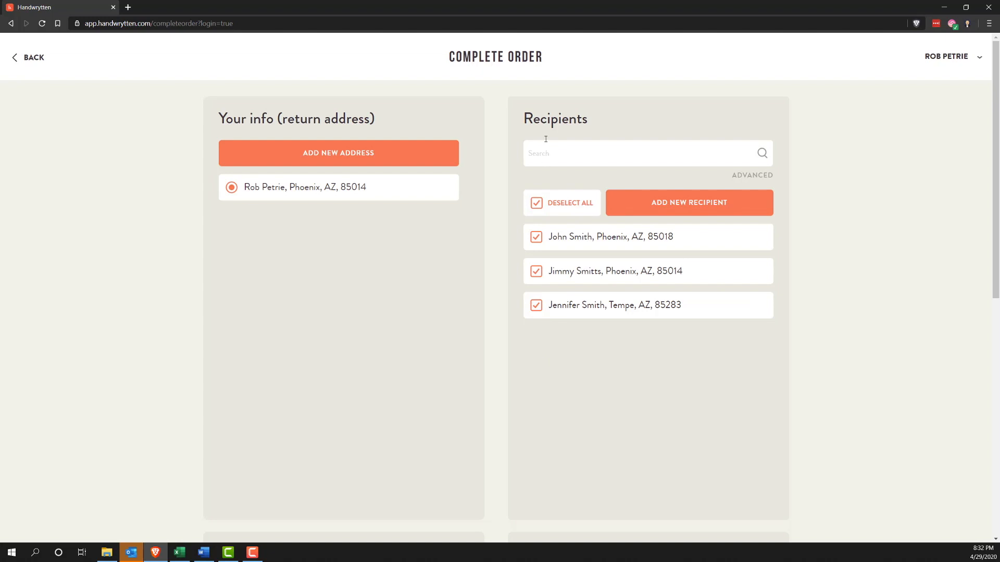
type("Je")
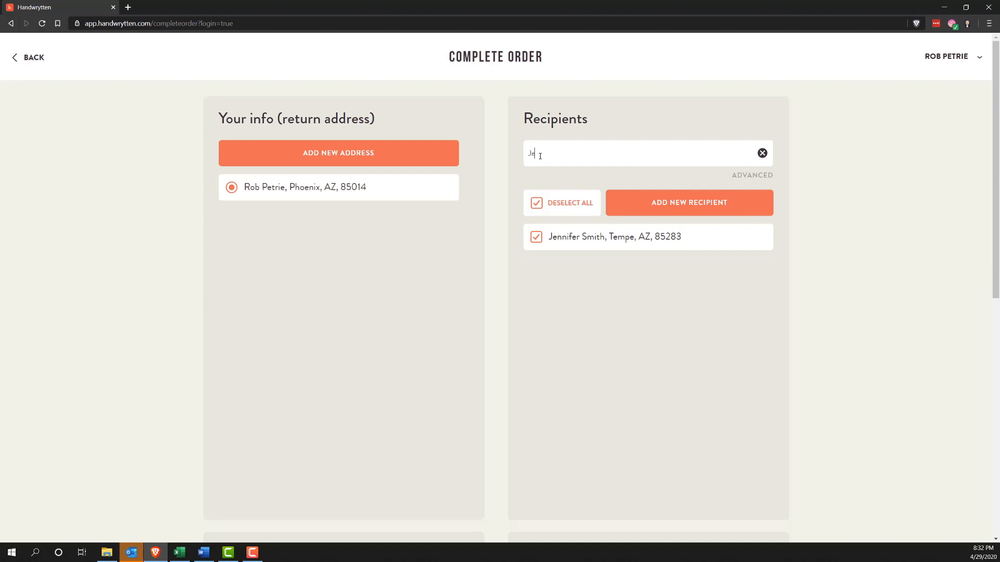
left_click(762, 153)
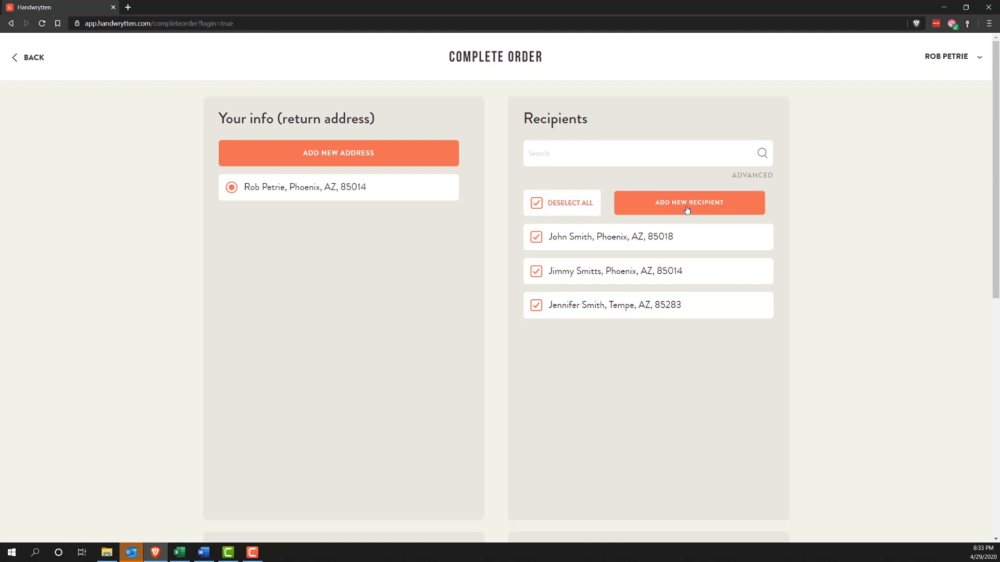
left_click(689, 202)
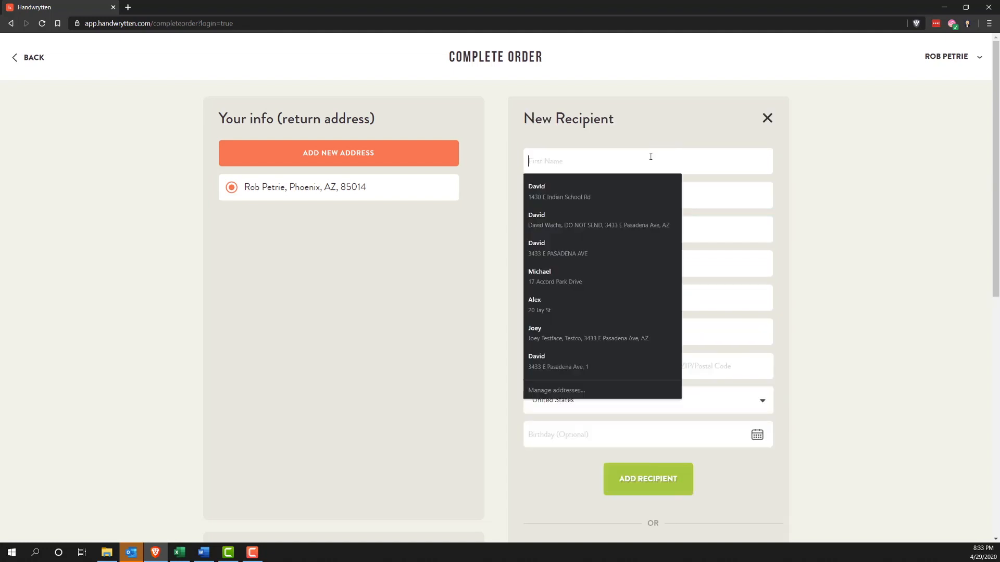
type("Jerd")
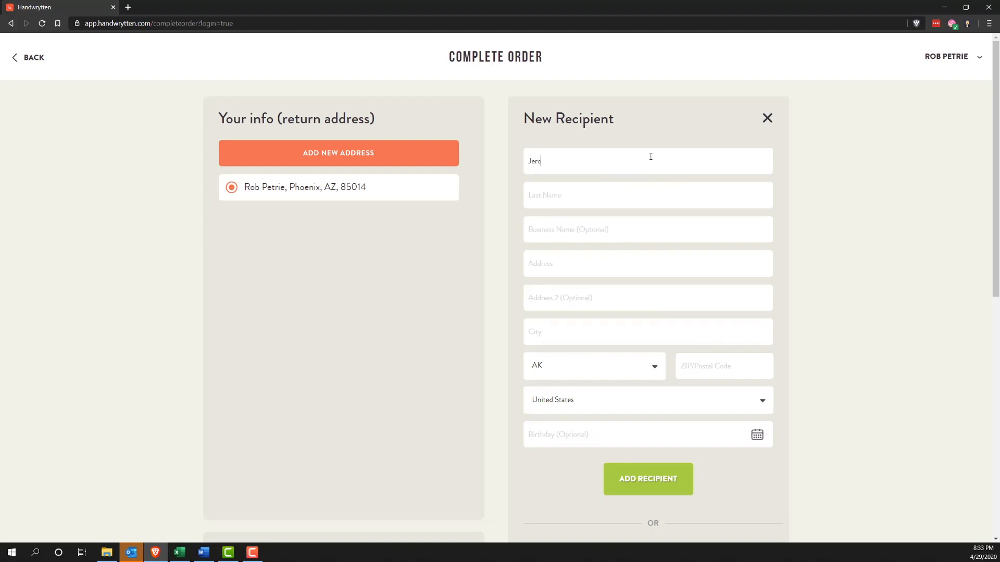
type("me")
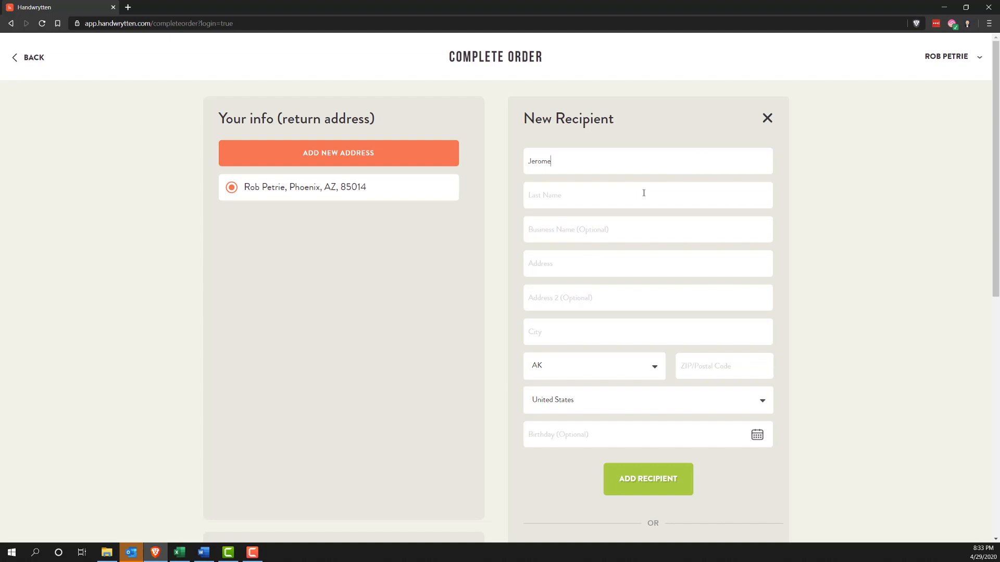
left_click(648, 195)
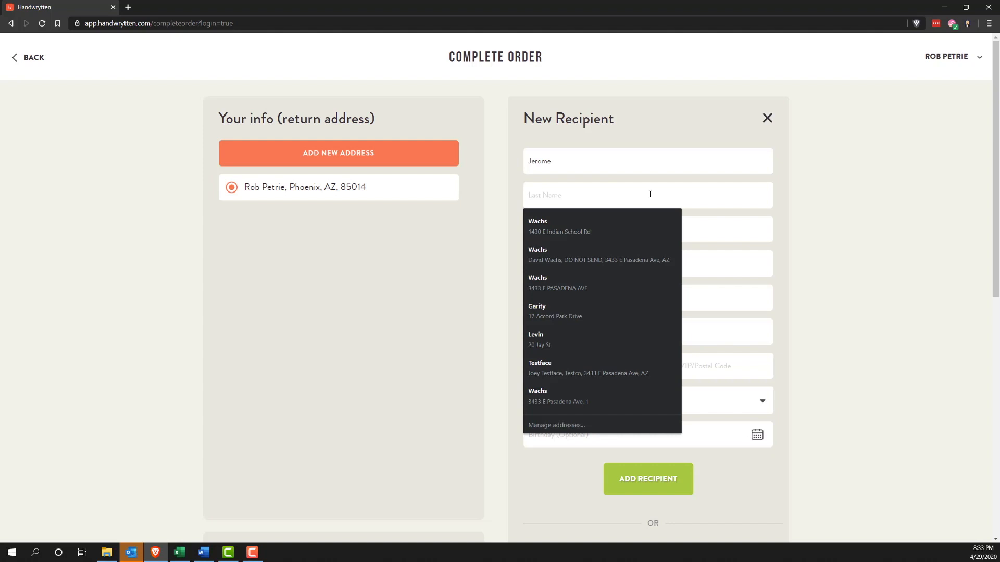
type("Fisher")
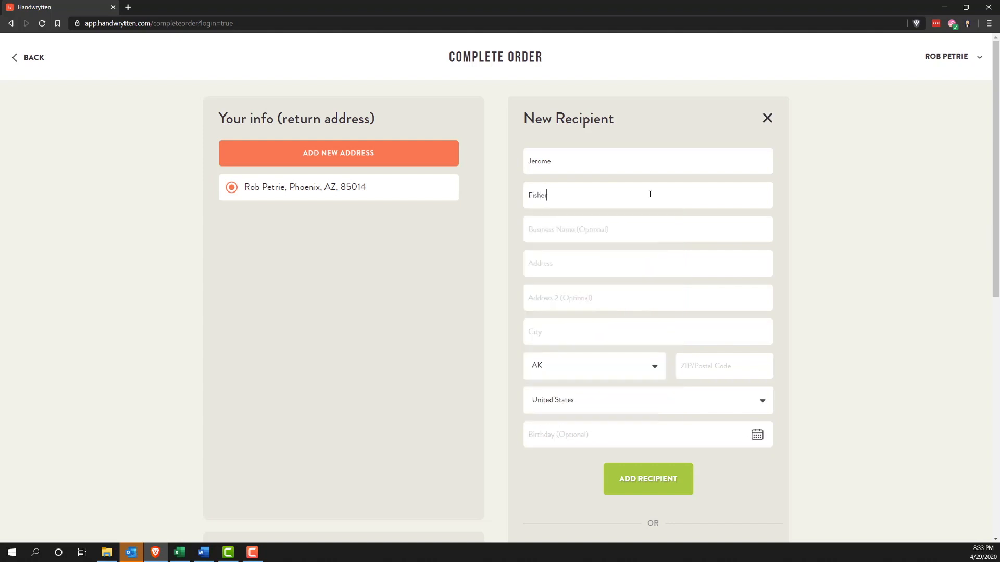
left_click(648, 263)
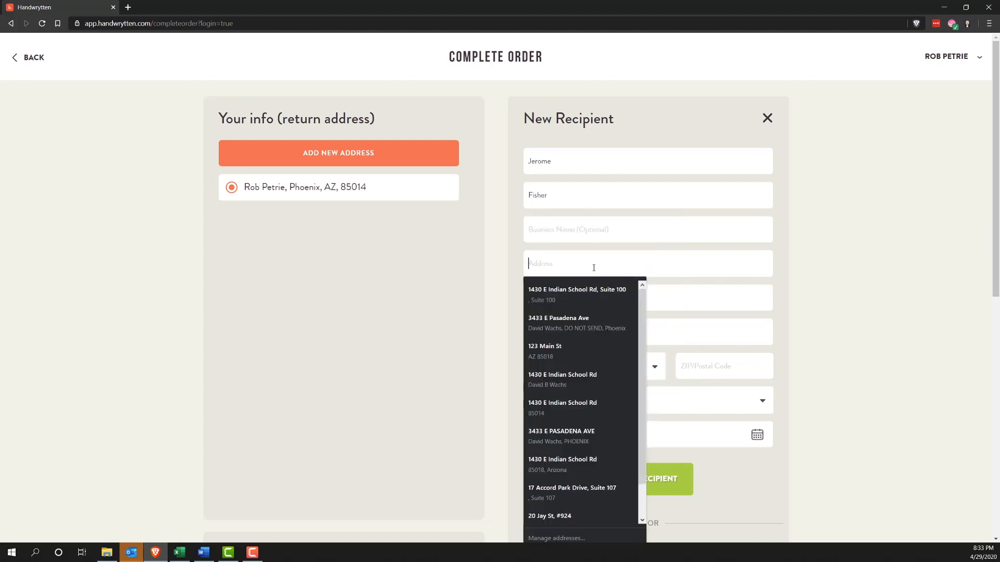
type("8765")
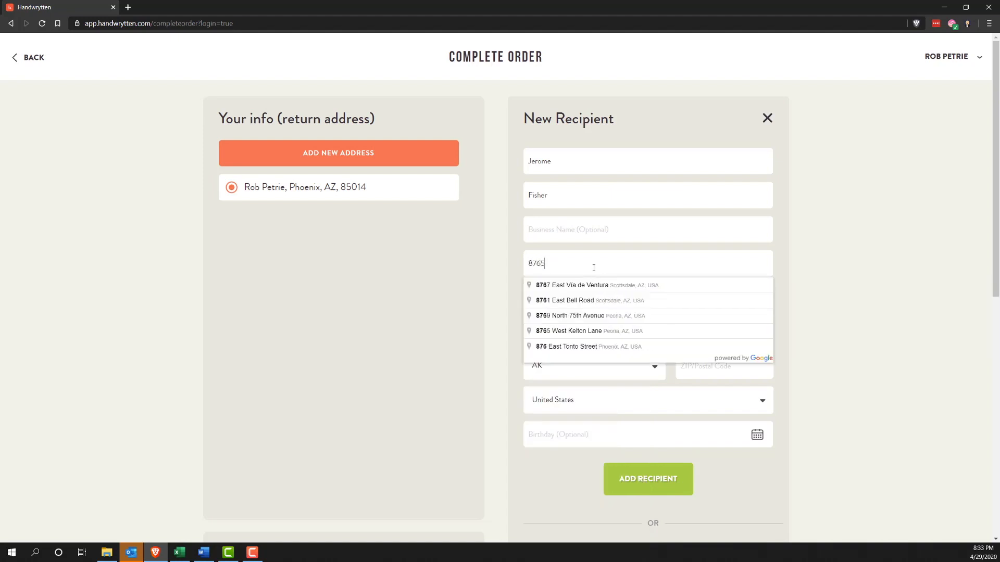
left_click(572, 301)
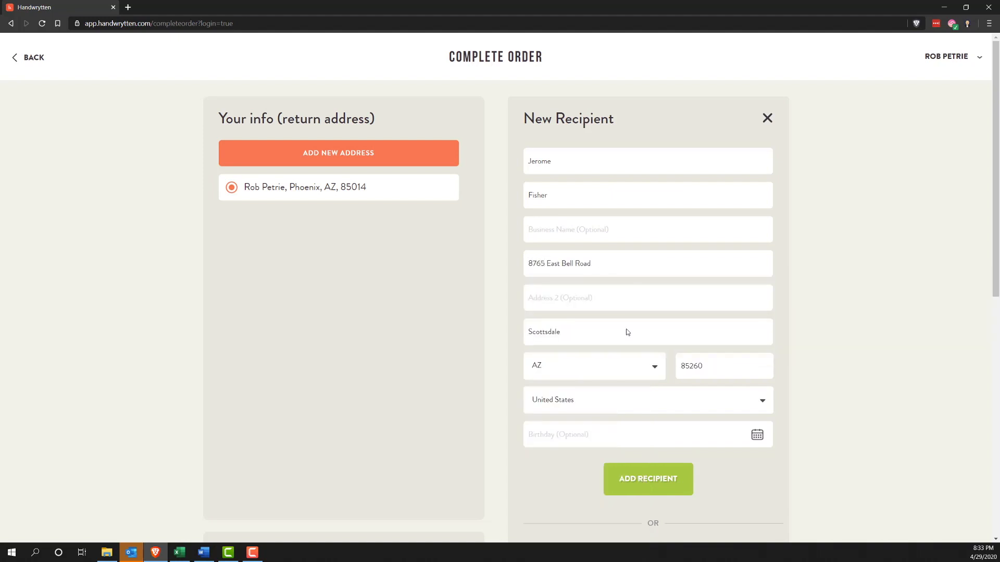
left_click(648, 479)
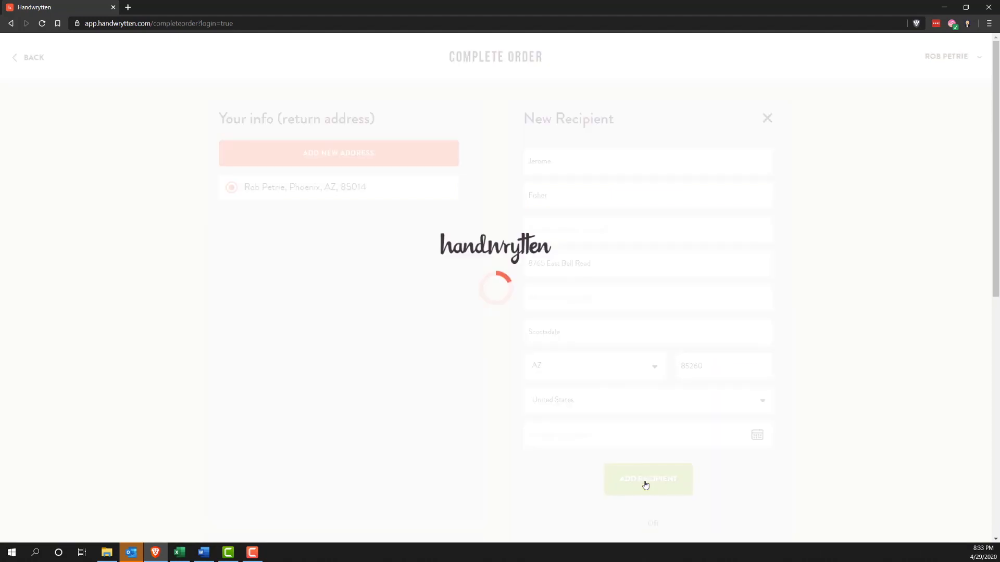
left_click(647, 479)
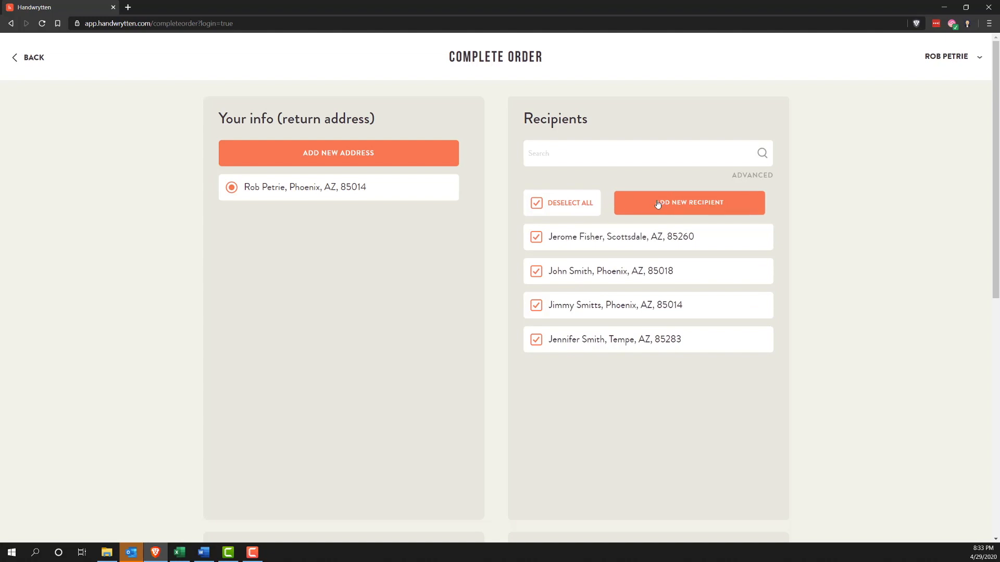
mouse_move(637, 224)
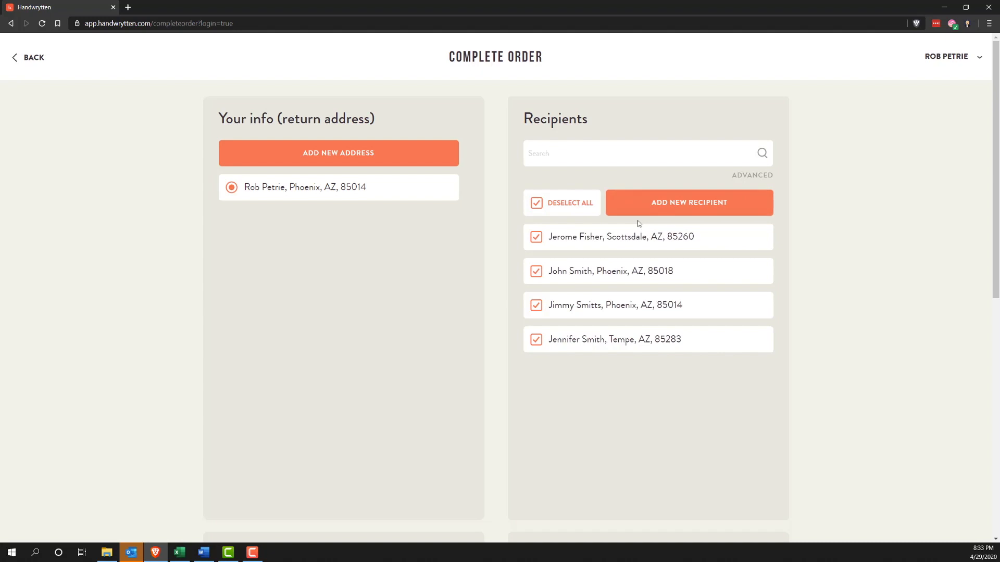
- Download the multiple-address upload template from the Add New Recipient form
left_click(688, 202)
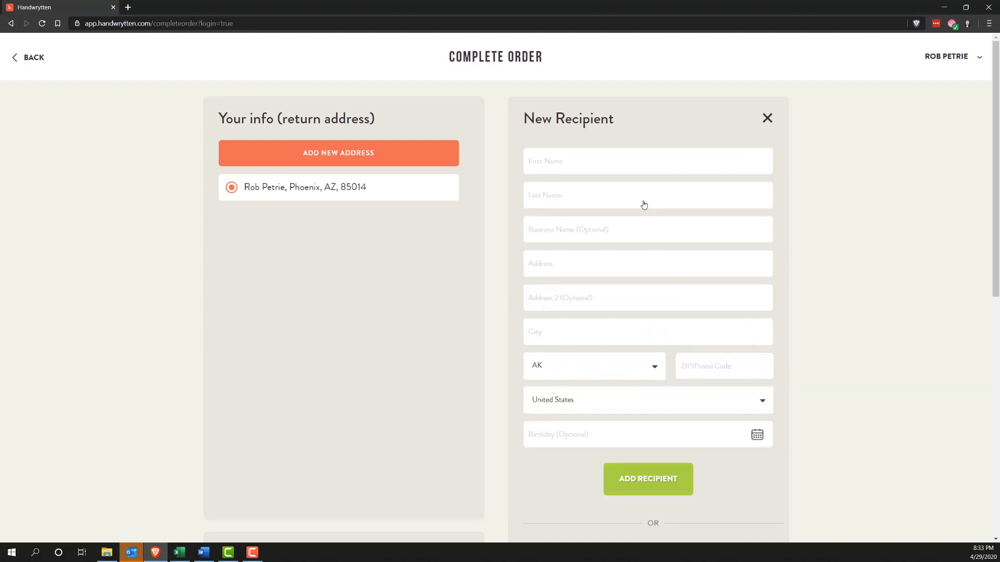
scroll("down", 3)
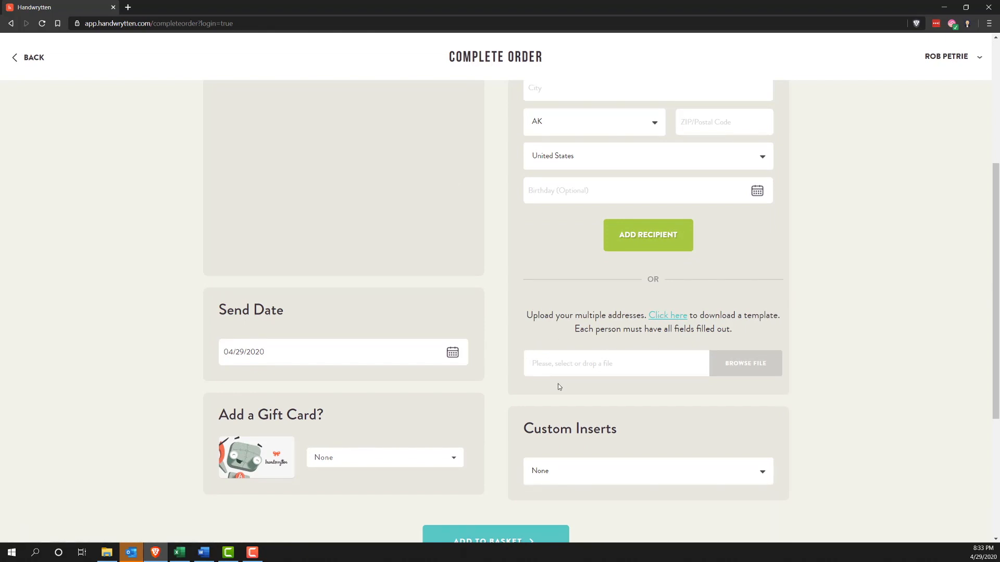
left_click(667, 315)
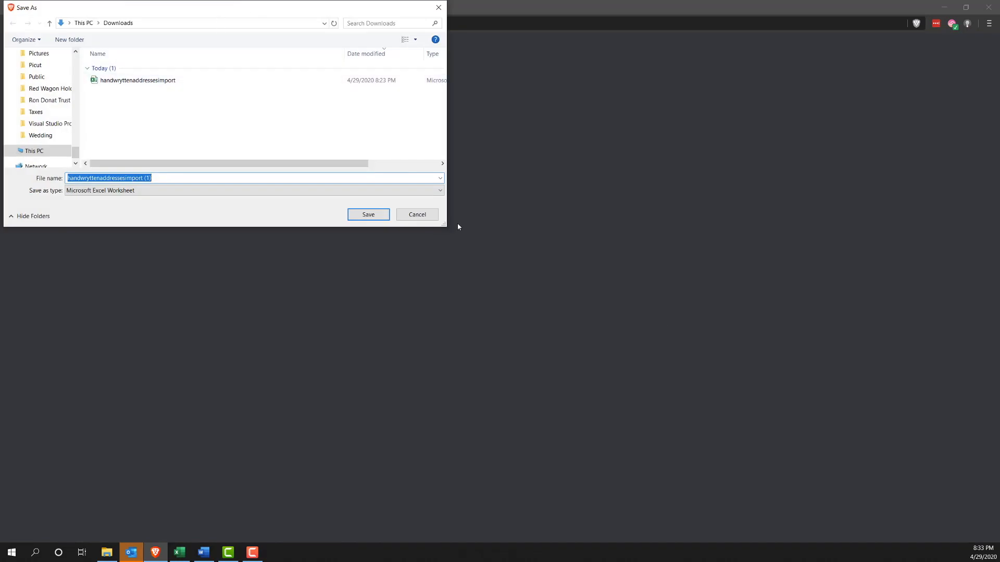
mouse_move(418, 214)
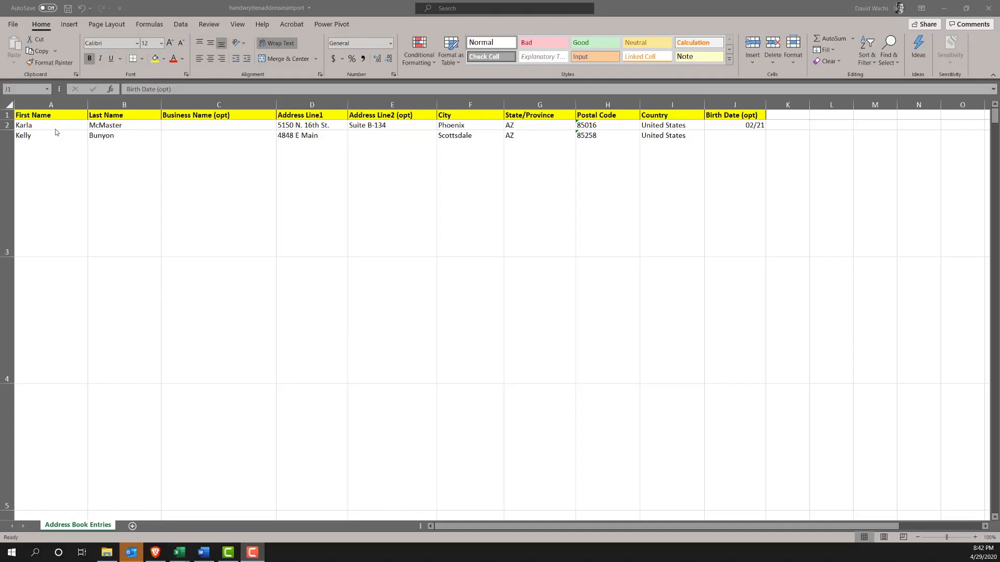
mouse_move(54, 120)
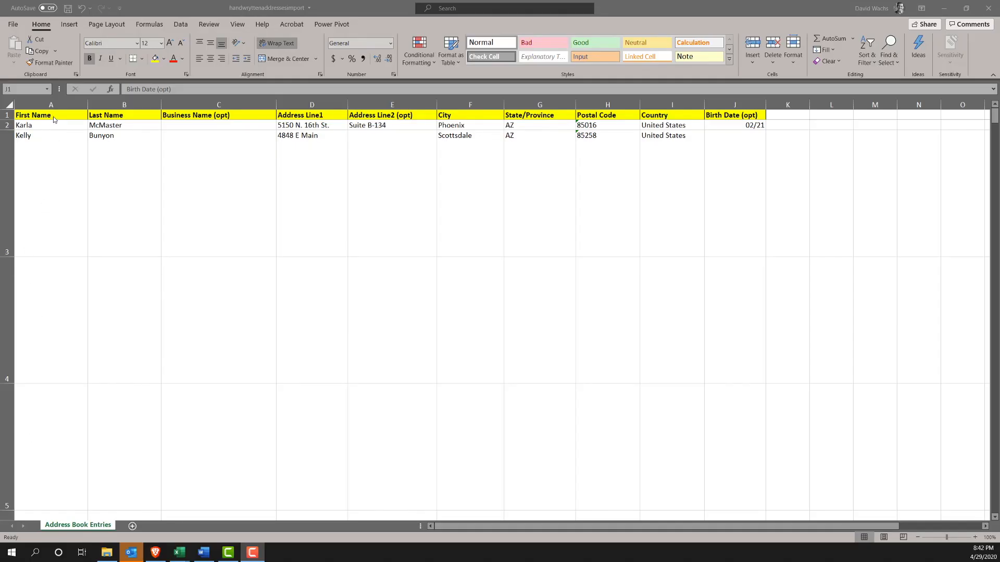
- Save the template, check Karla's and Kelly's rows and birth dates, then return to the browser
left_click(735, 104)
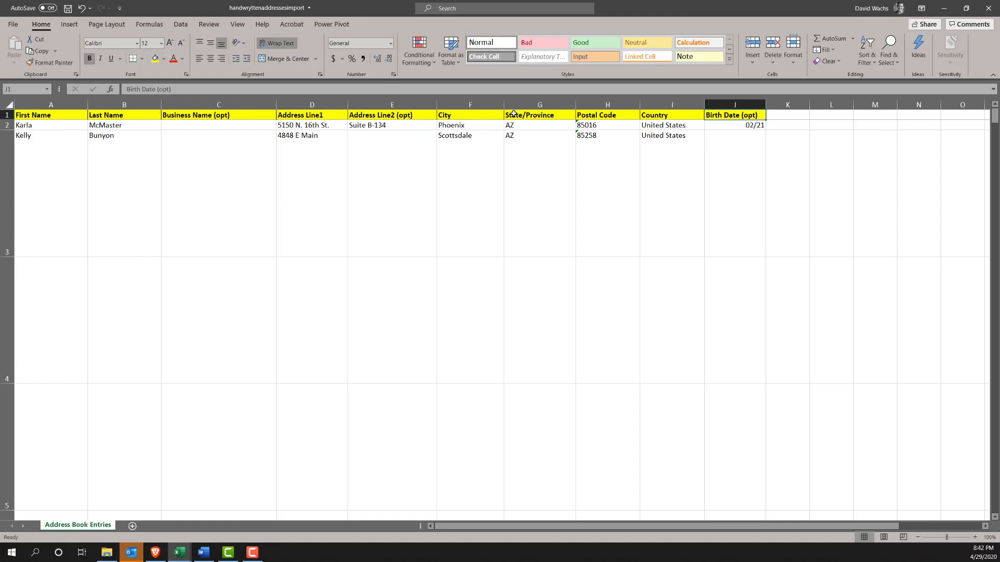
mouse_move(166, 159)
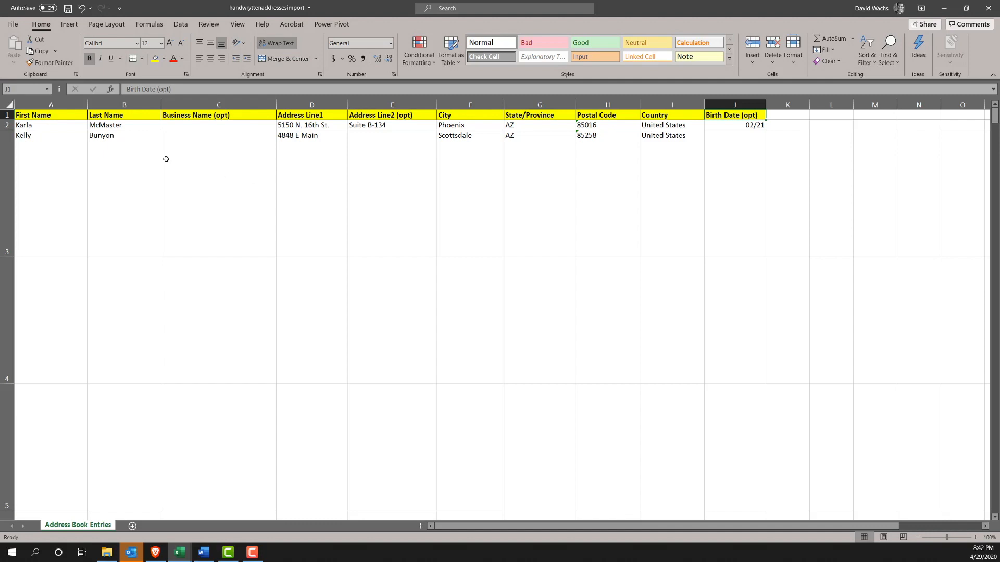
mouse_move(151, 156)
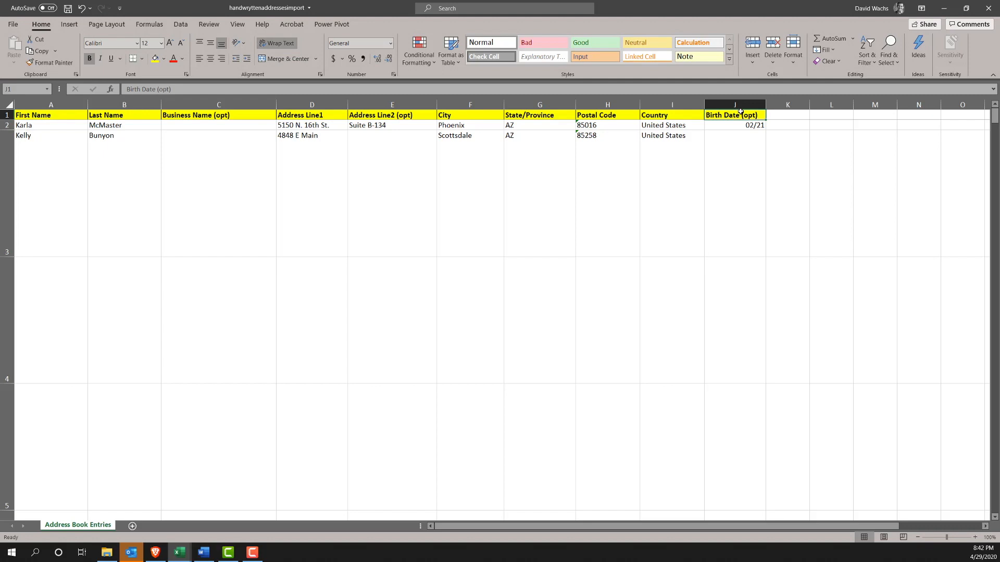
left_click(733, 105)
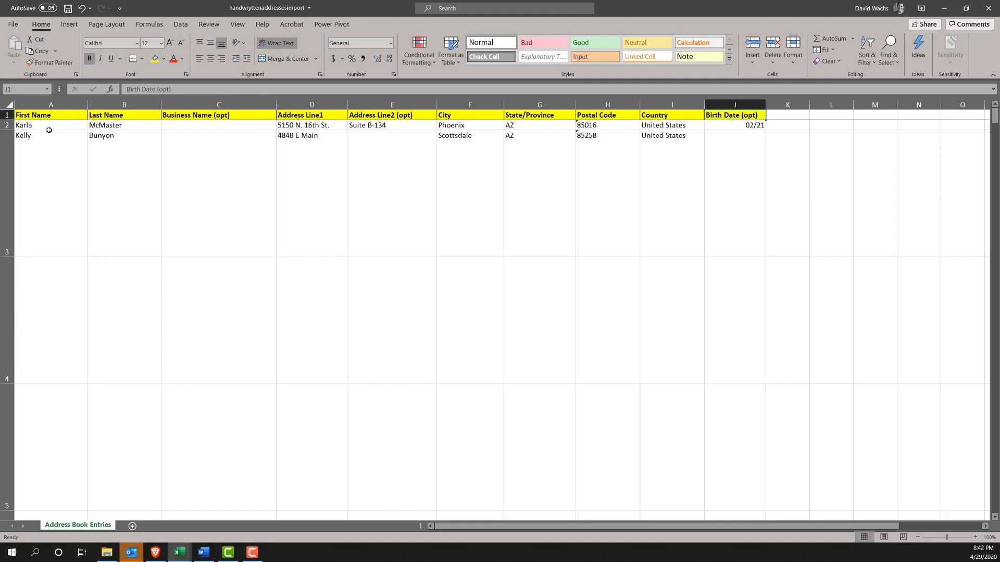
left_click(50, 136)
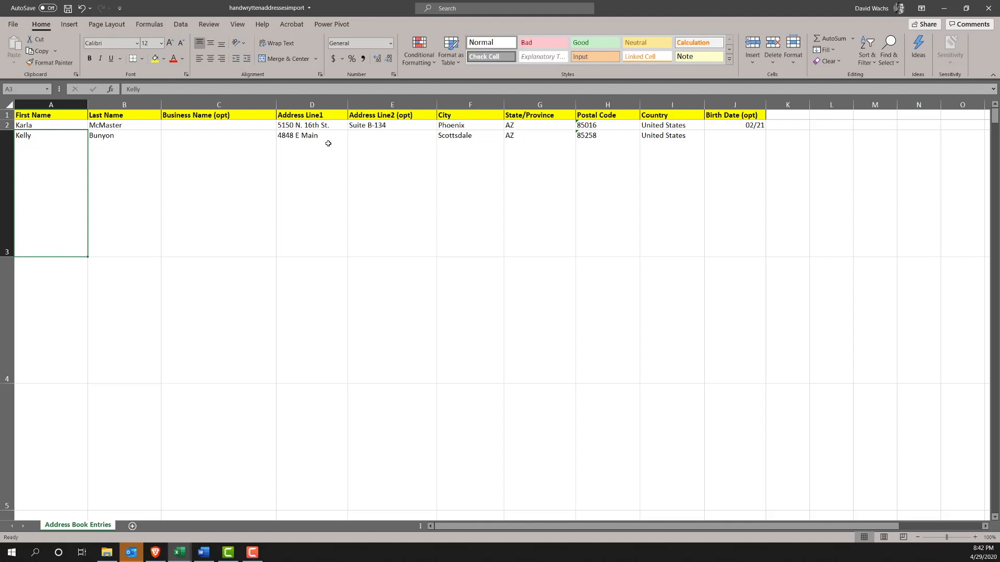
left_click(735, 125)
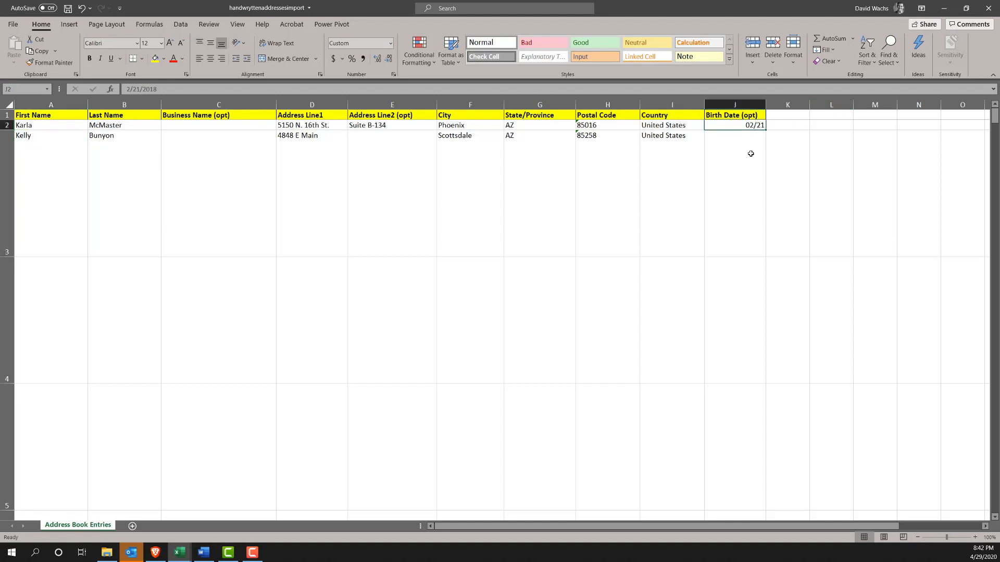
left_click(219, 105)
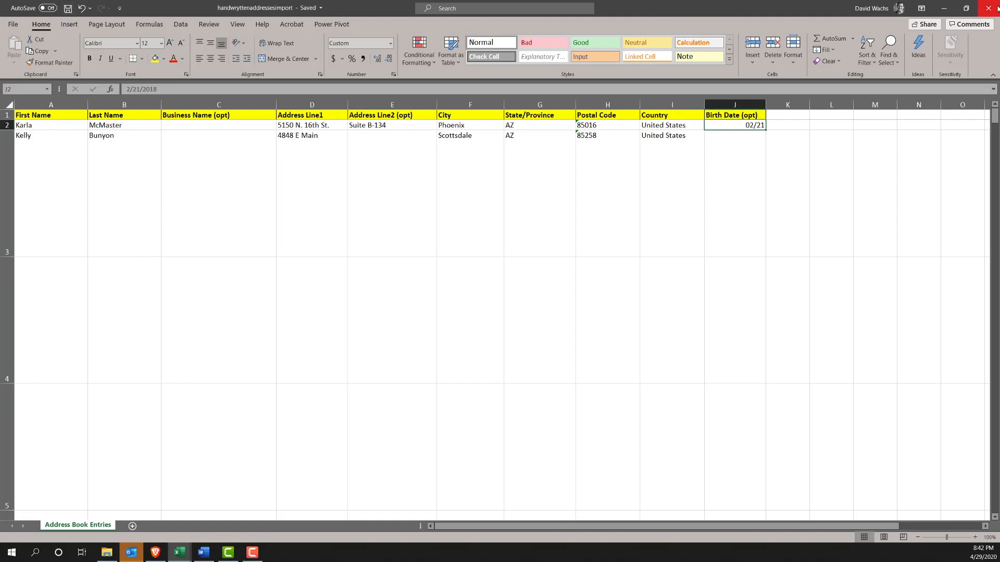
left_click(155, 552)
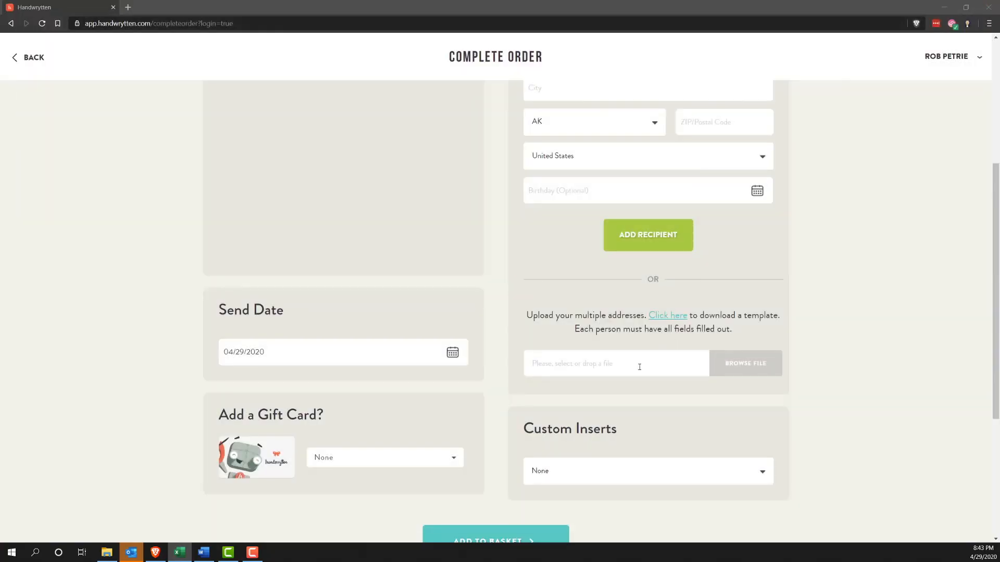
left_click(745, 363)
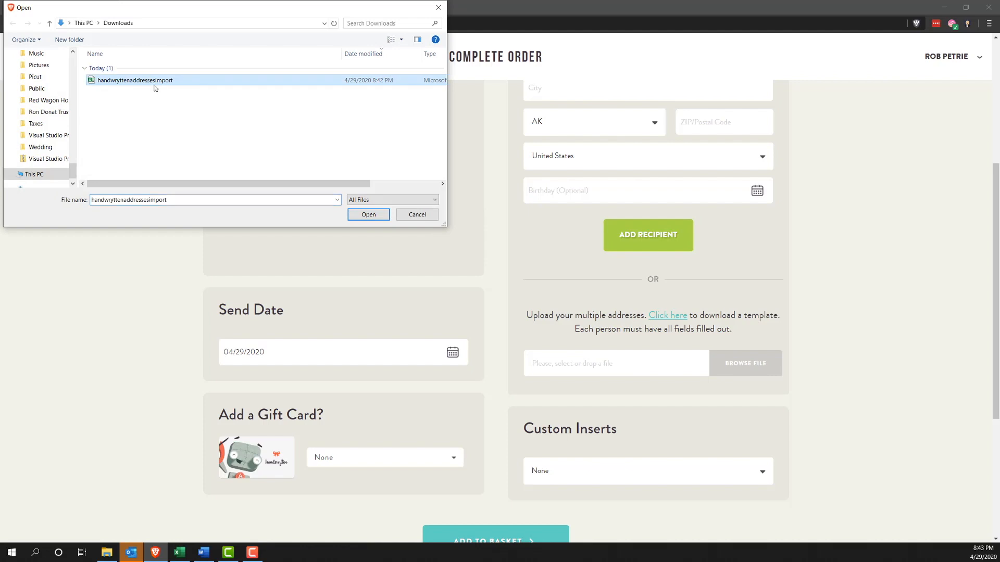
left_click(368, 214)
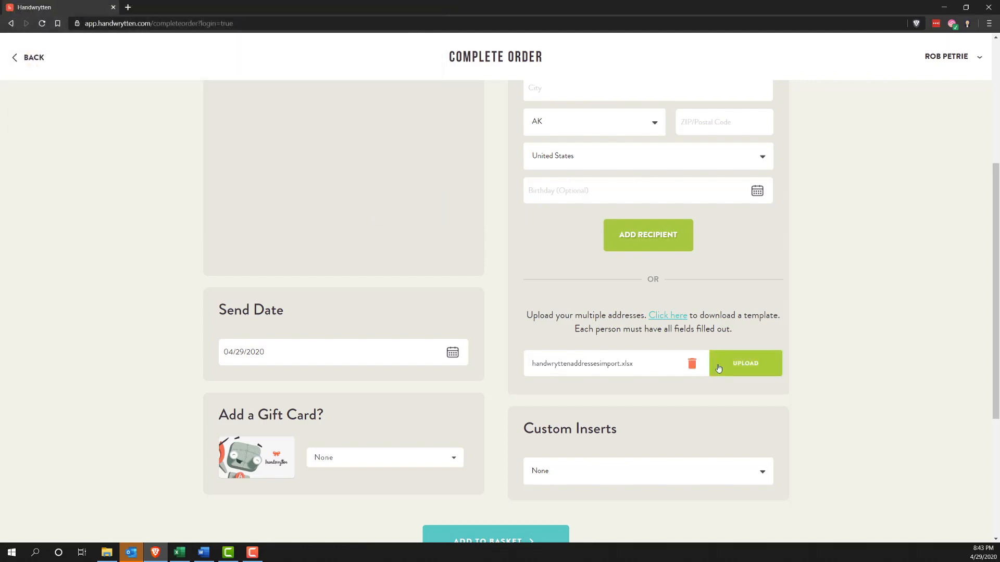
left_click(744, 363)
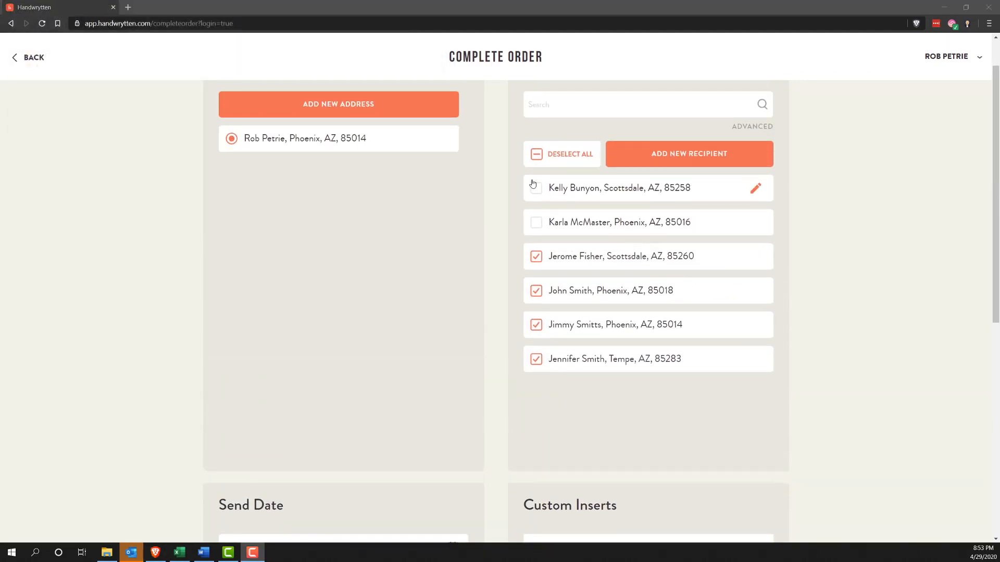
left_click(536, 187)
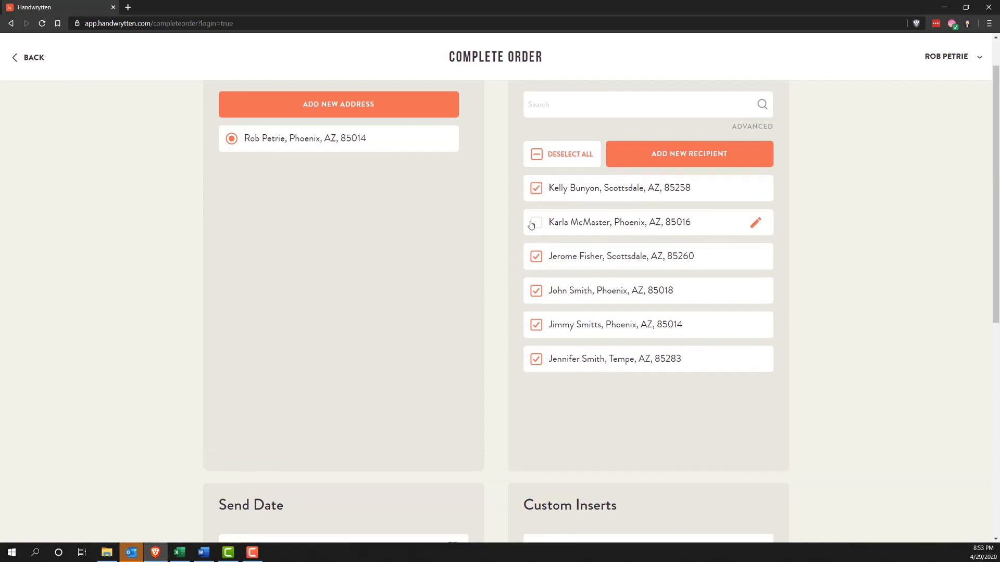
left_click(535, 222)
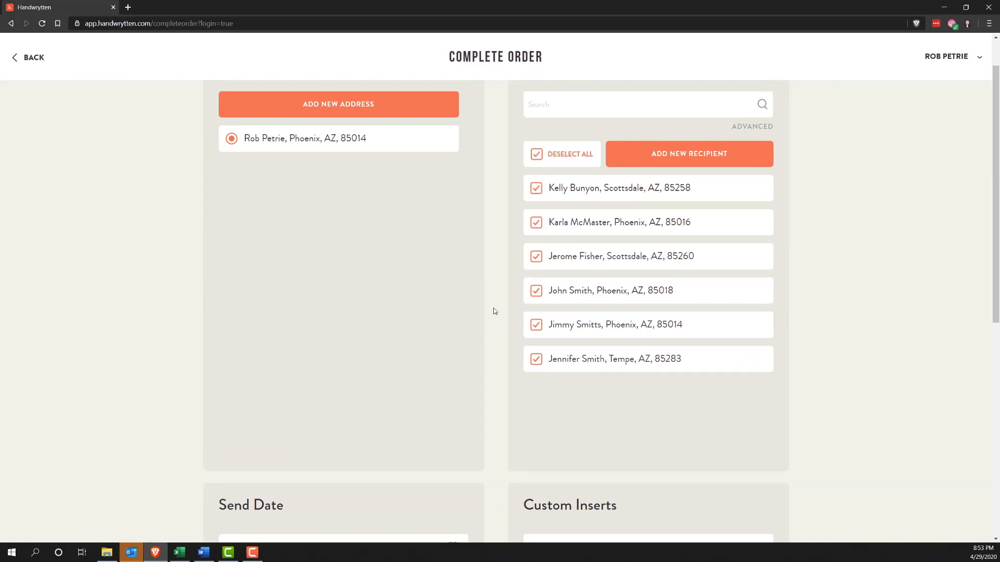
scroll("down", 3)
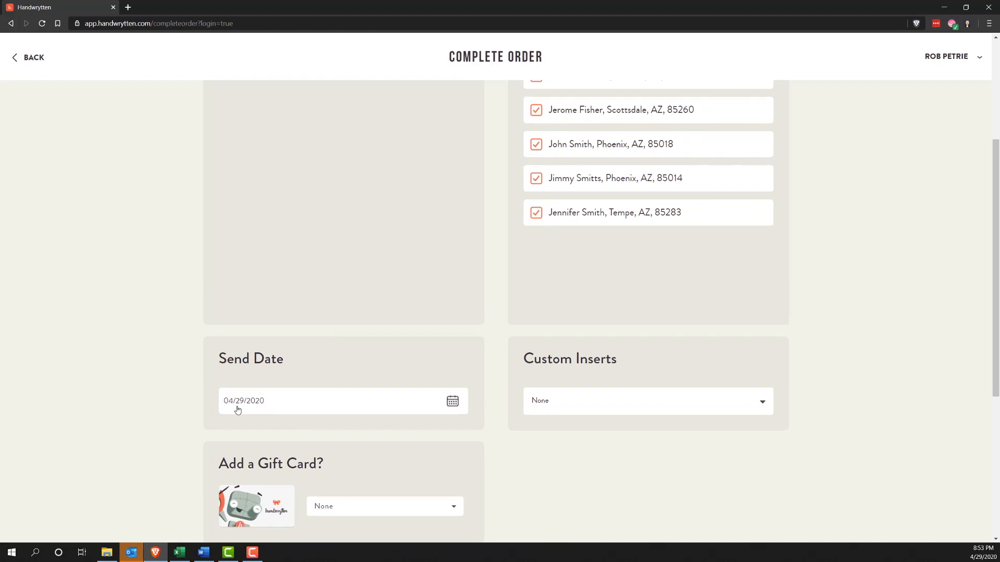
mouse_move(237, 413)
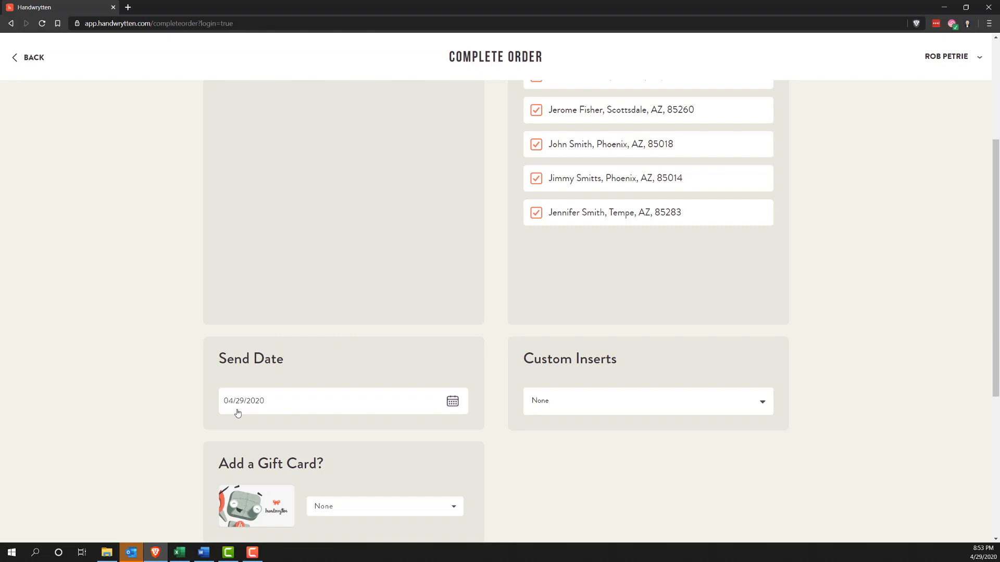
- Add Rob Petrie's Business Card ($0.20) as an insert and put the order in the basket
scroll("down", 3)
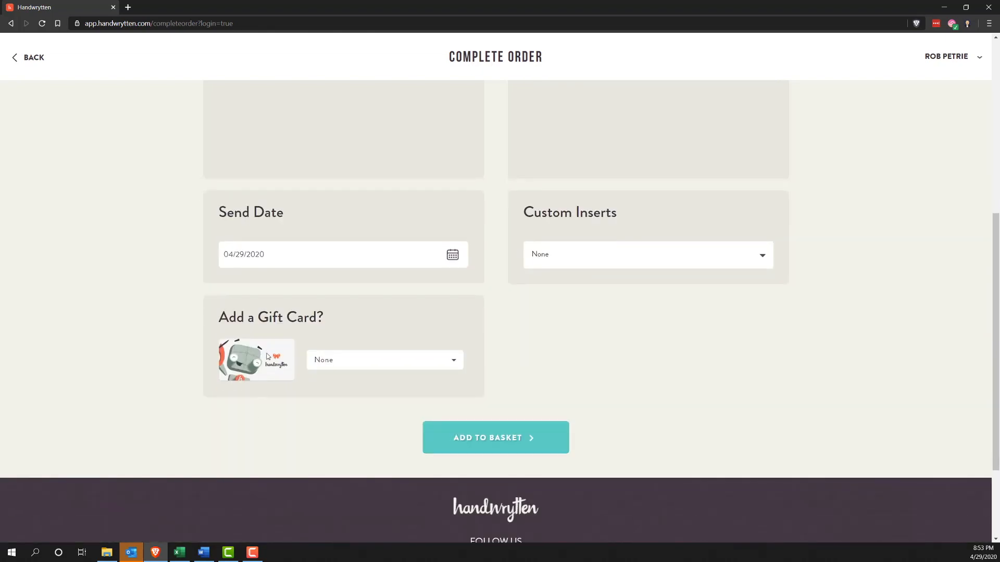
mouse_move(546, 219)
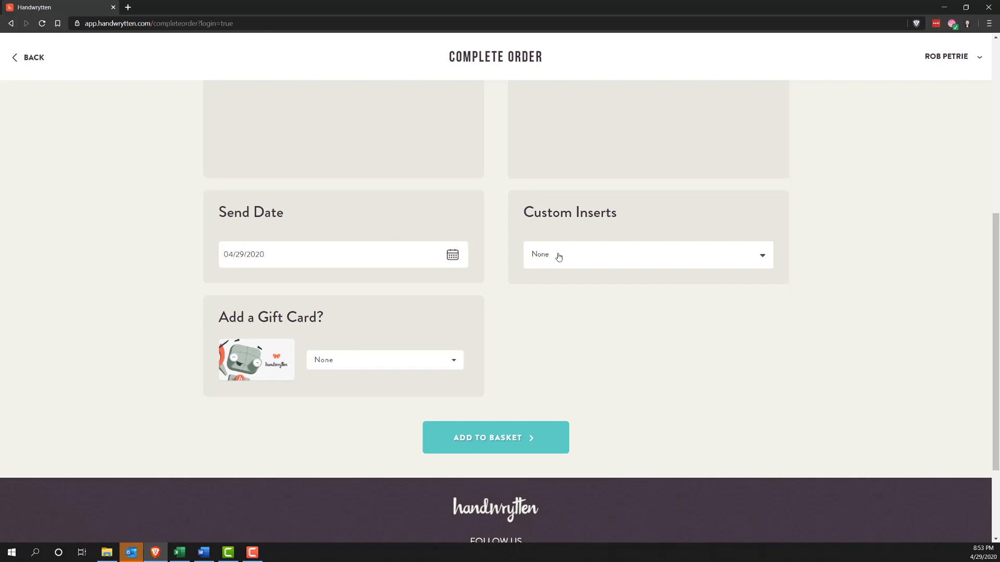
left_click(647, 255)
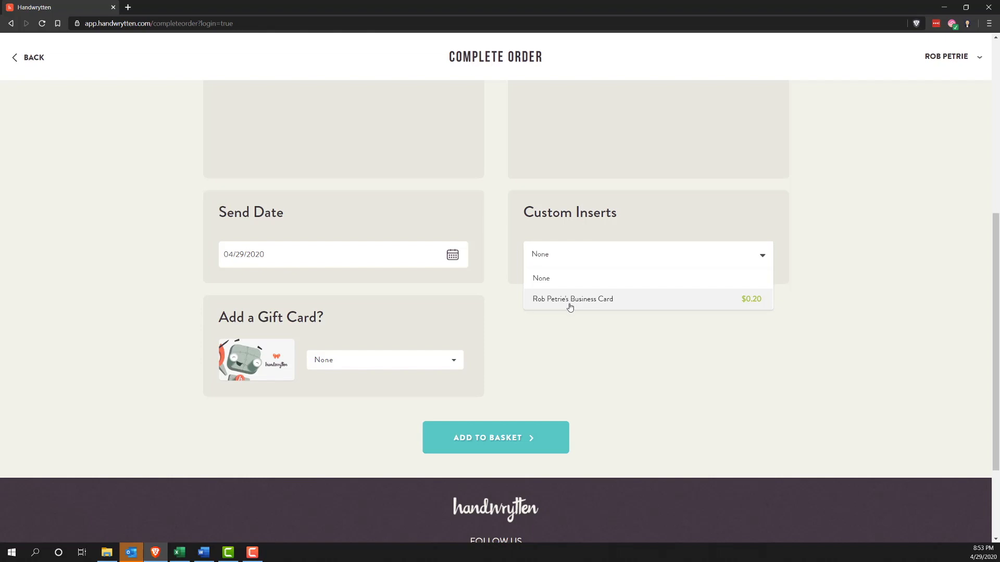
left_click(572, 299)
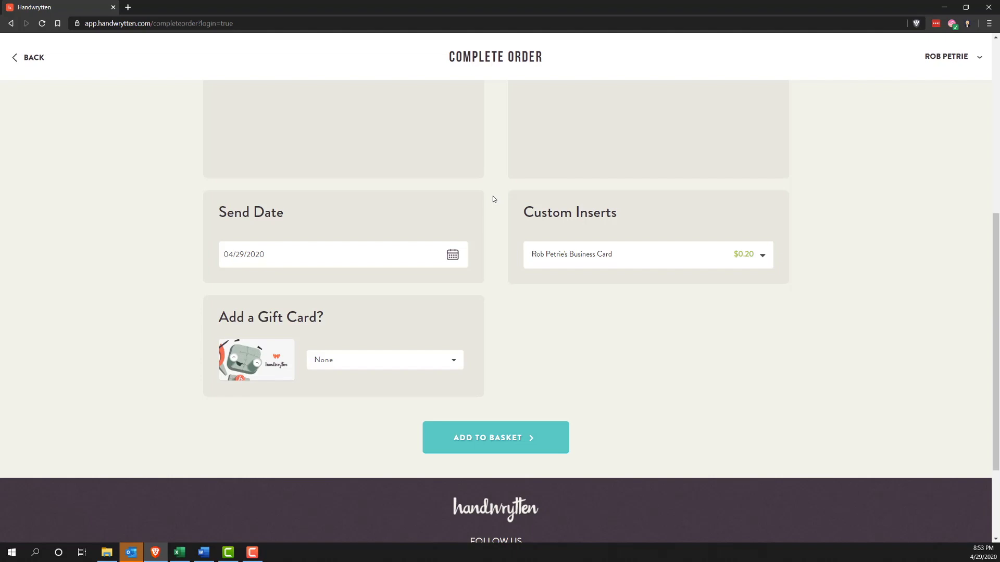
left_click(495, 438)
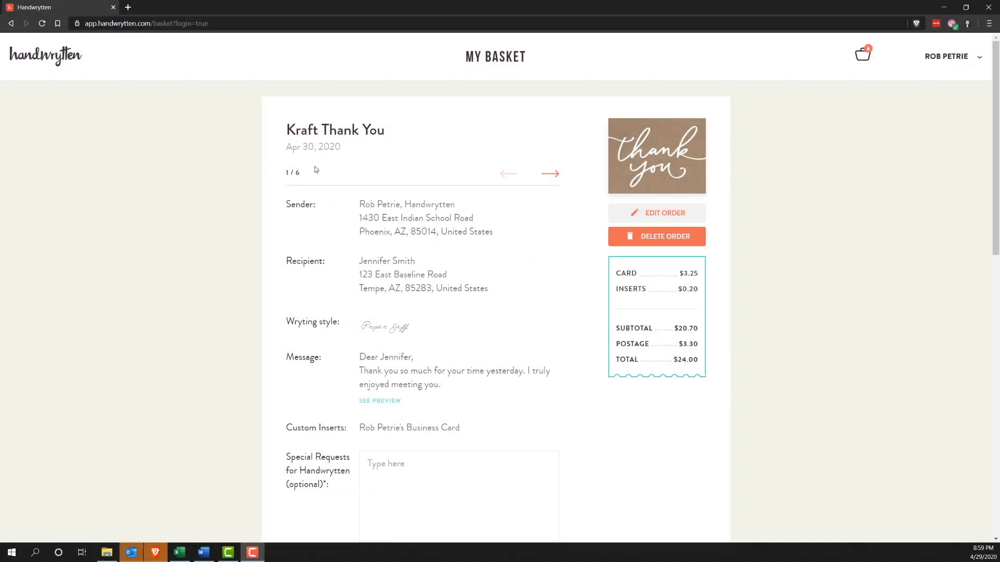
mouse_move(312, 176)
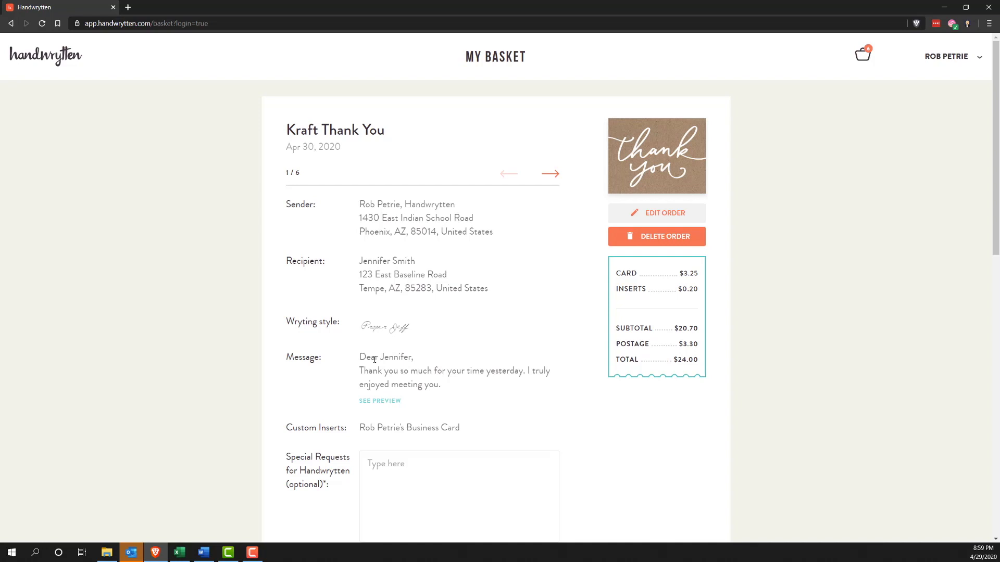
left_click(549, 174)
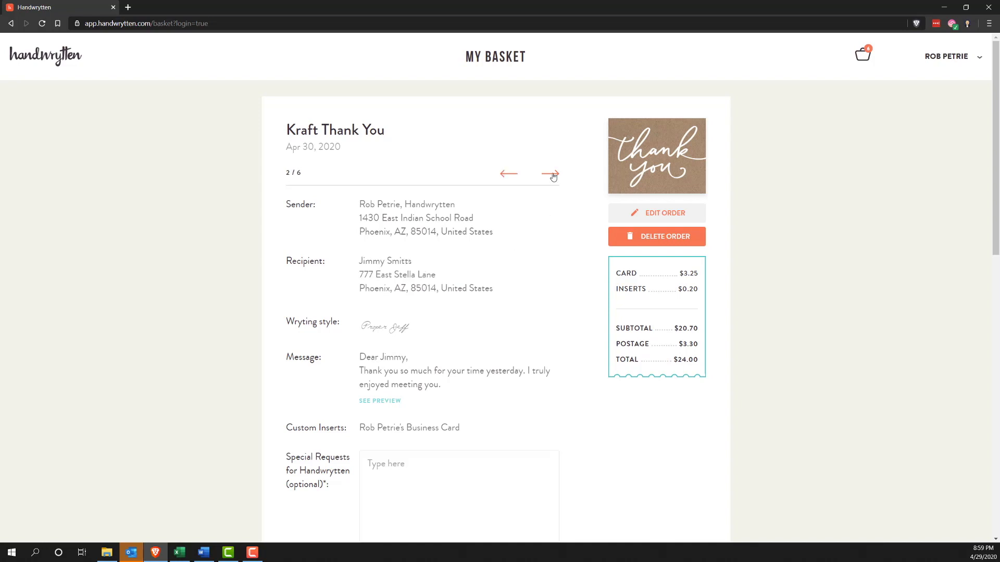
left_click(550, 173)
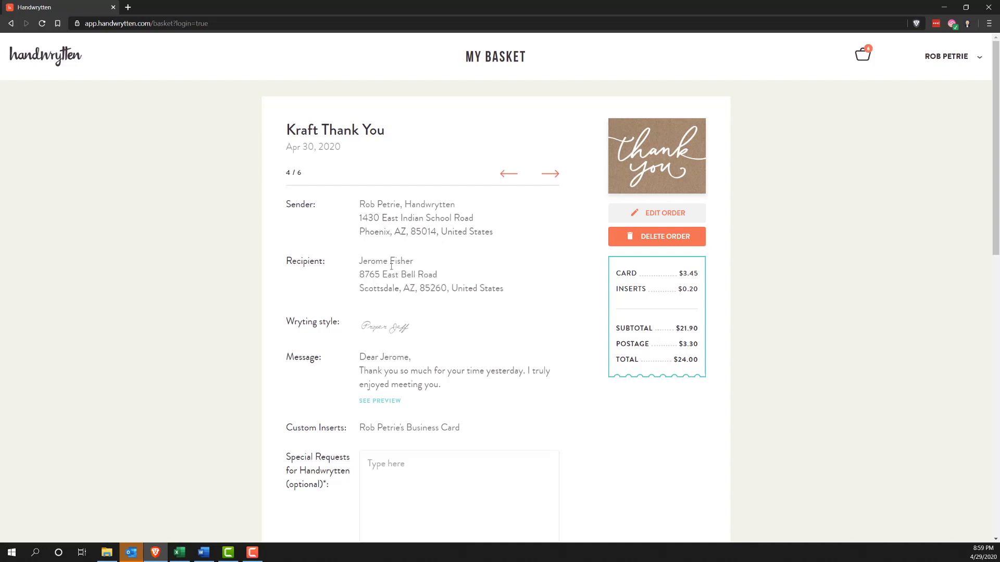
left_click(549, 174)
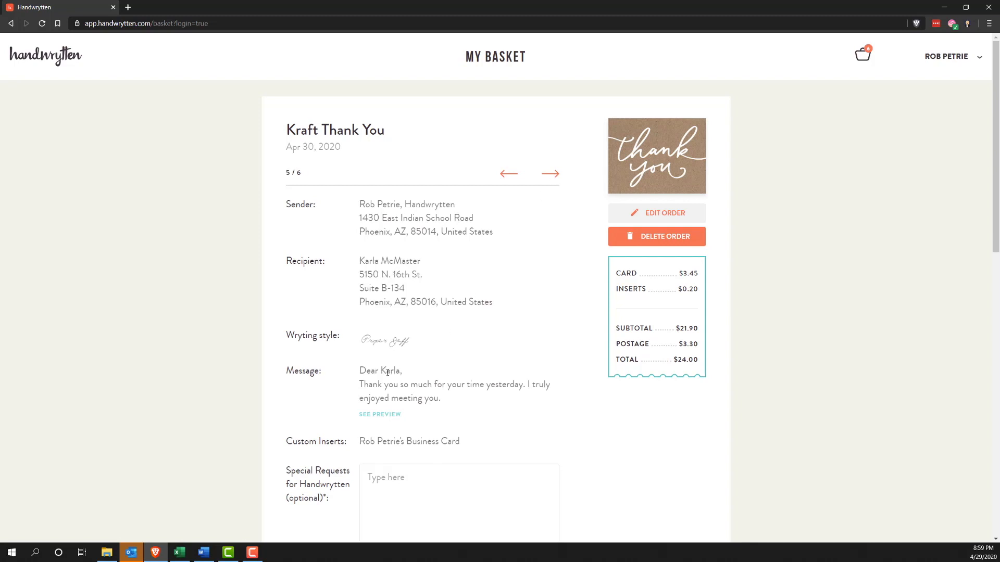
double_click(390, 371)
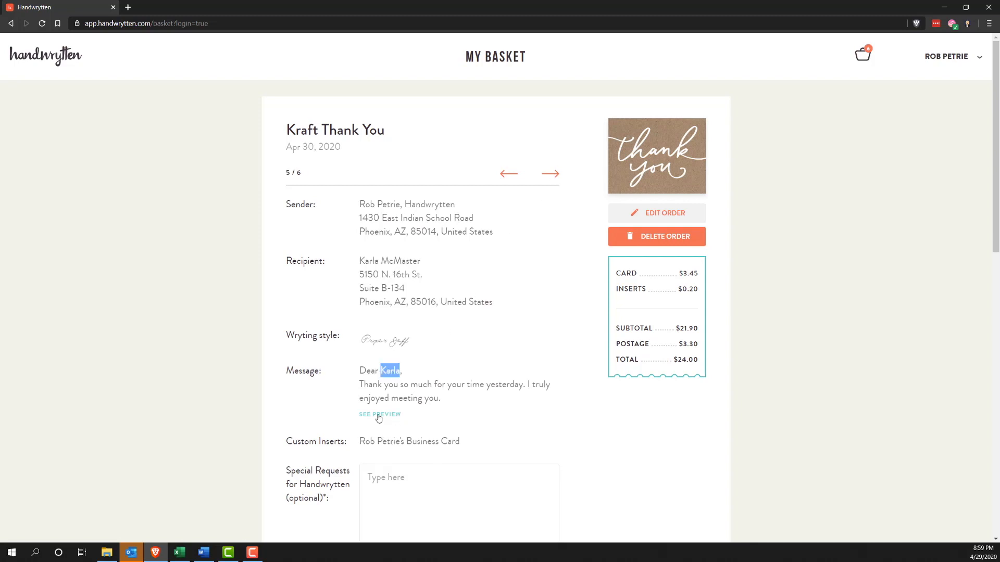
left_click(380, 414)
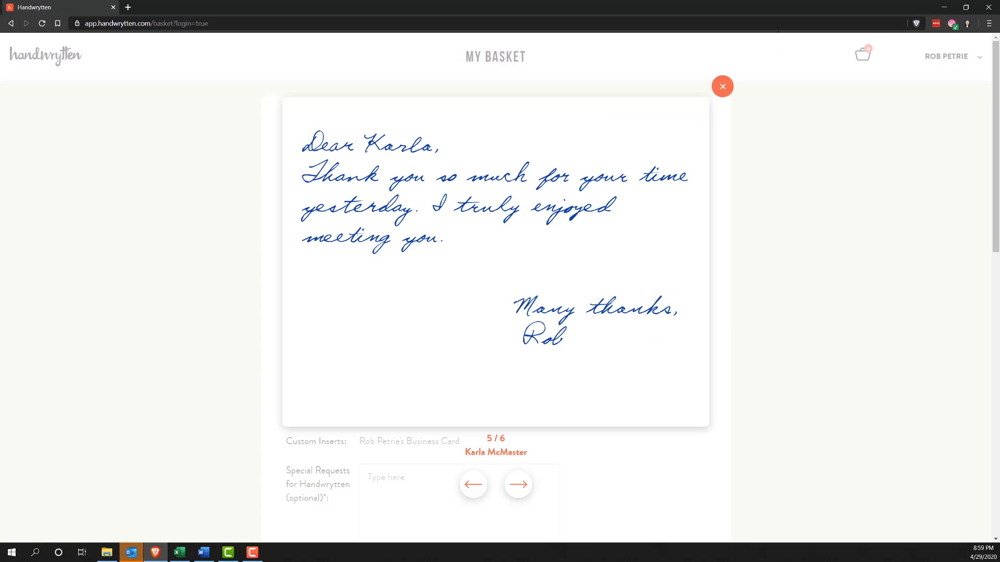
left_click(722, 86)
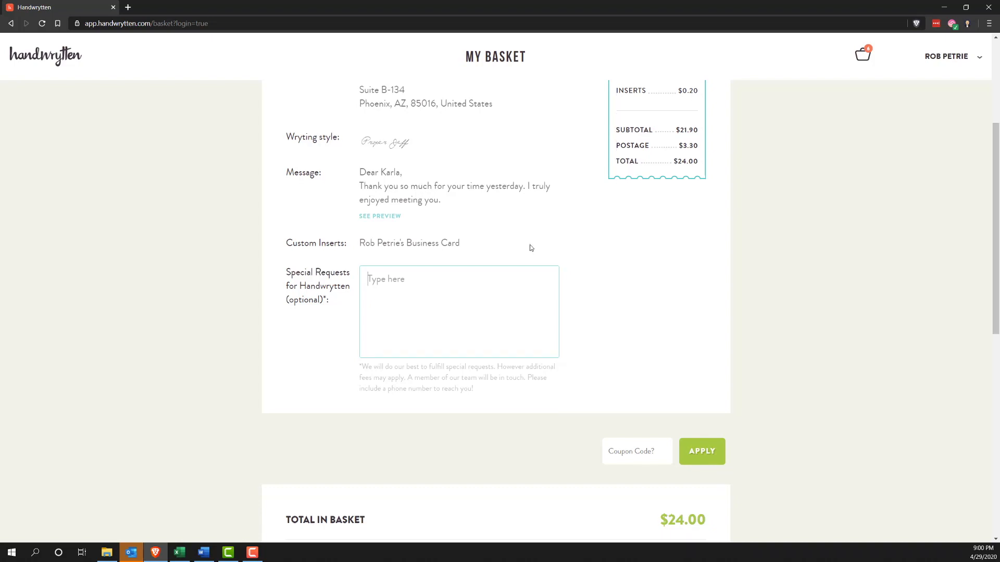
- Place the $25.62 thank-you card order using the saved American Express card
scroll("down", 3)
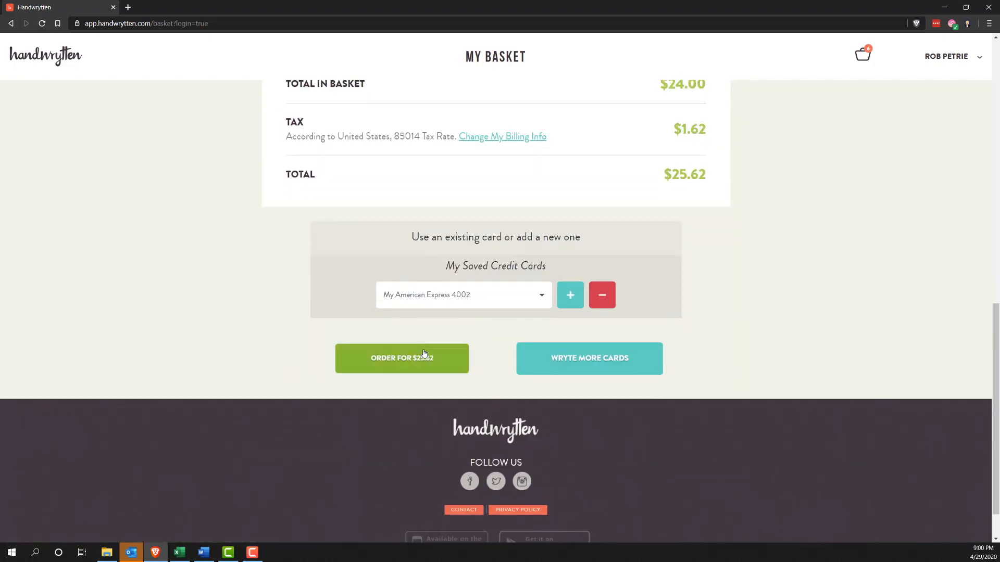
left_click(401, 358)
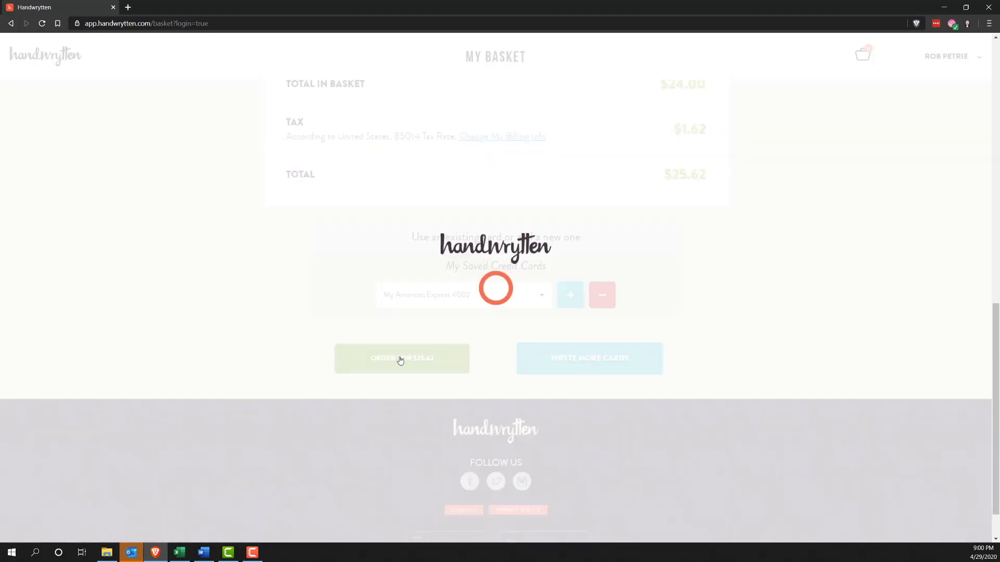
left_click(401, 358)
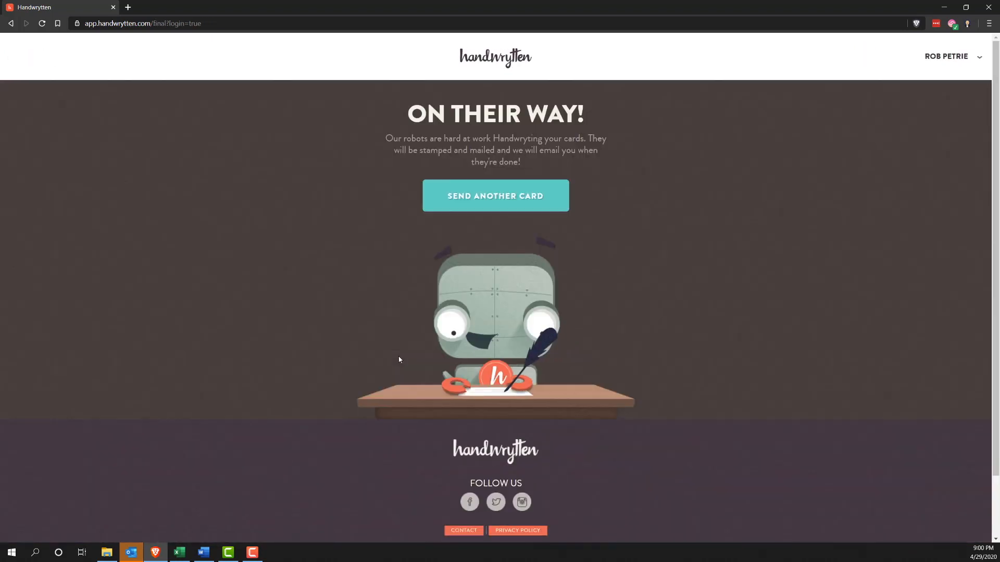
mouse_move(408, 343)
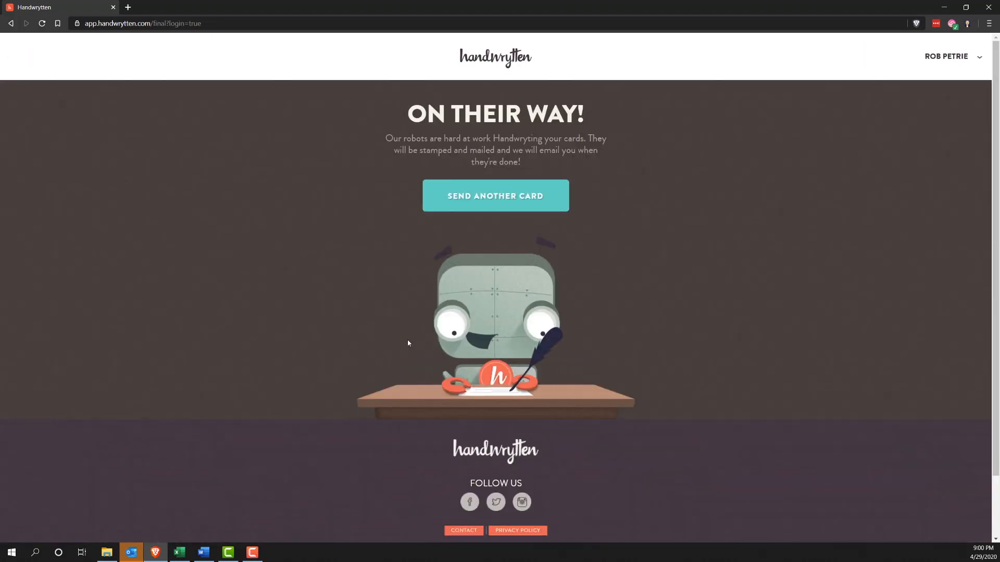
mouse_move(525, 193)
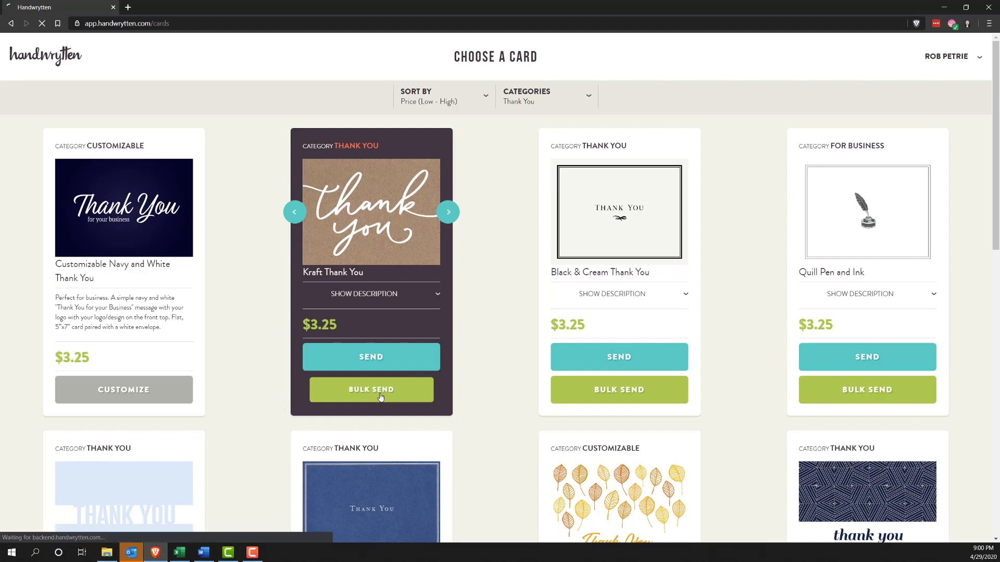
- Choose Bulk Send for the Kraft Thank You card
left_click(370, 389)
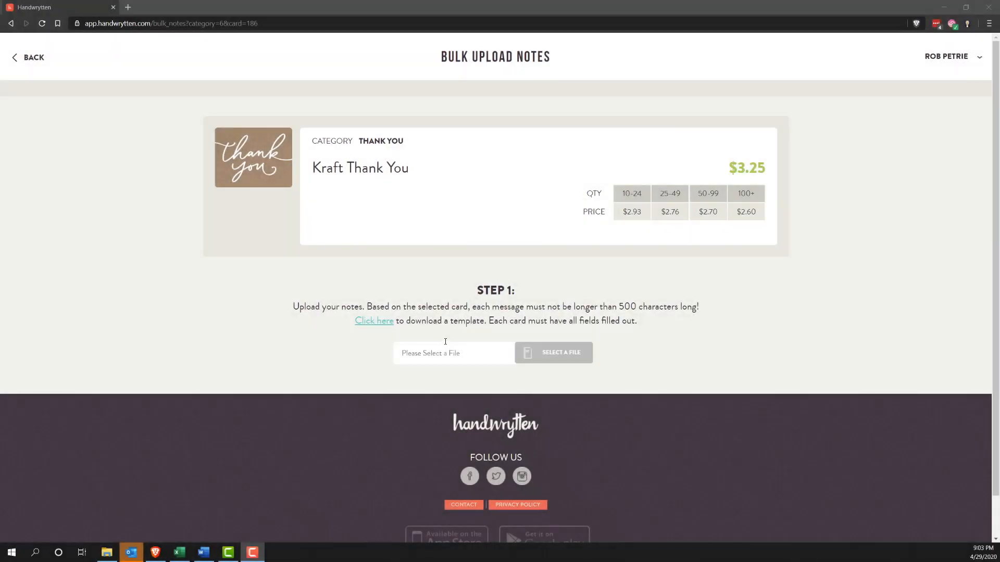
mouse_move(442, 340)
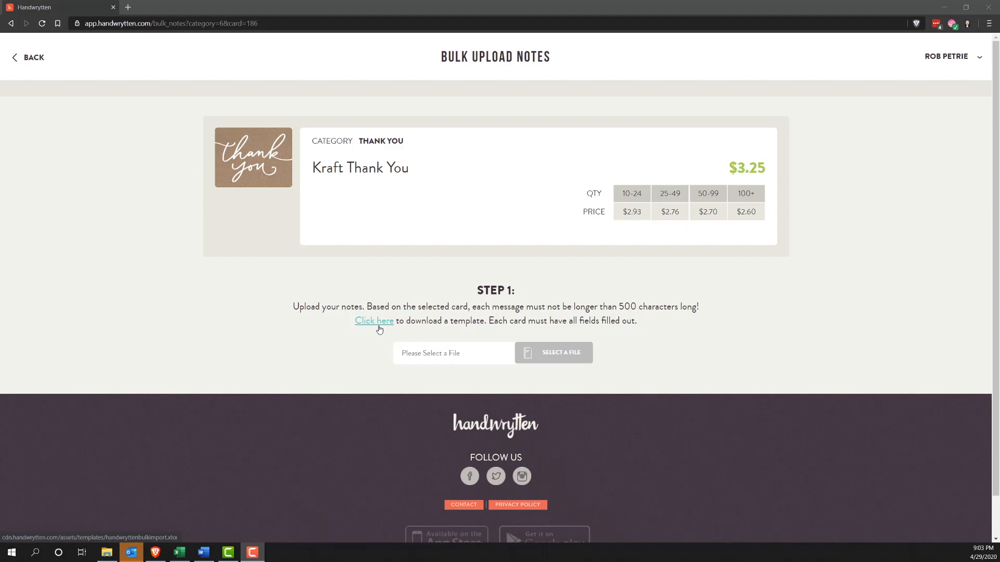
- Download the Handwrytten bulk-notes template and open it in Excel
left_click(374, 321)
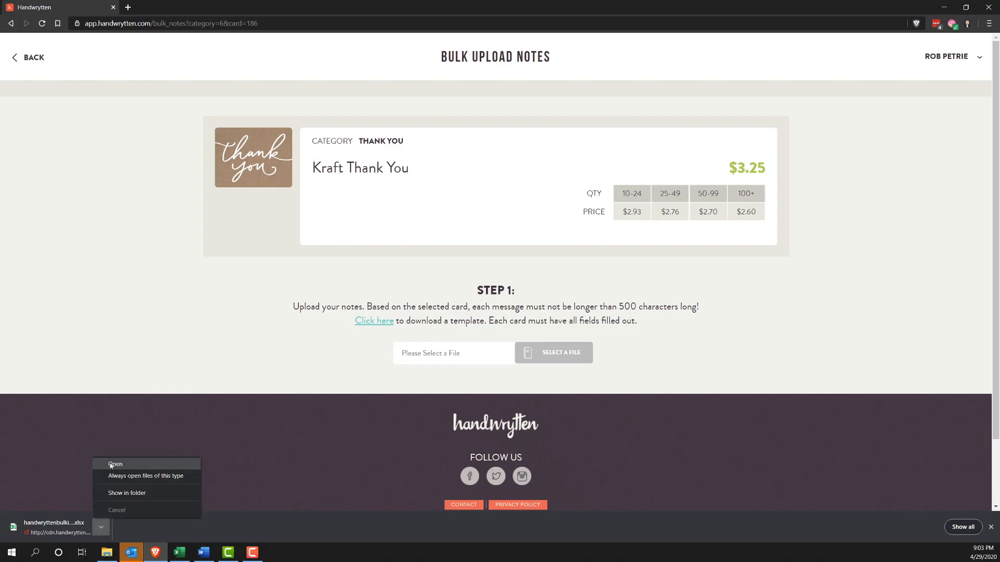
left_click(116, 464)
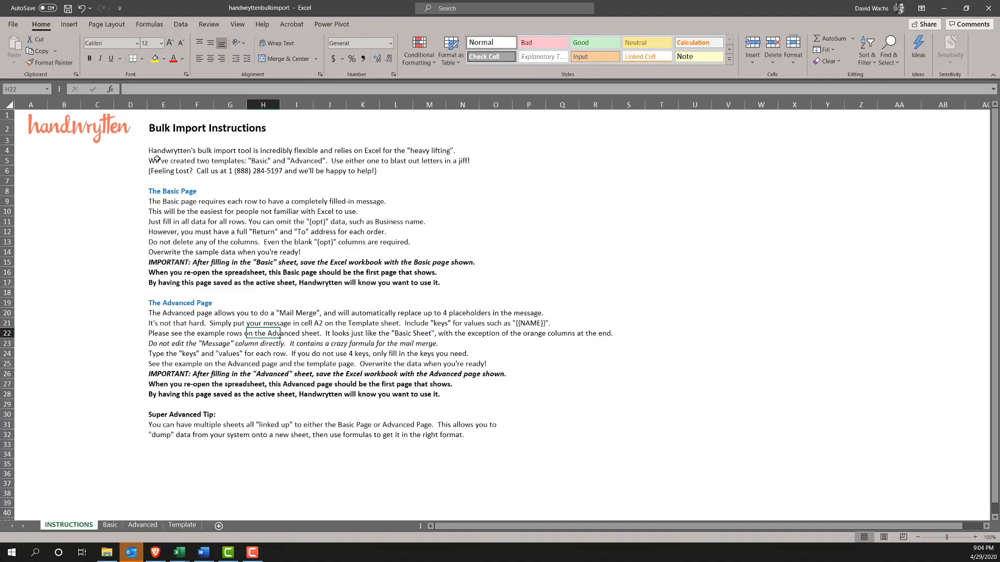
left_click(163, 170)
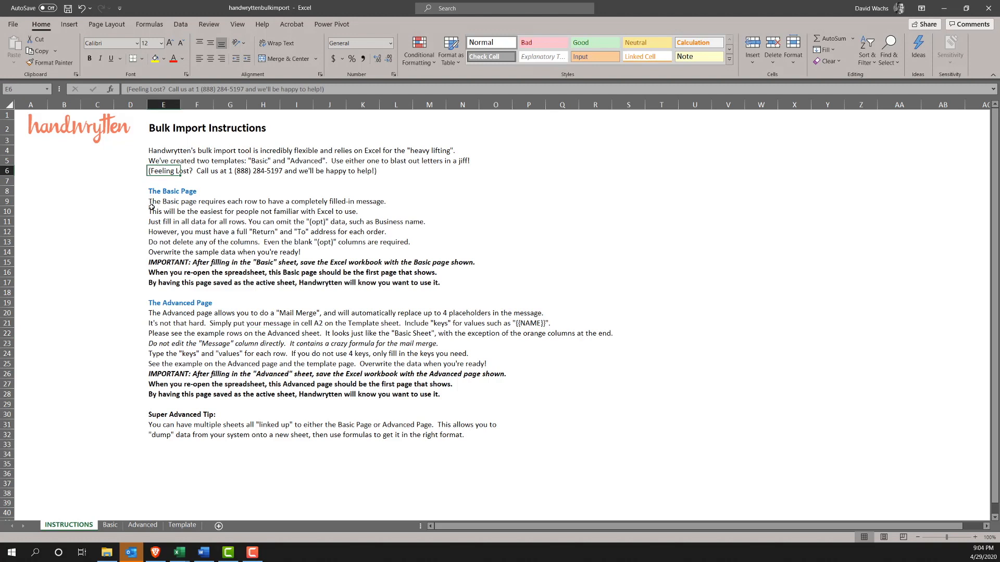
left_click(163, 230)
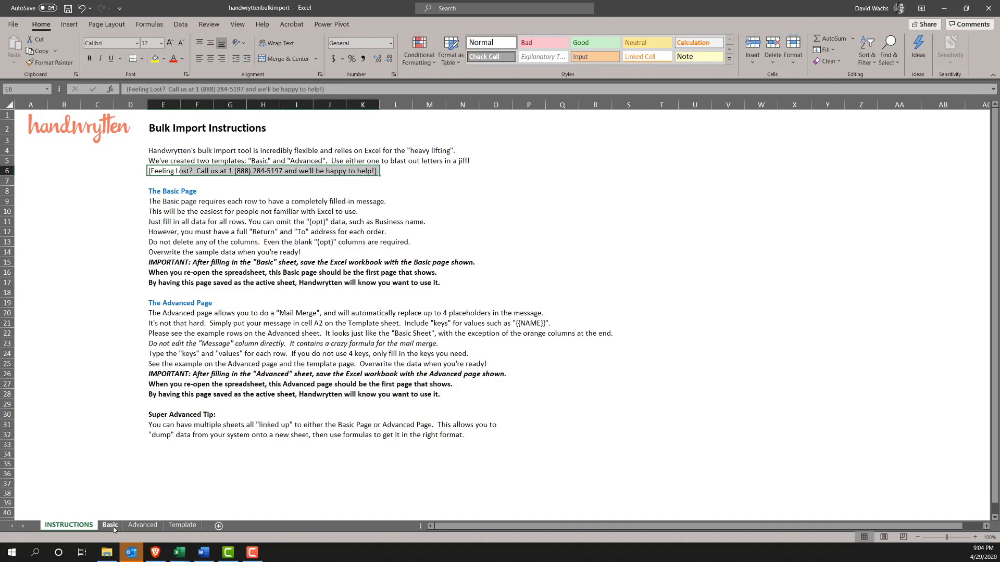
- Enter Rob as the sender name in A2 of the Basic sheet
left_click(110, 525)
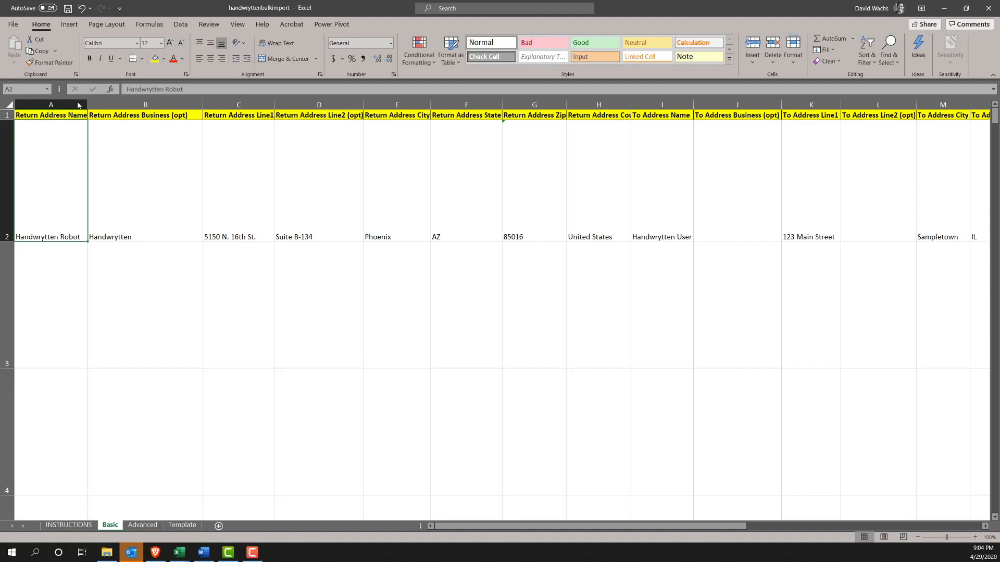
mouse_move(47, 208)
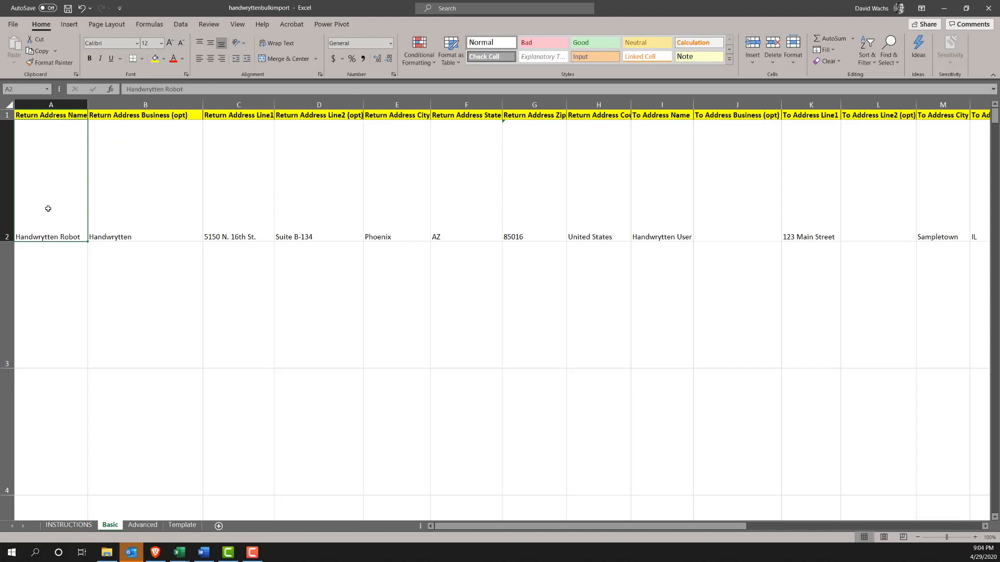
left_click(51, 114)
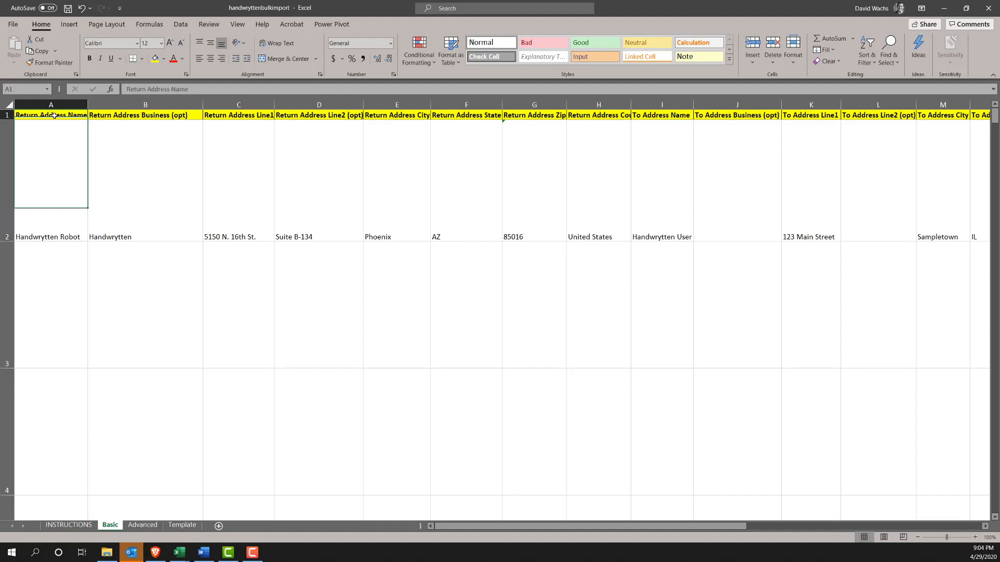
left_click(51, 237)
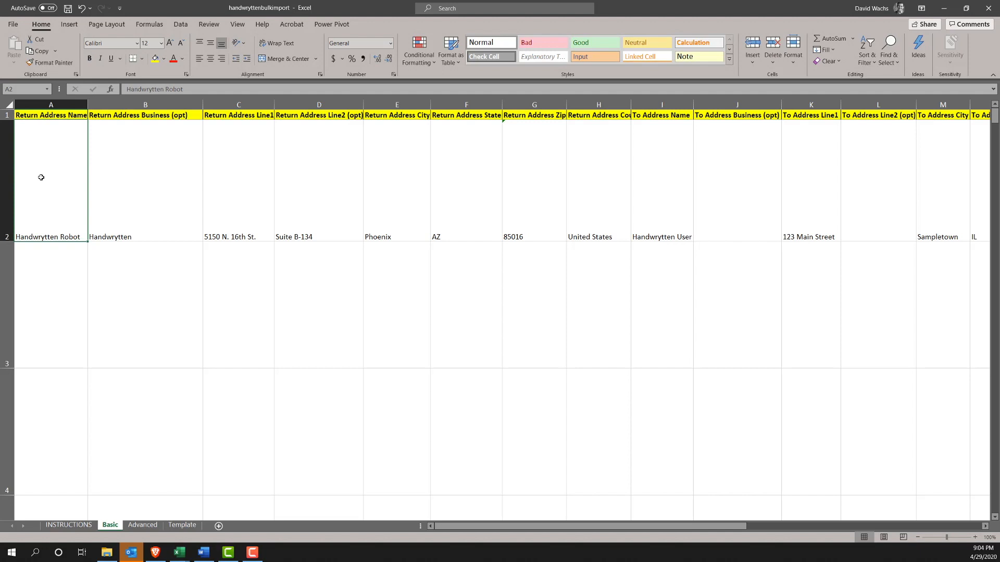
type("Rob Petrie")
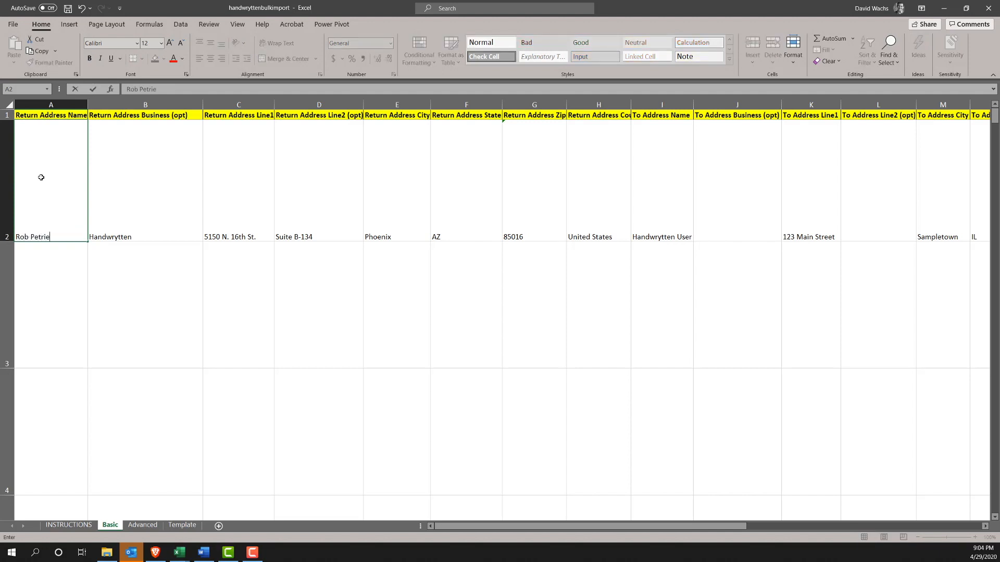
left_click(145, 236)
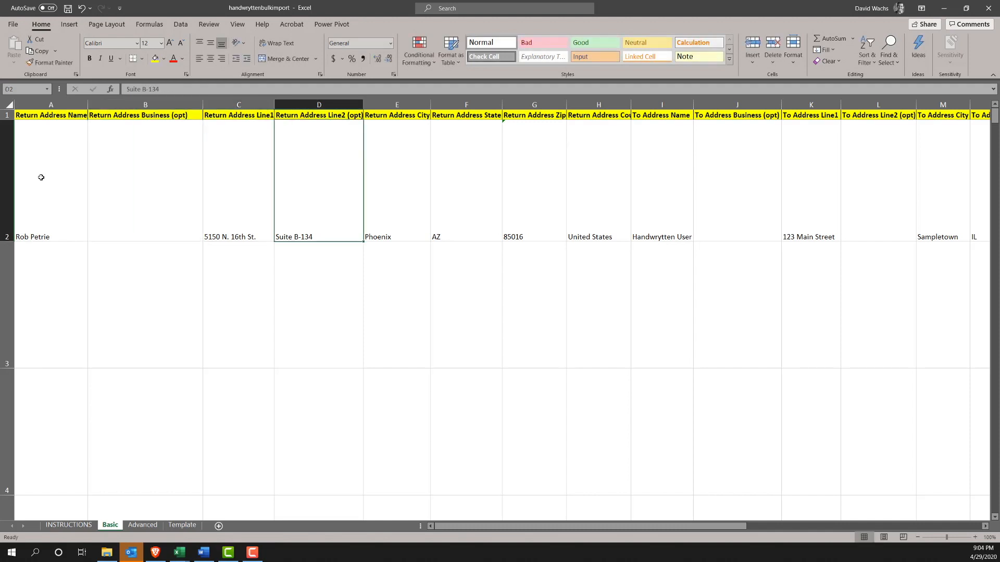
type("1430")
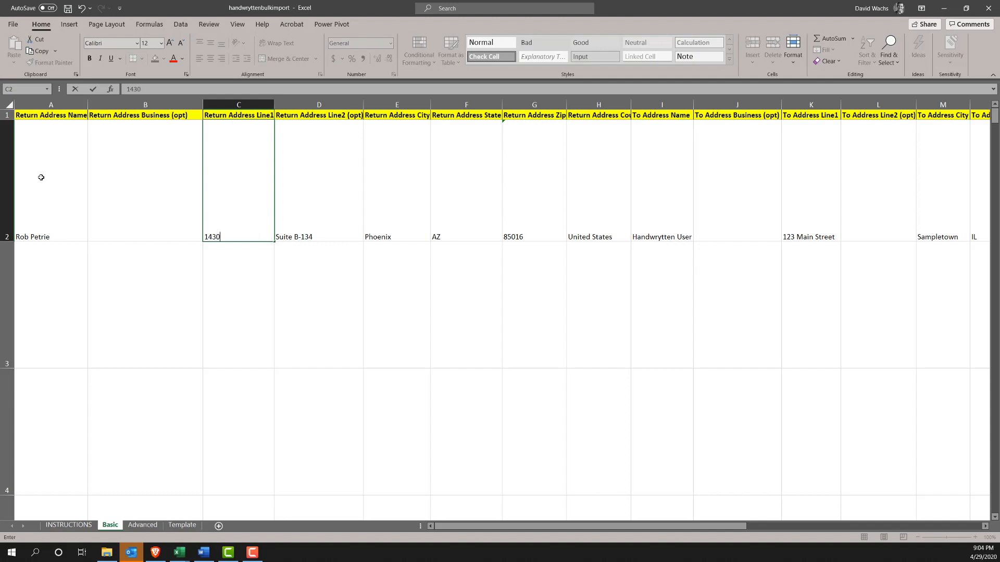
type("E Indian Scho")
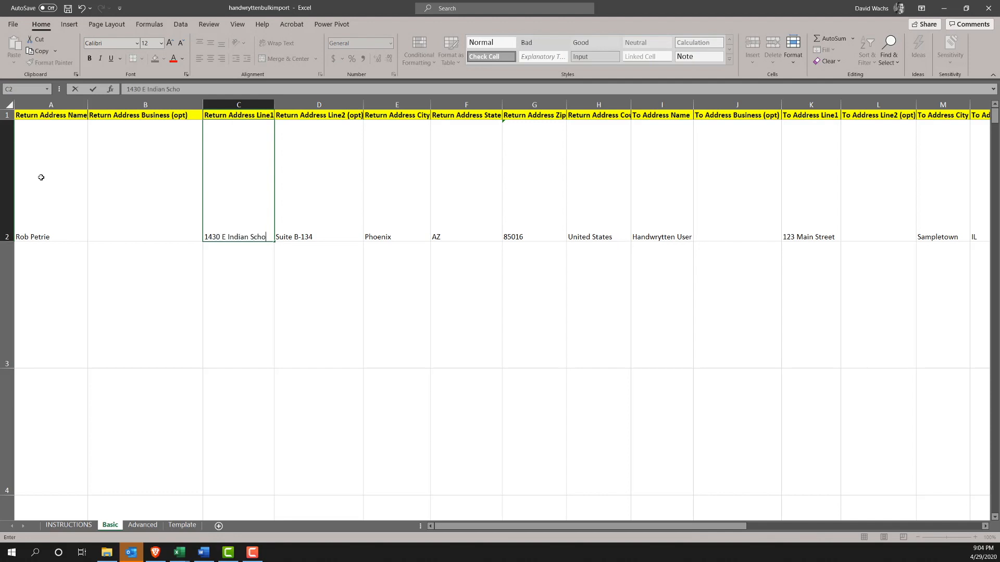
type("S")
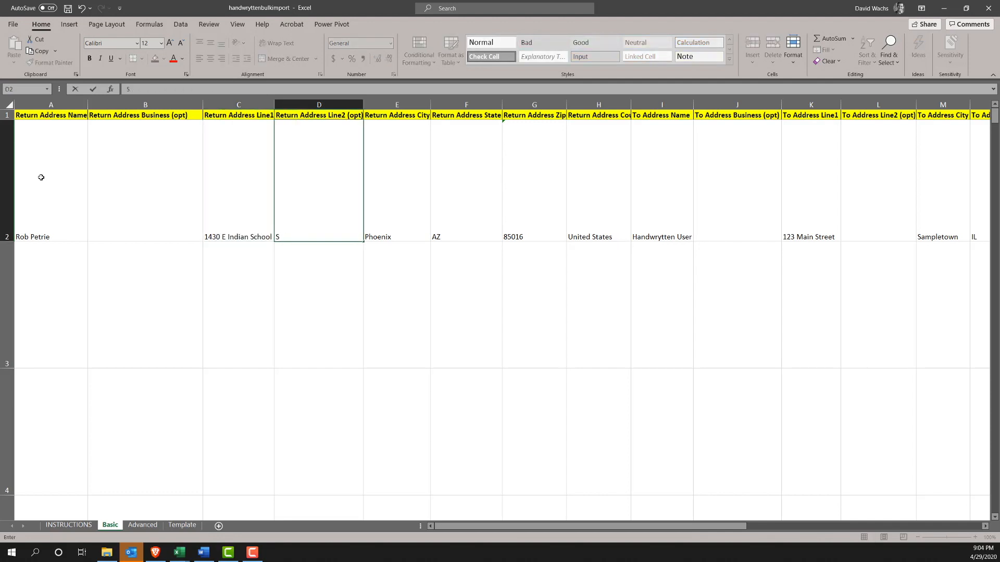
type("Suite 100")
left_click(534, 236)
type("85014")
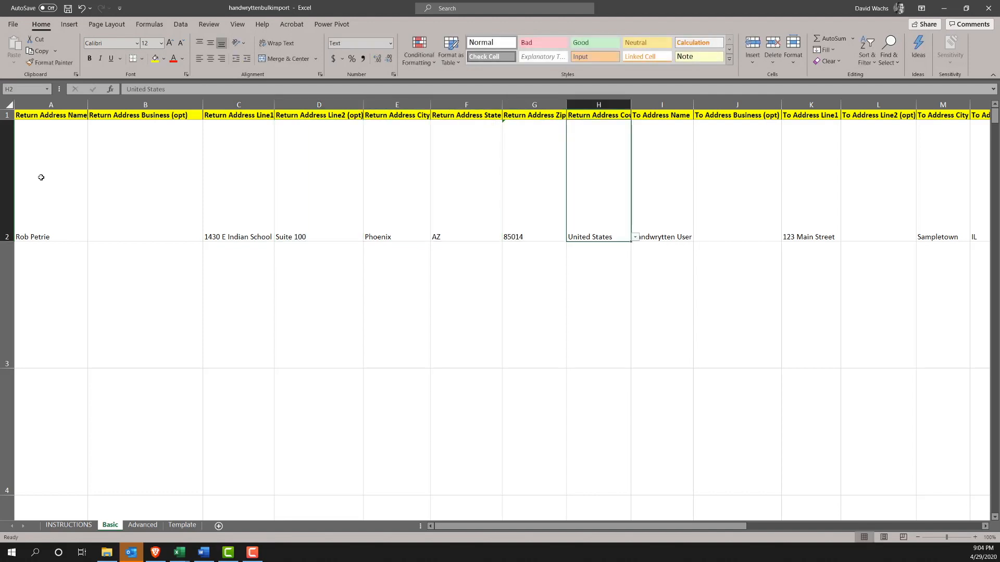
- Set the row 2 recipient name in I2 to Jane Smith
left_click(662, 237)
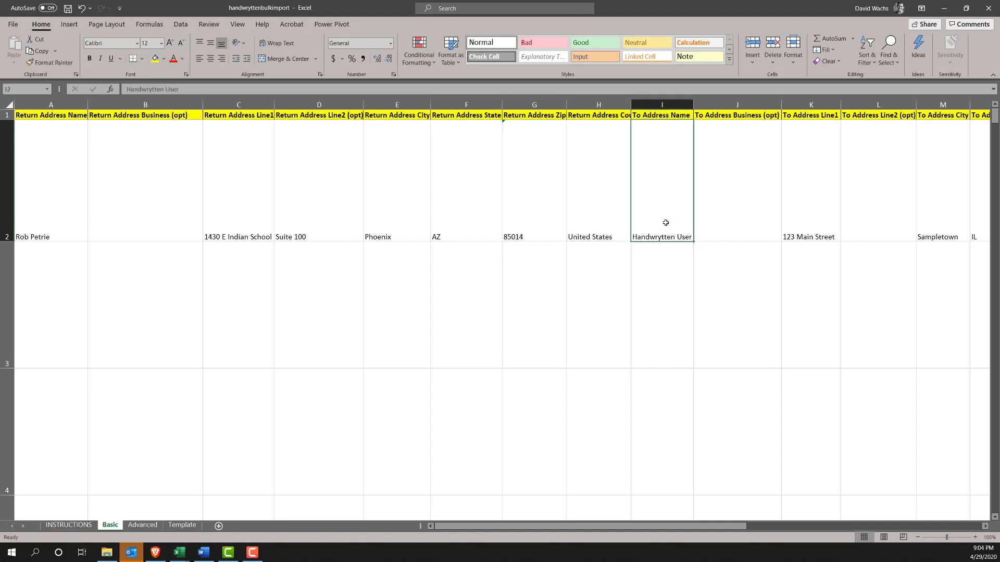
type("Jane Smith")
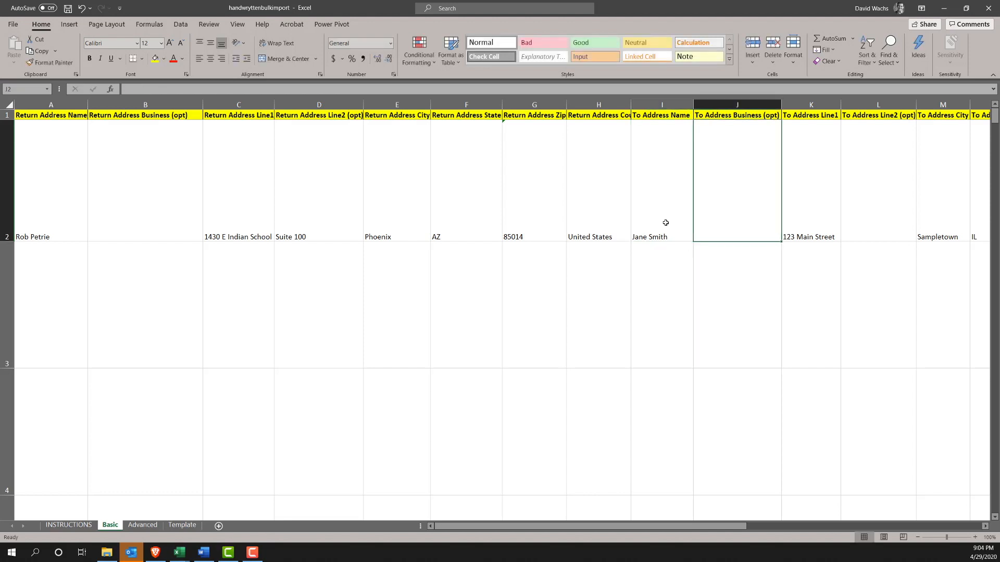
left_click(810, 237)
type("Chicago")
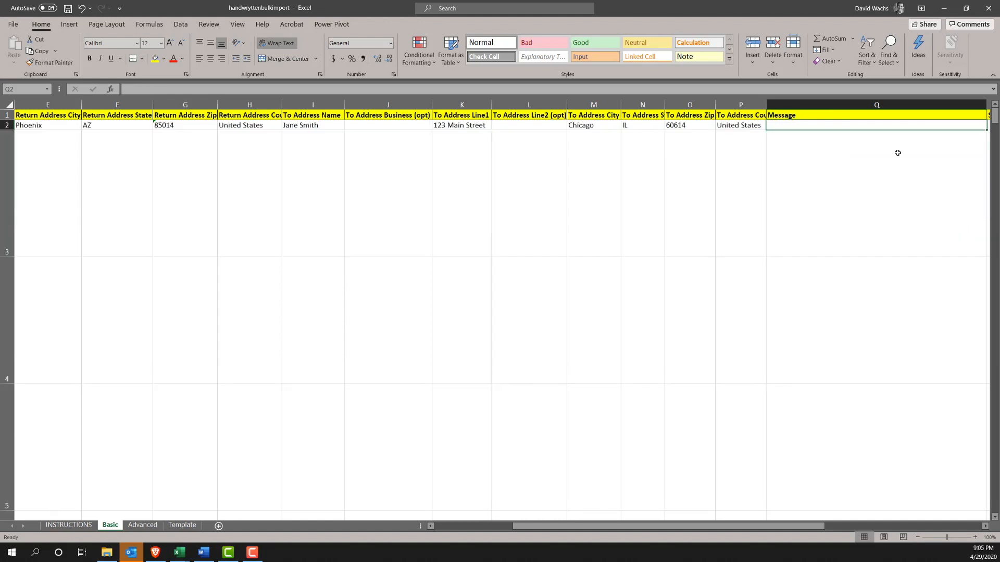
mouse_move(818, 134)
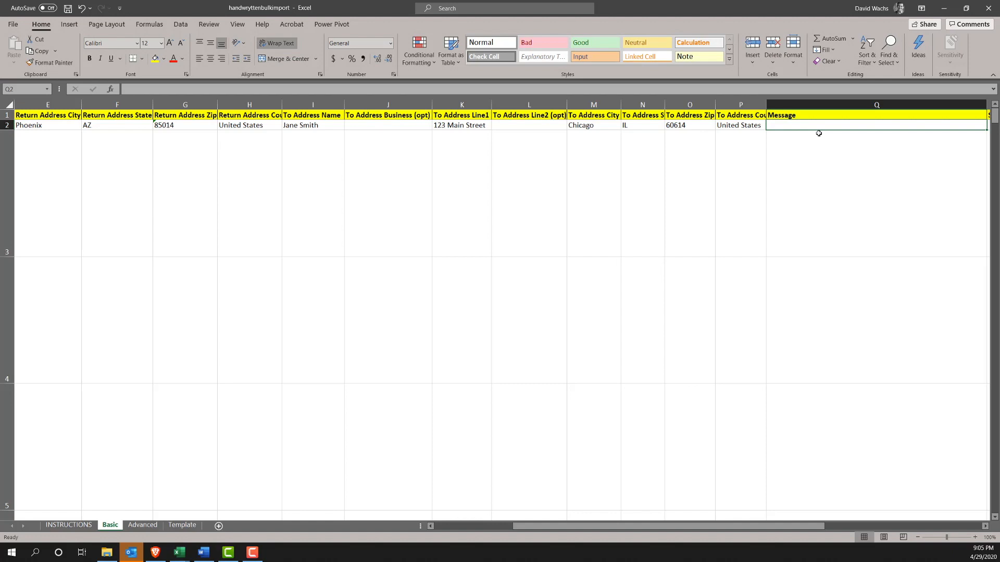
- Enter the Q2 message 'Dear Jane, Thank you so much for your time. All the best, Rob'
type("Dear Jane")
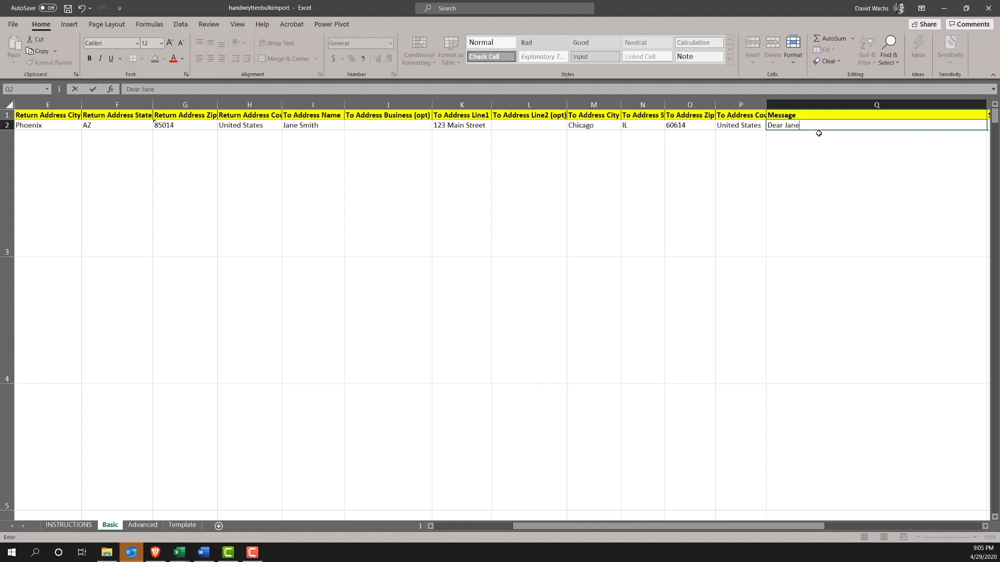
type(",")
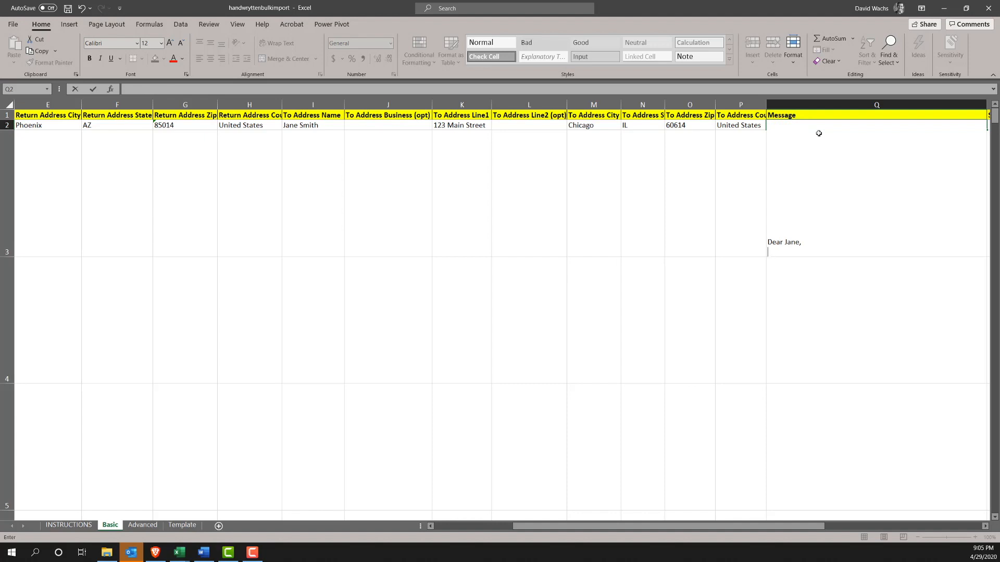
type("Thank you so much for your time")
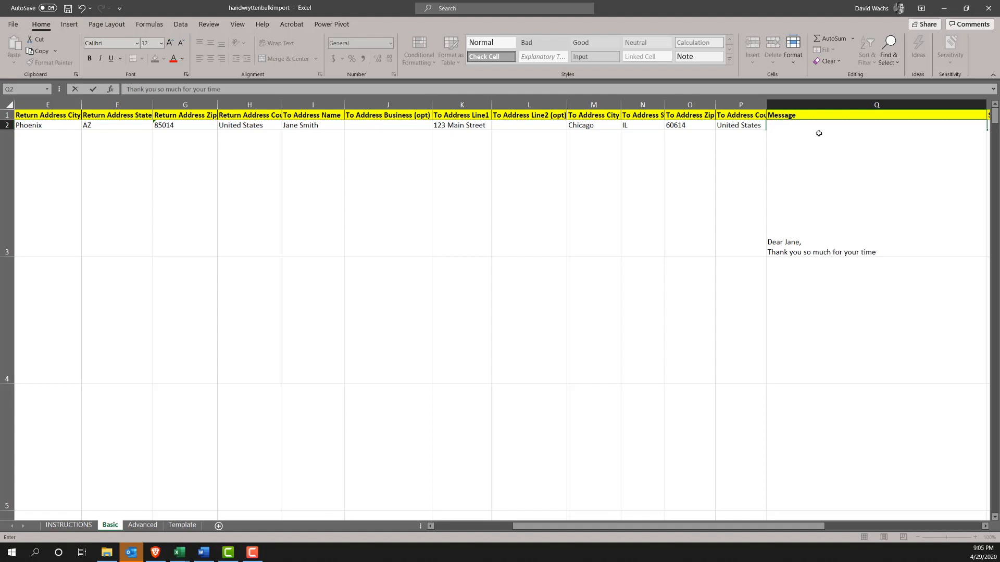
type("All")
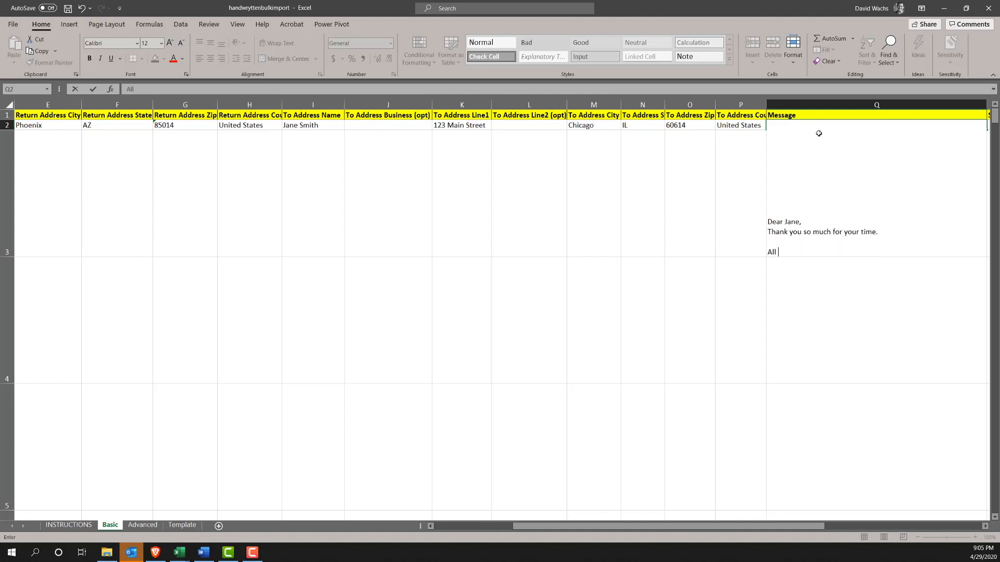
type("the best,")
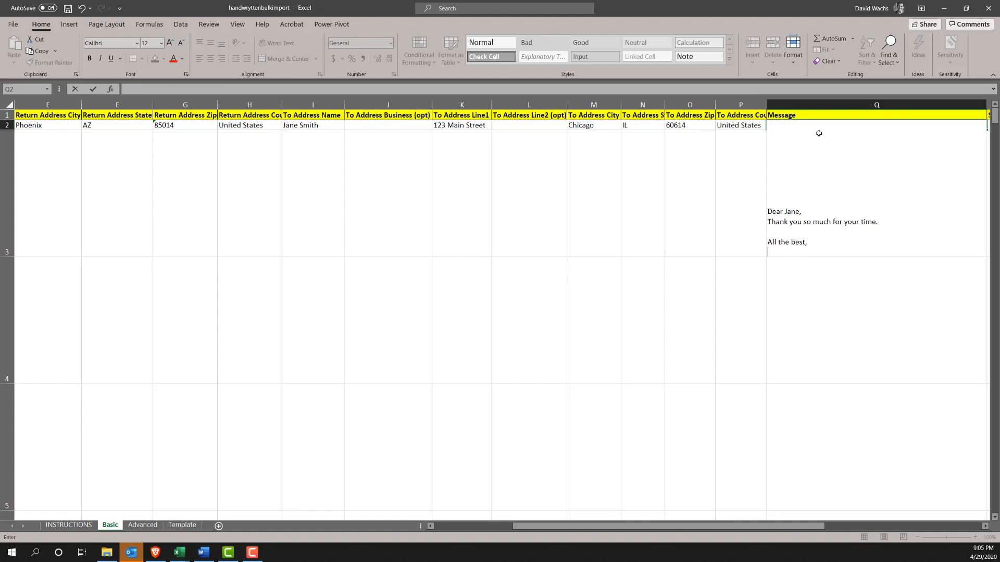
type("Robn")
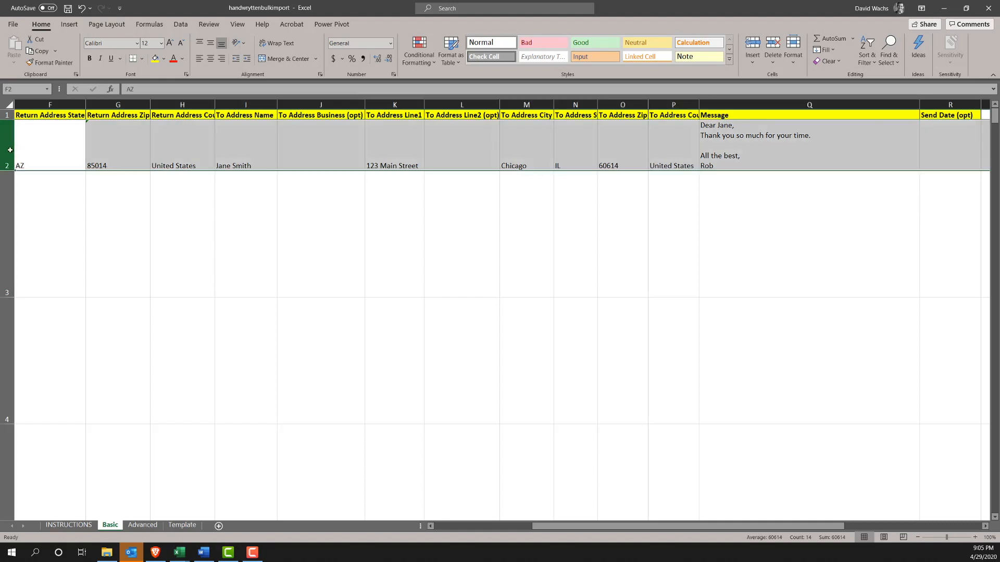
left_click(949, 143)
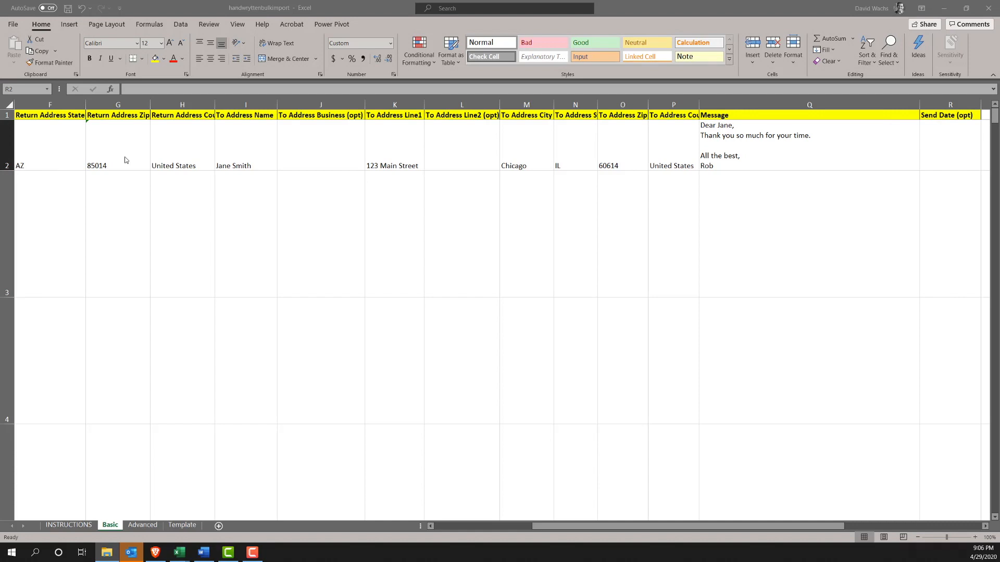
- Paste row 2 into rows 3–5 and rename recipients Jim Jones, Frank Zappa, Gary Coleman
left_click(808, 145)
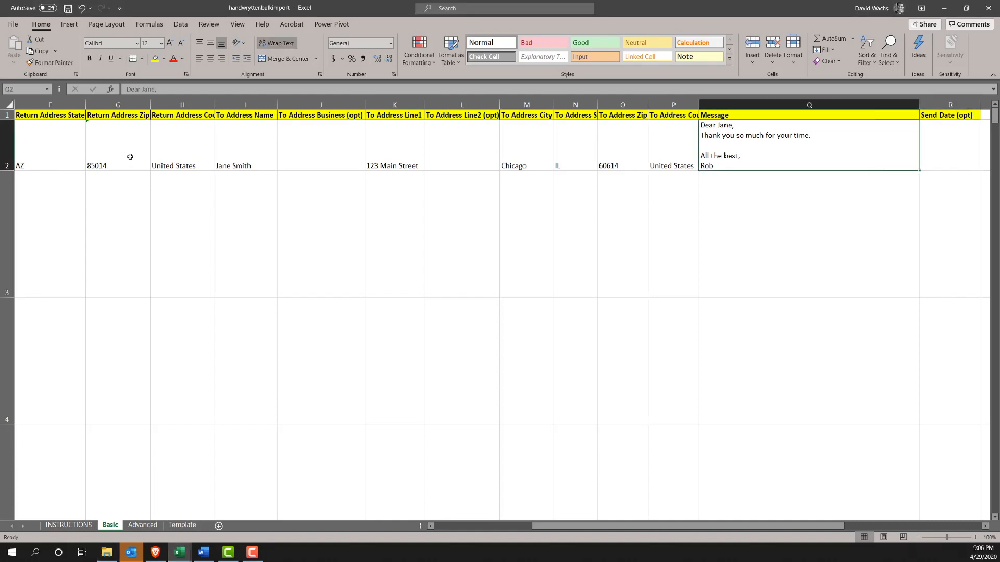
scroll("left", 3)
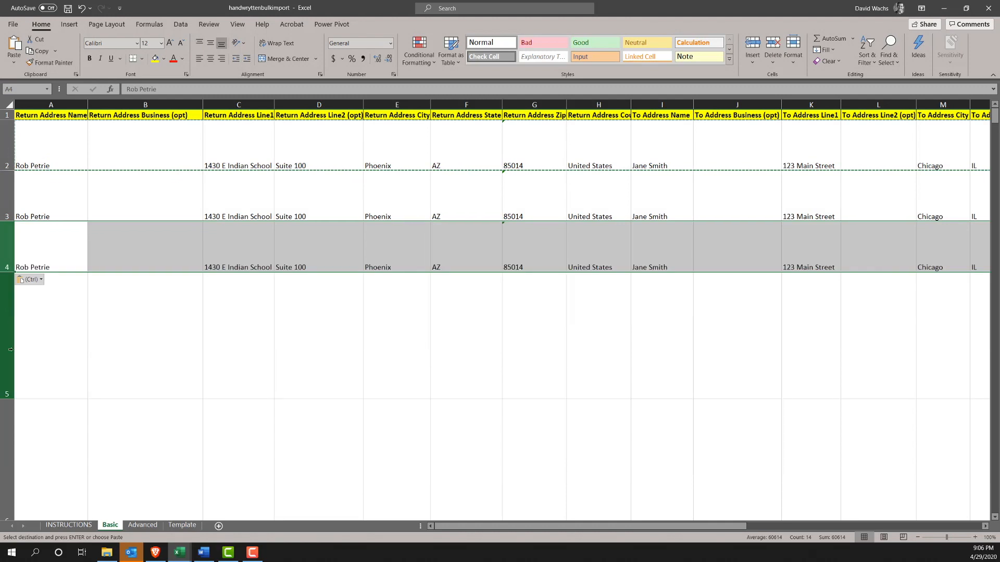
left_click(318, 296)
type("Jim Jones")
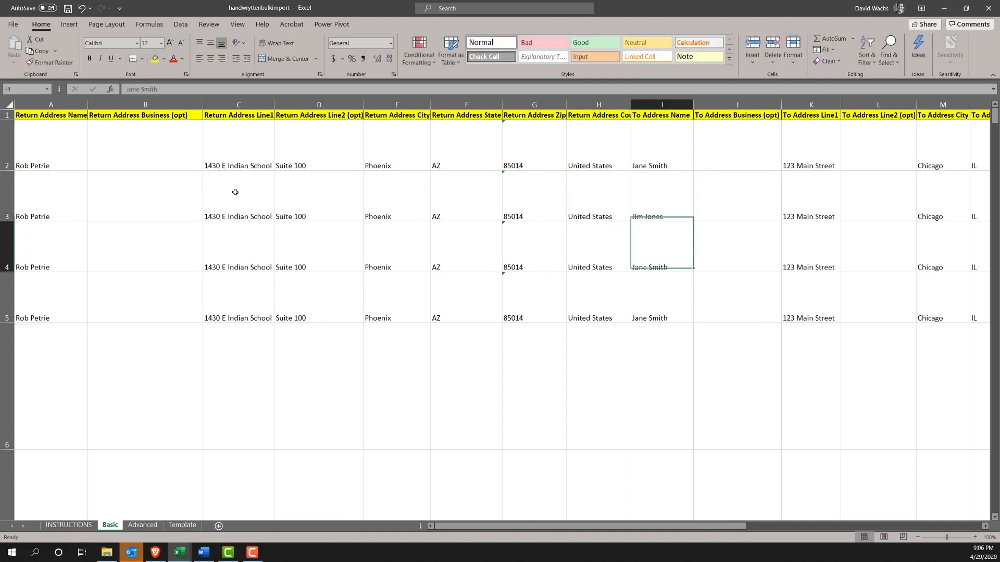
type("Frank")
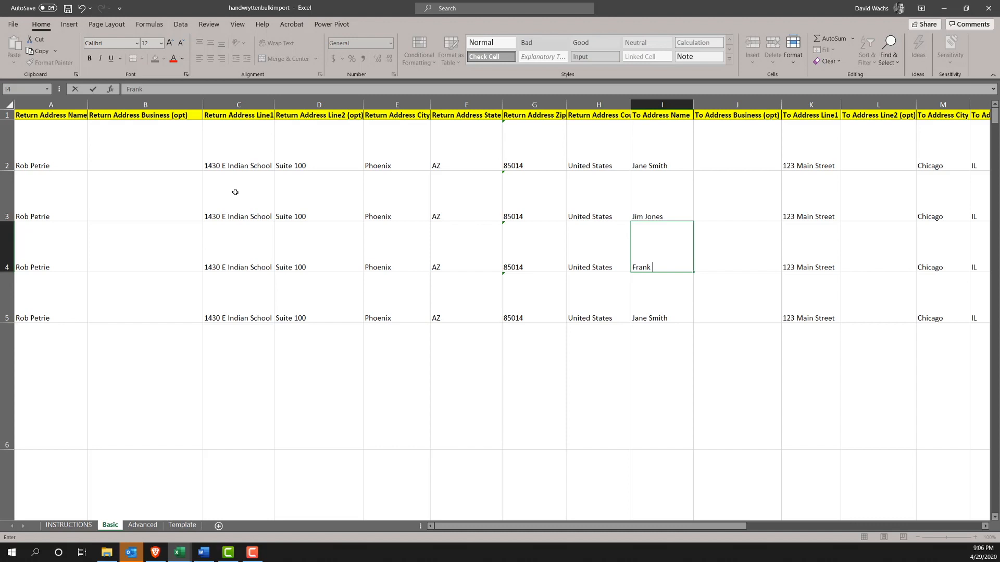
type("J")
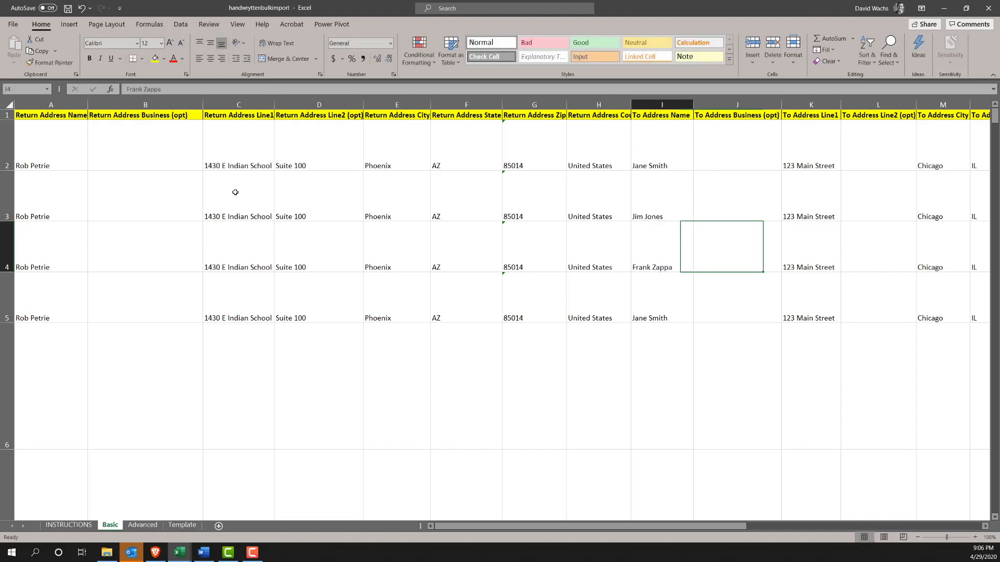
type("Gary Coleman")
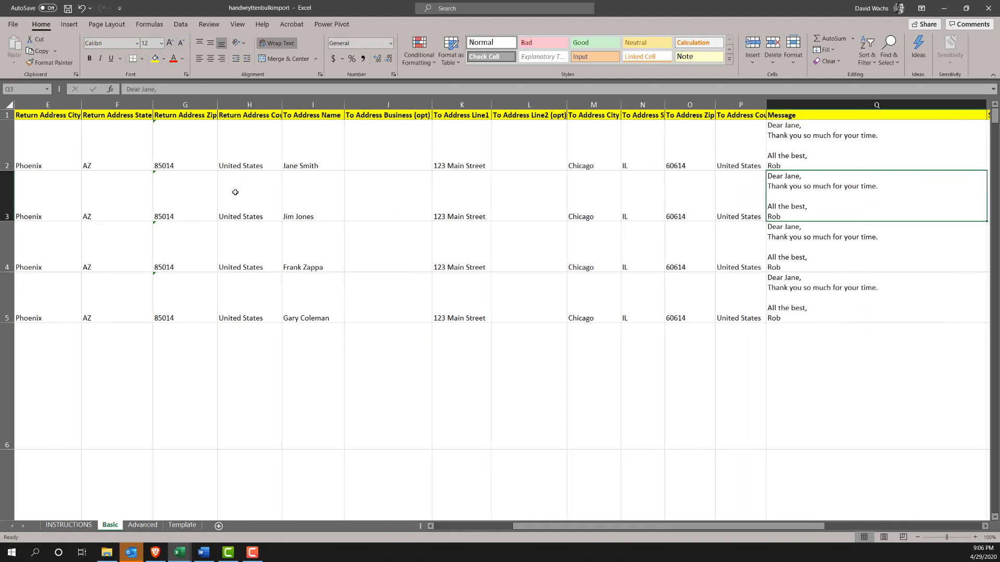
mouse_move(751, 189)
type("im")
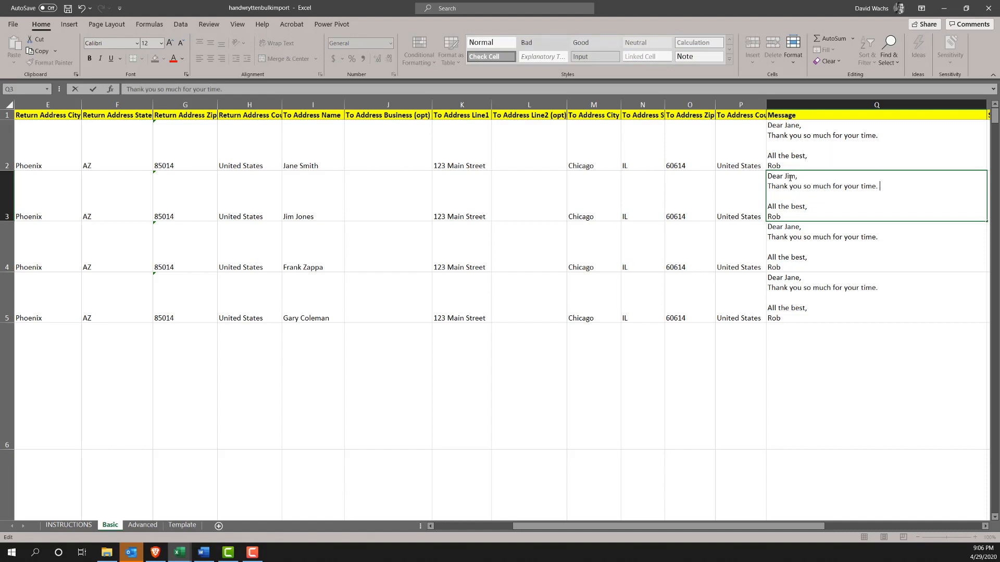
- Add the line 'I enjoyed our chat.' to Jim's message
type("I enjoyed our ch")
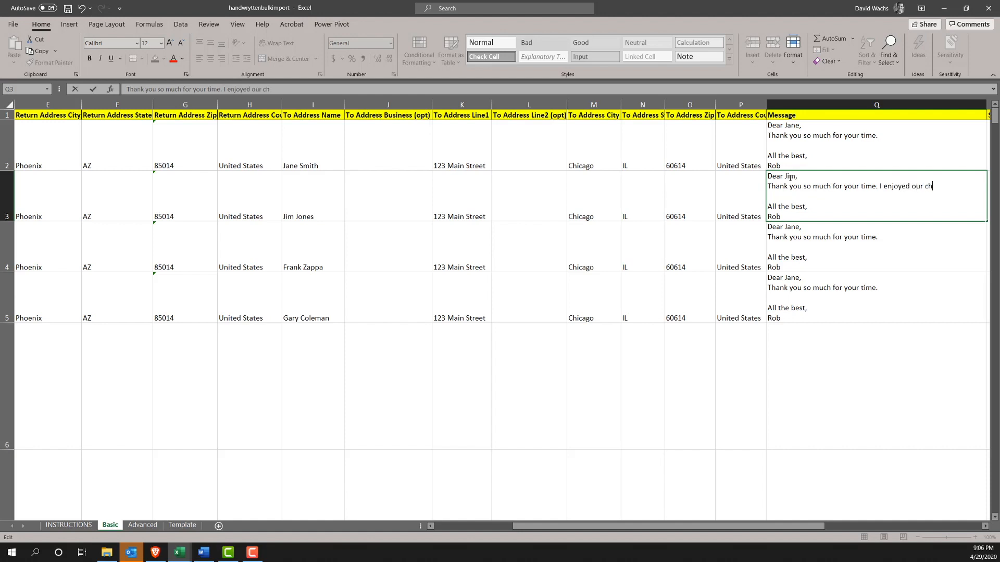
type("at,")
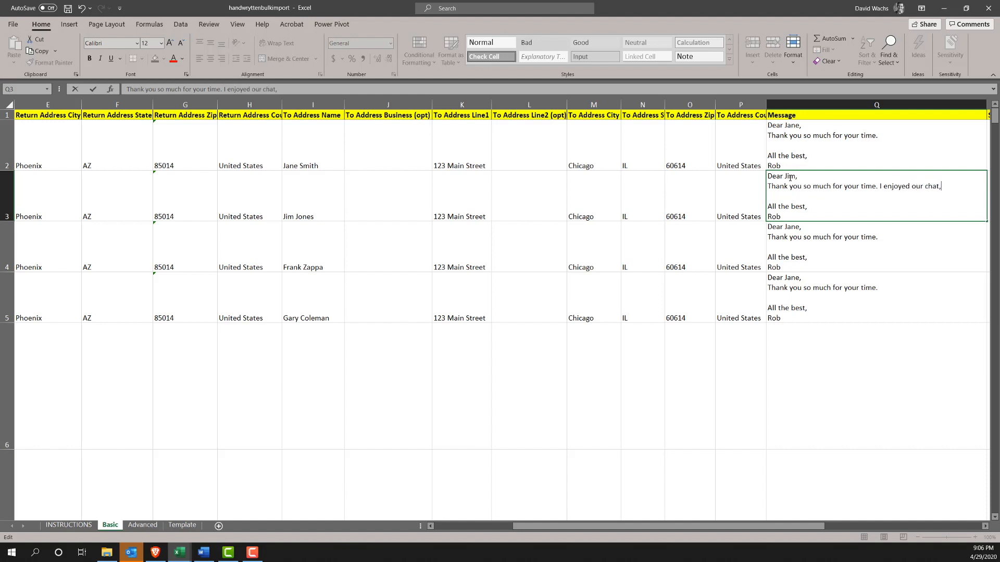
key("backspace")
type("Frank")
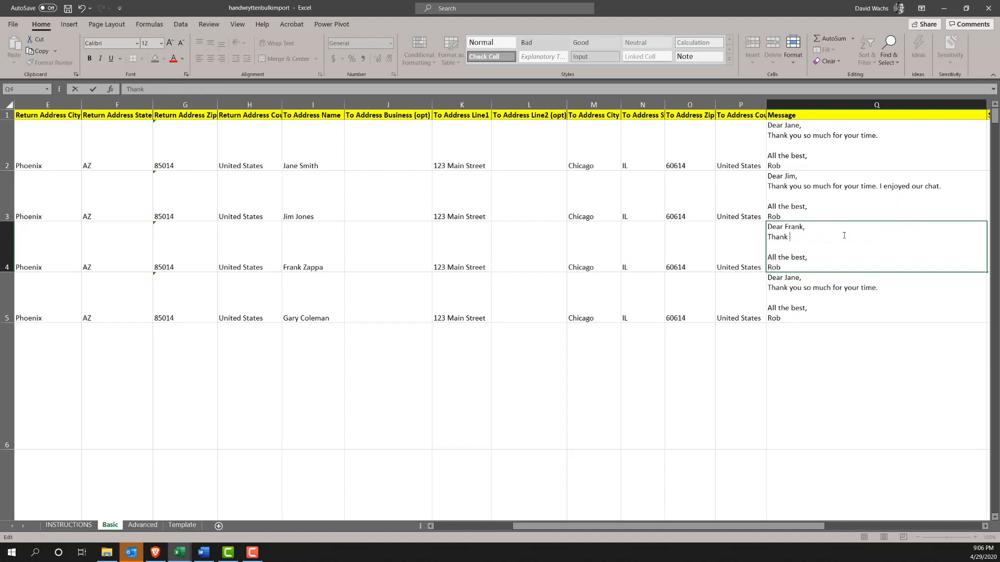
- Change Frank's line to 'Sorry I missed you' and fix the greeting to Gary
key("backspace")
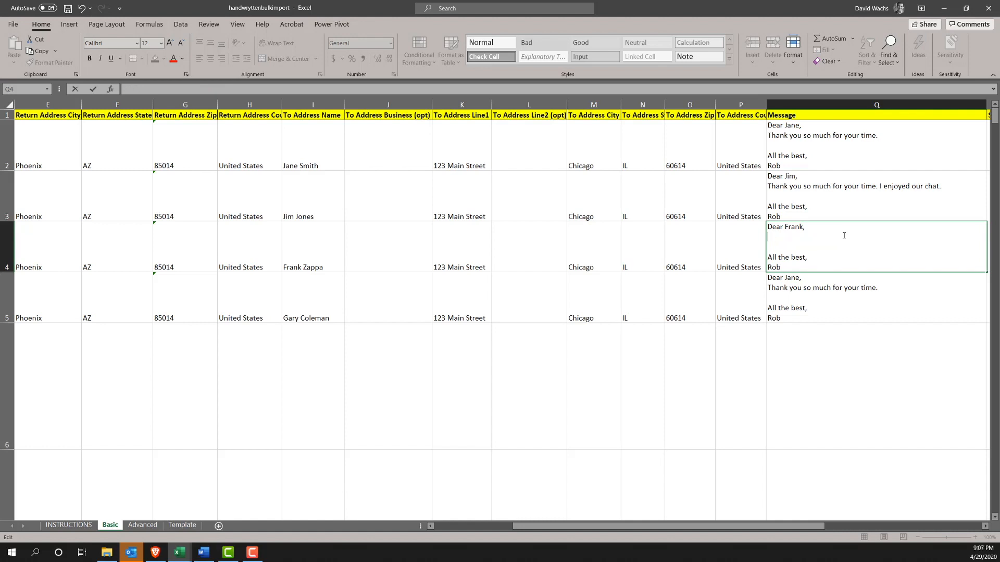
type("Sorry I")
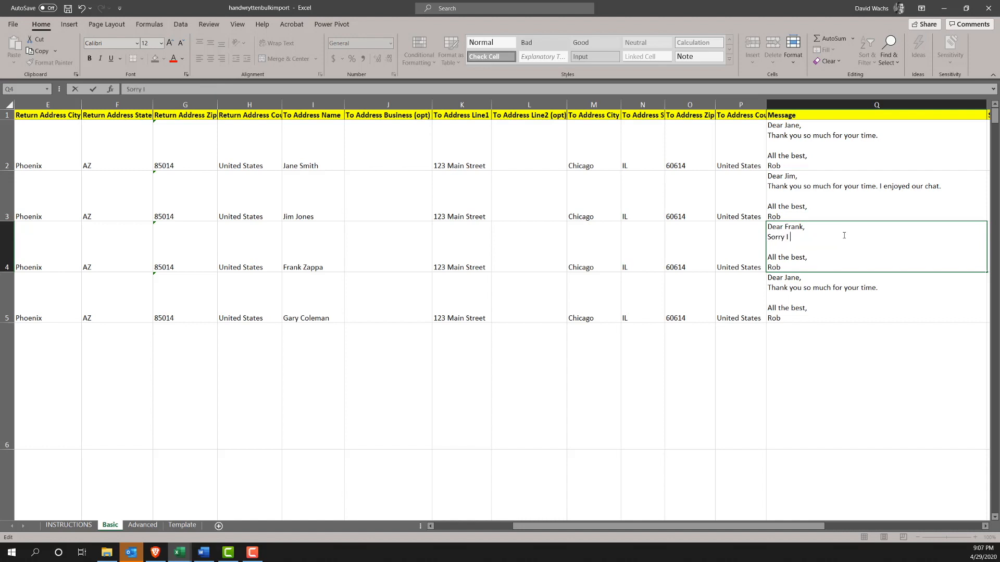
type("missed y")
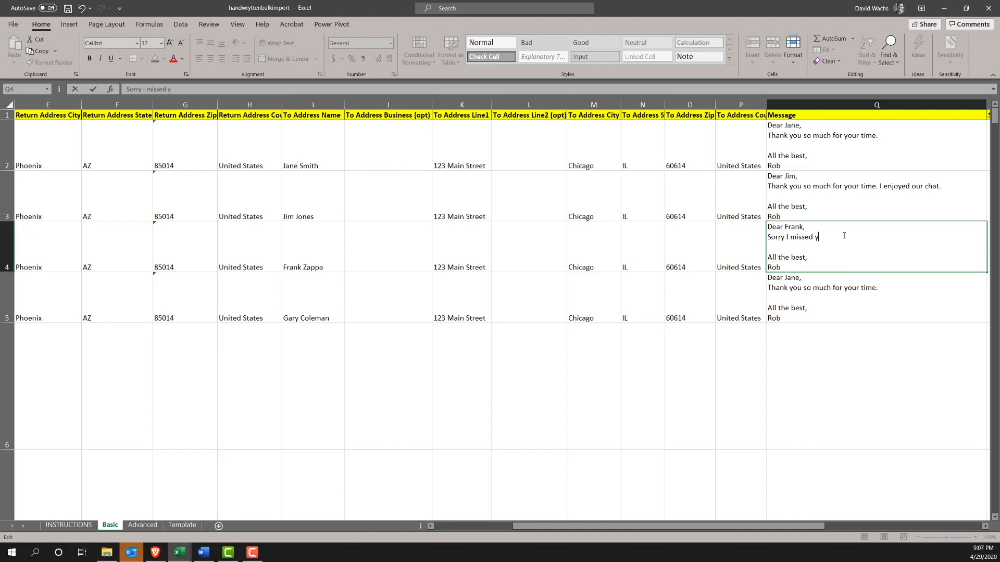
type("ou")
left_click(877, 298)
type("G")
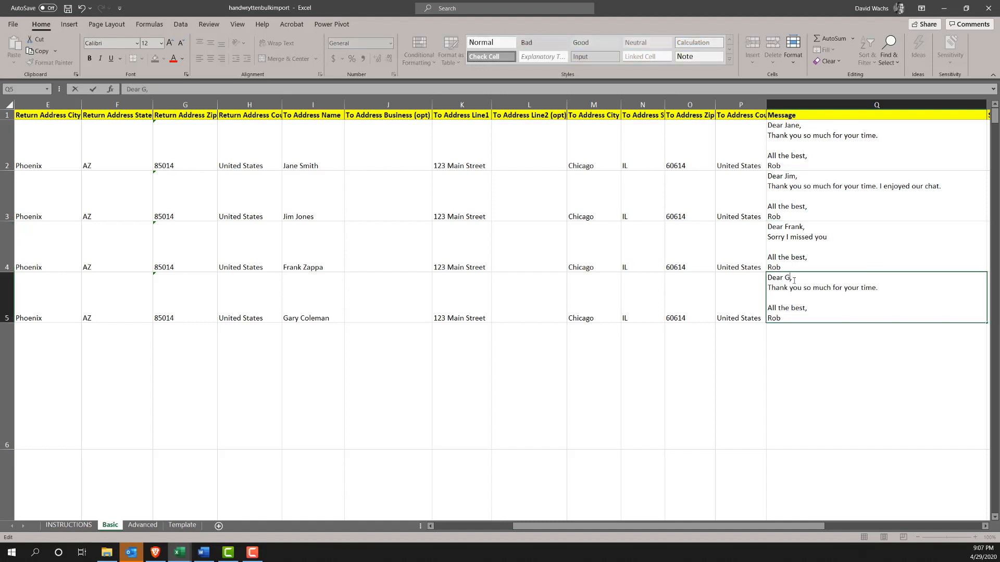
type("ary")
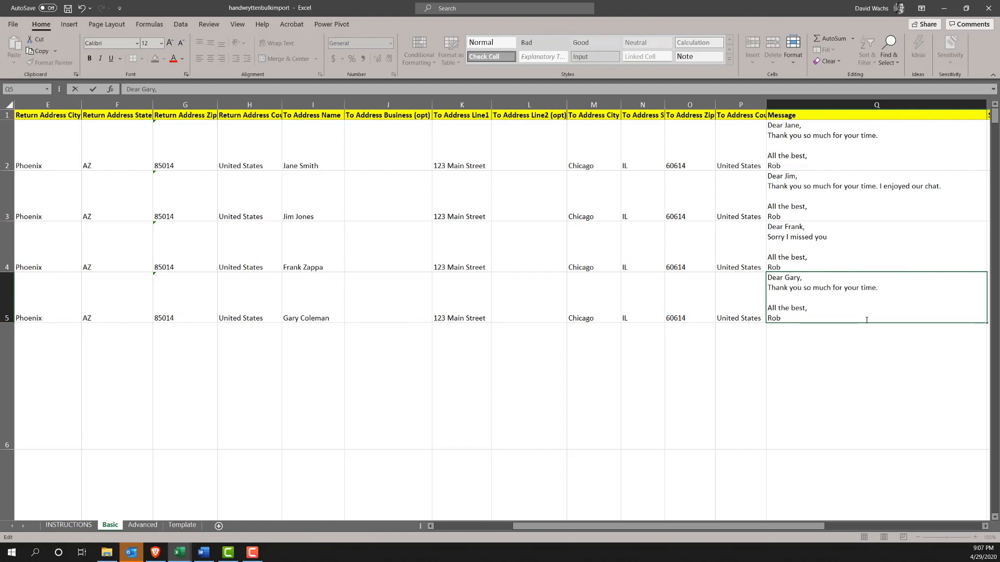
left_click(876, 382)
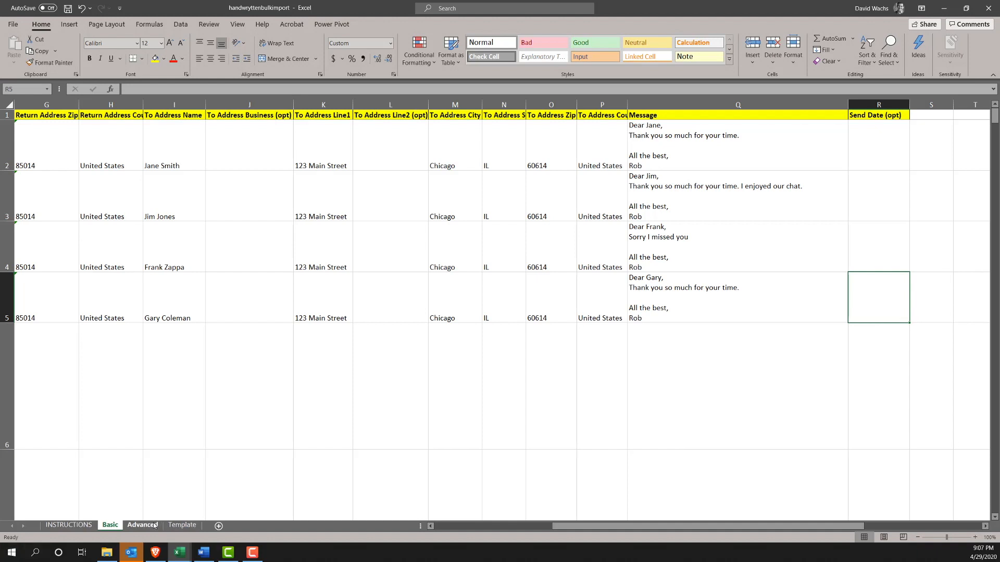
- Inspect the Advanced sheet's message formulas and replacement key and value columns
left_click(142, 525)
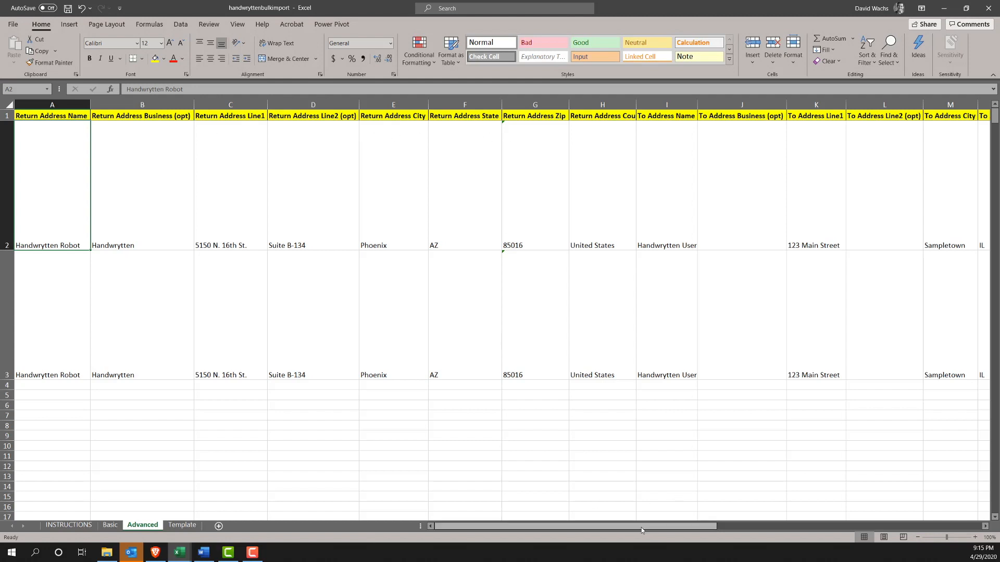
left_click_drag(641, 526, 782, 526)
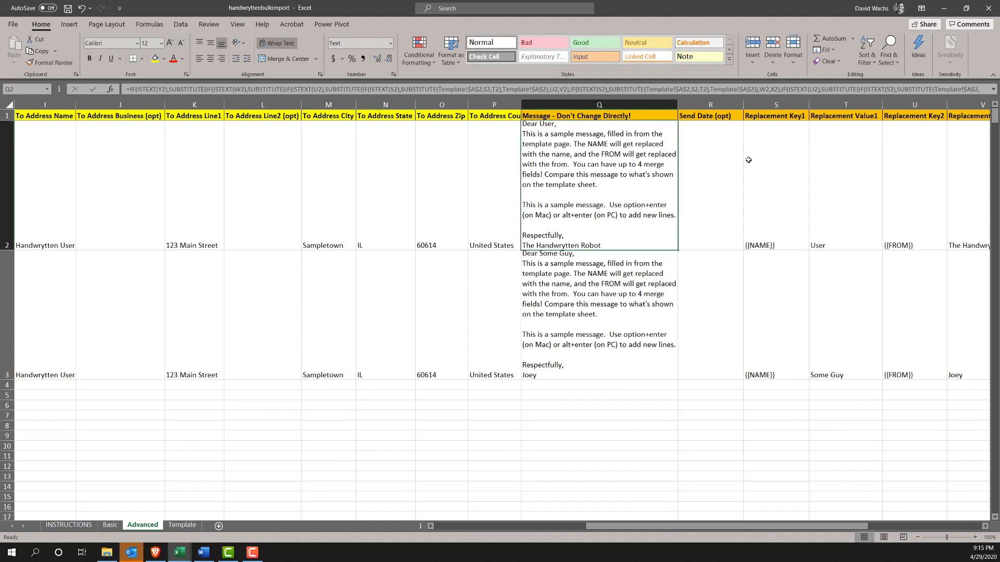
left_click(982, 244)
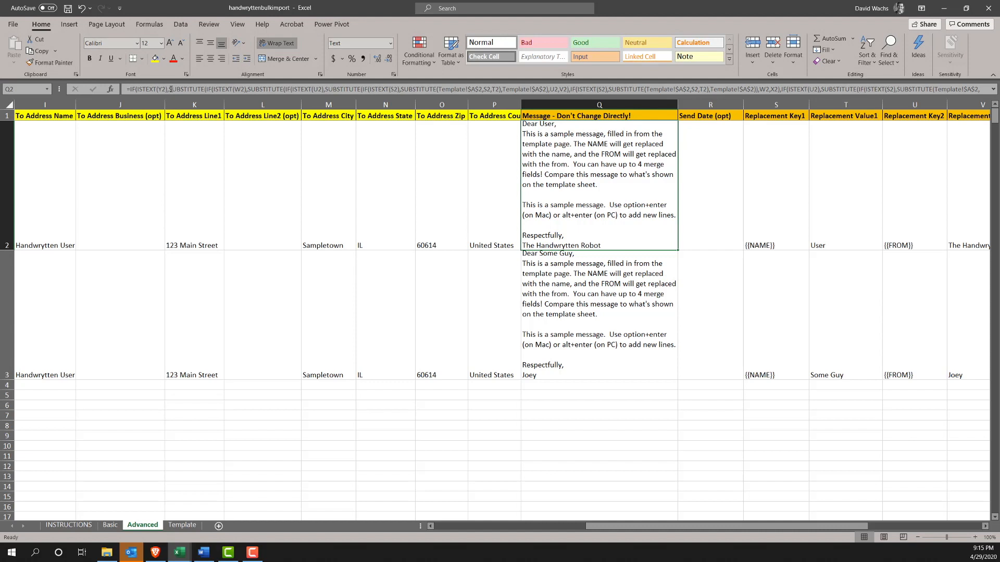
mouse_move(571, 201)
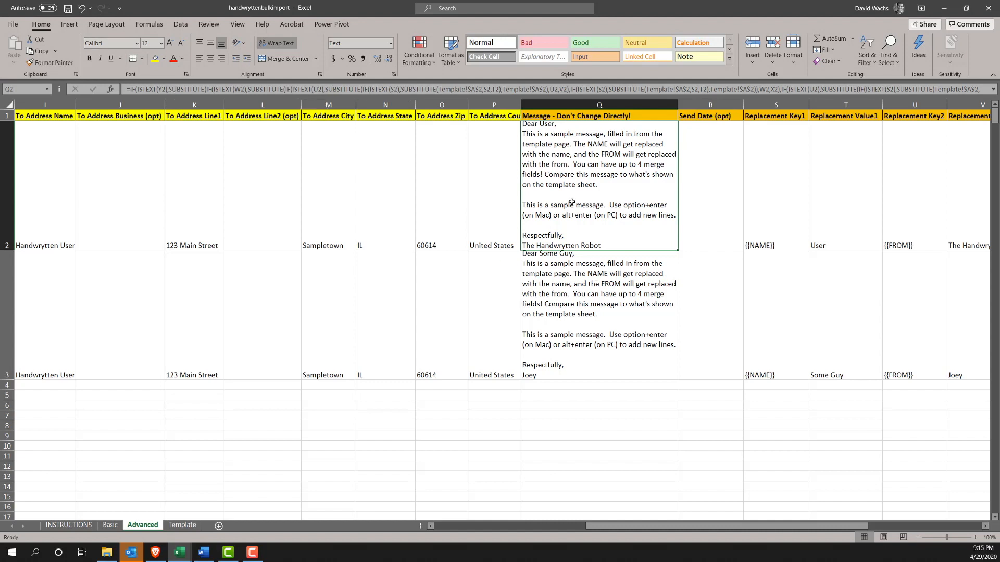
mouse_move(714, 407)
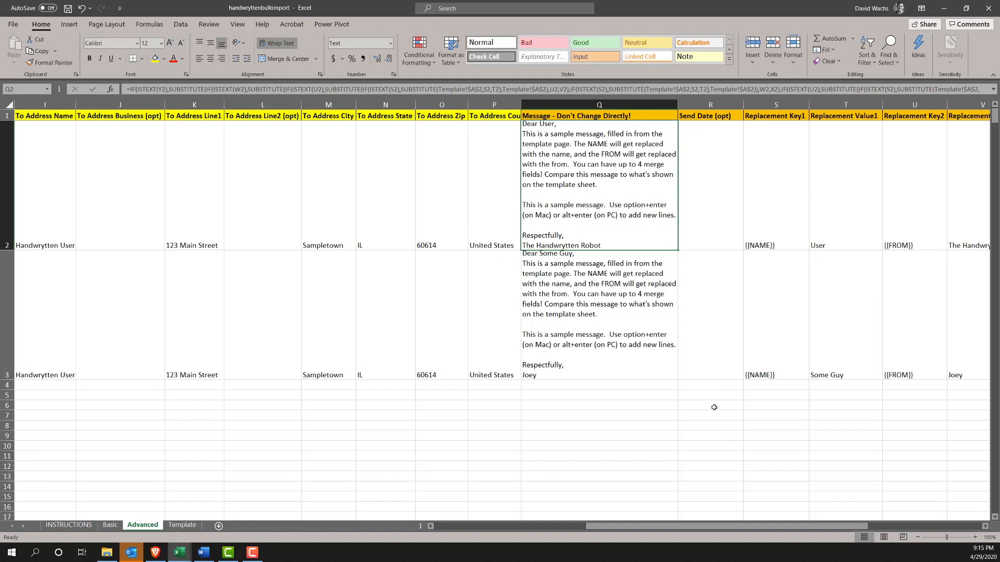
left_click(710, 187)
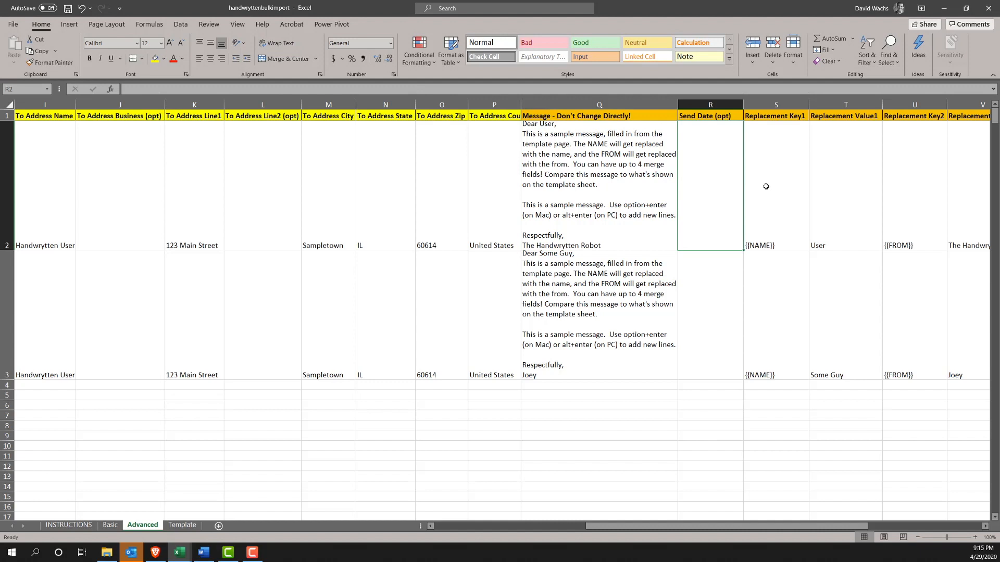
mouse_move(755, 159)
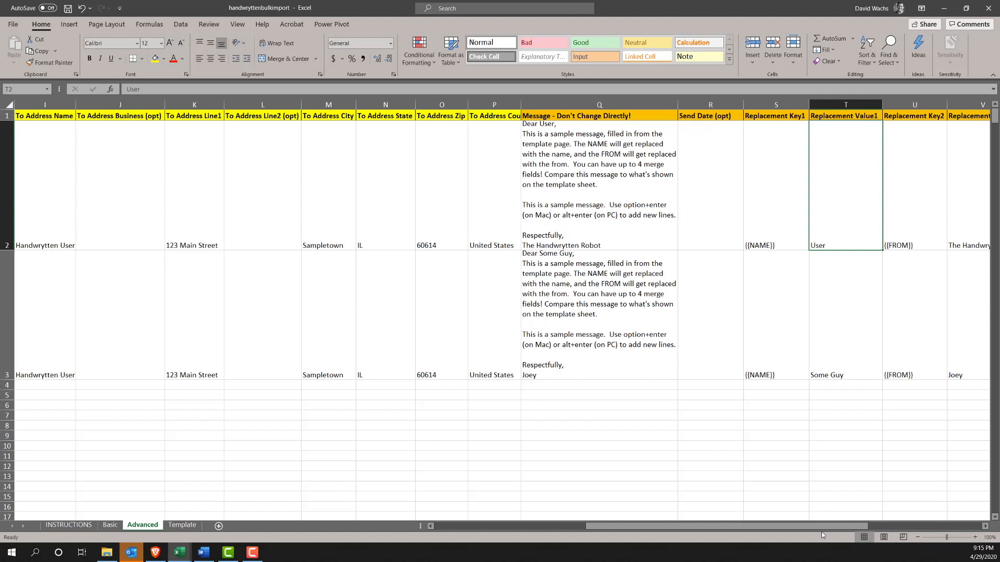
scroll("right", 3)
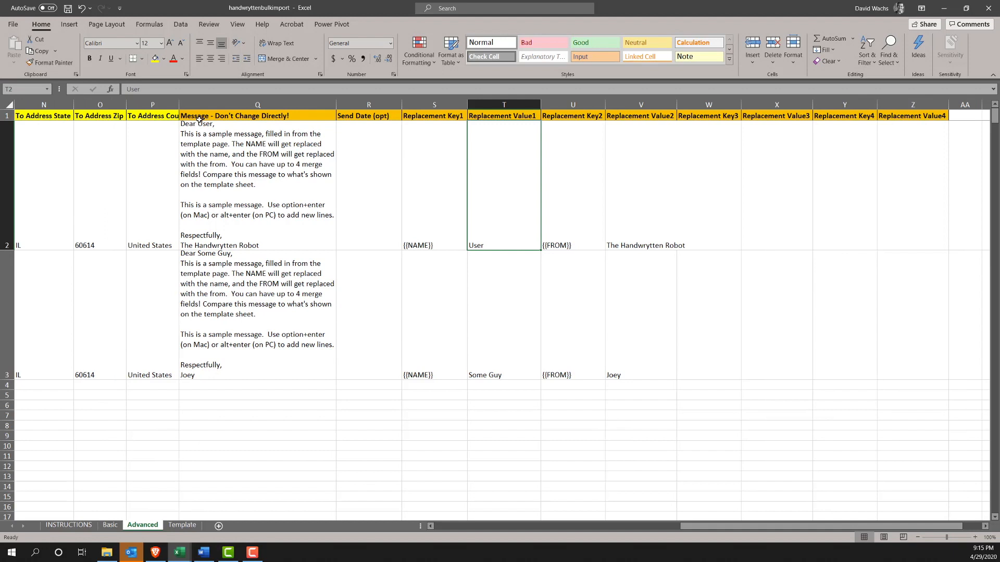
mouse_move(228, 171)
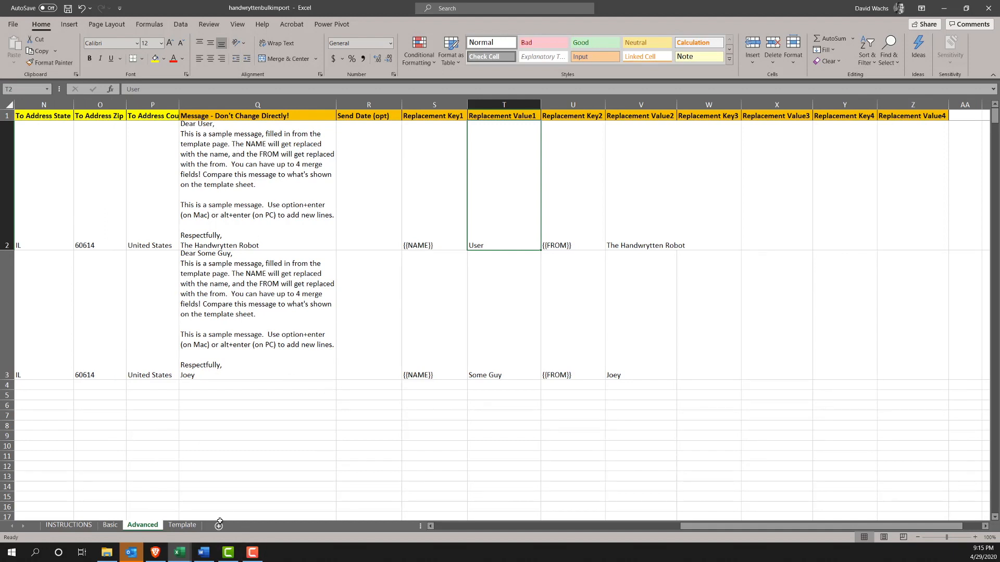
left_click(182, 525)
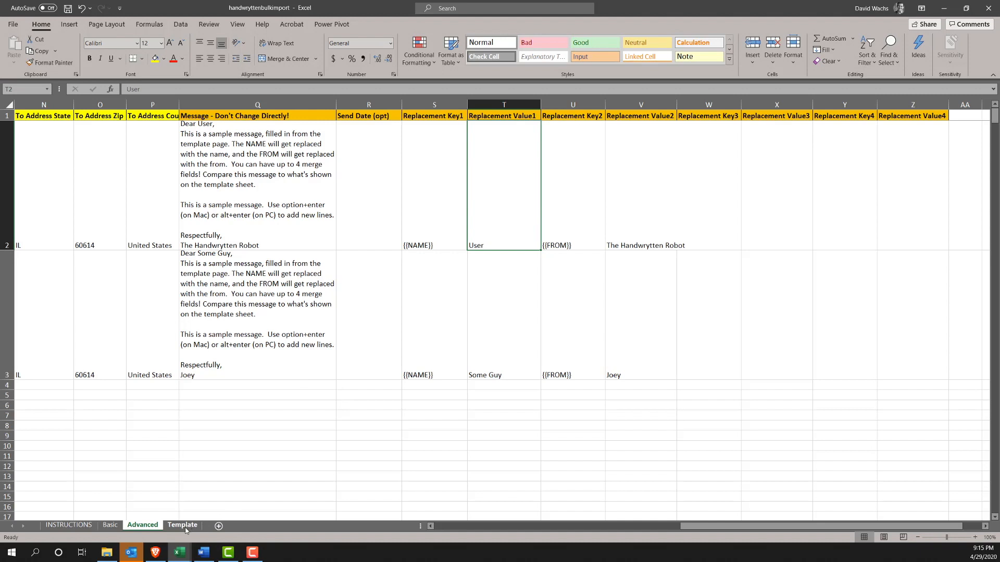
- Replace the {{FROM}} signature placeholder in Template cell A2 with Rob
left_click(182, 525)
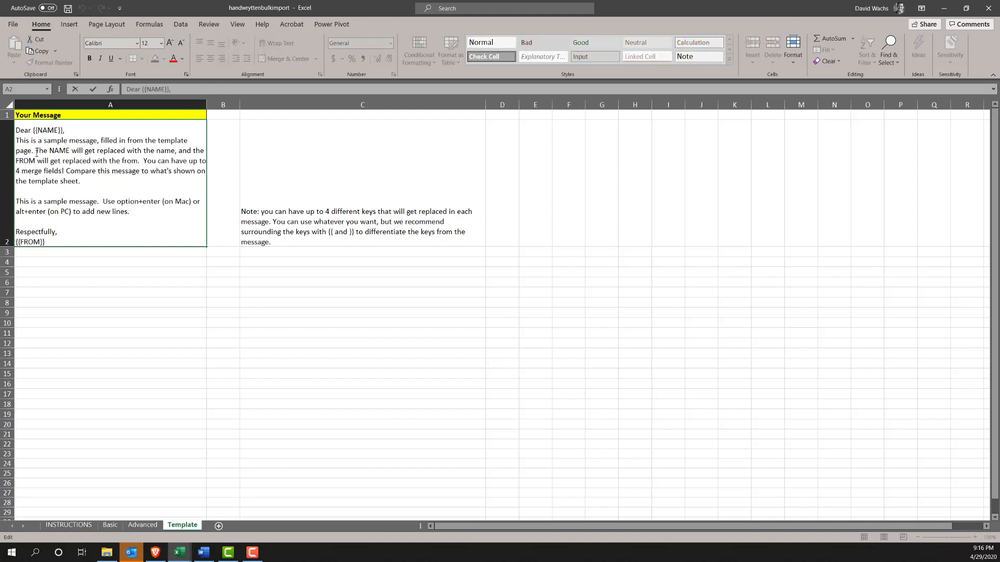
left_click_drag(16, 140, 100, 170)
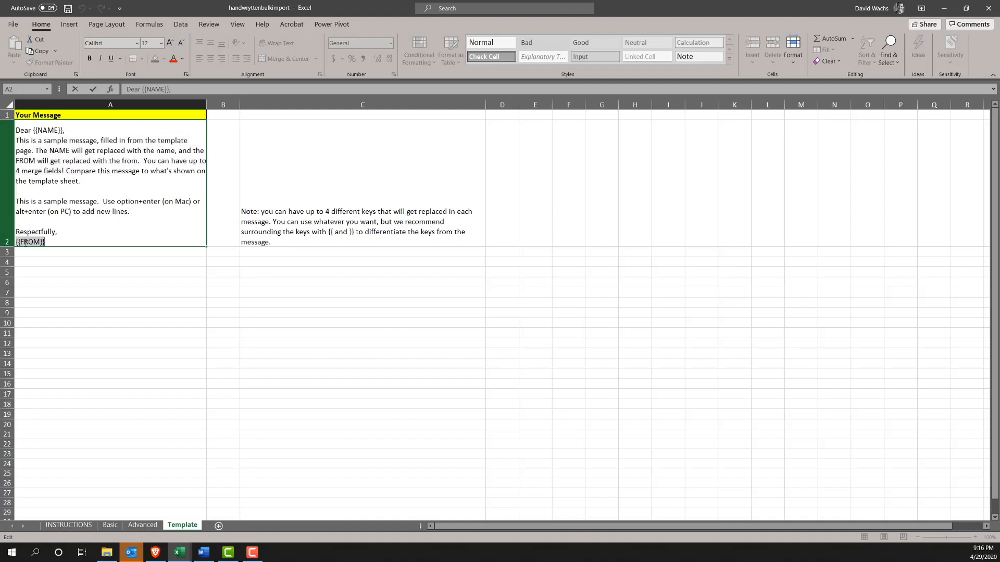
type("R")
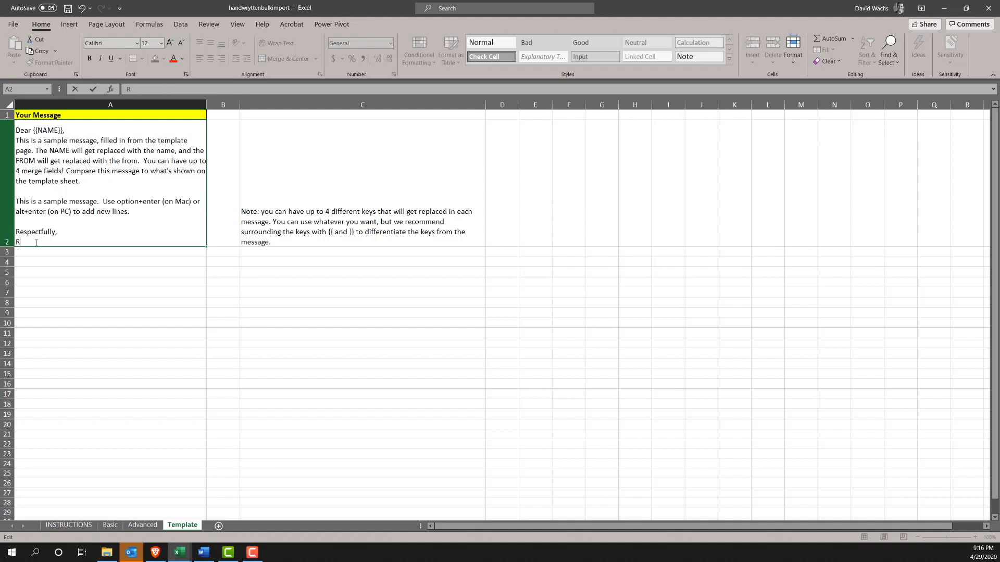
type("ob")
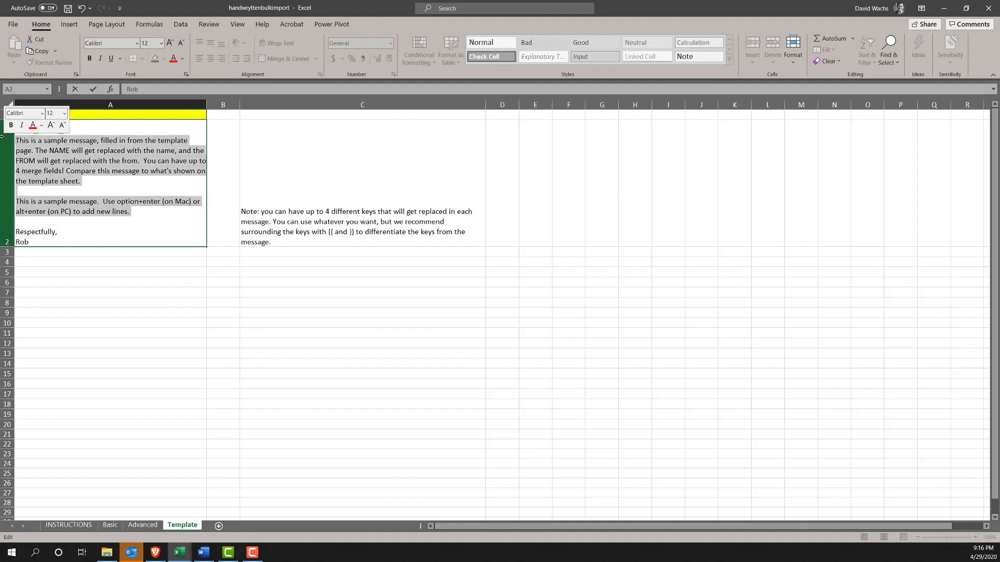
- Change the message body to 'Thank you for your donation of ${{AMT}}.'
type("Thank you fo")
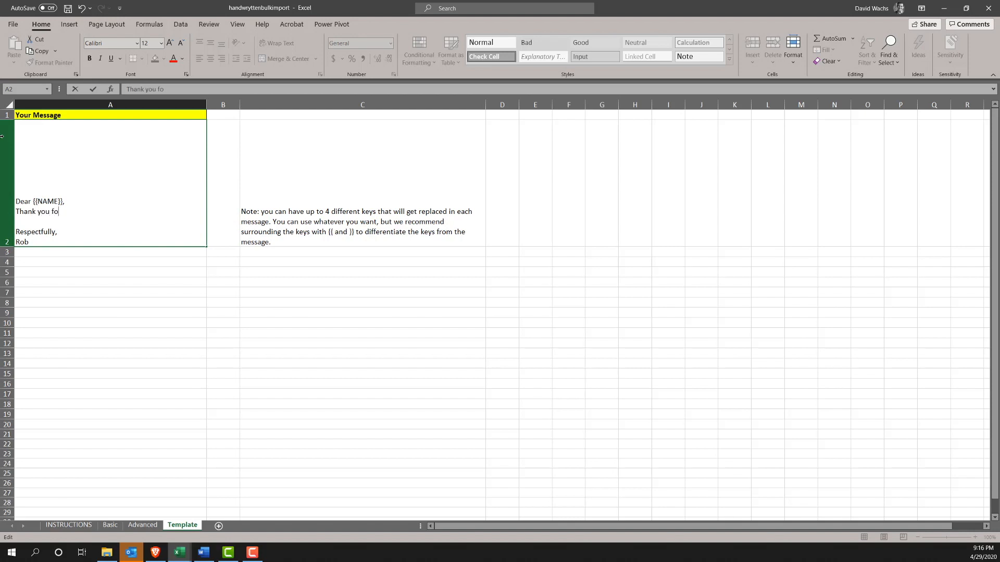
type("r your dona")
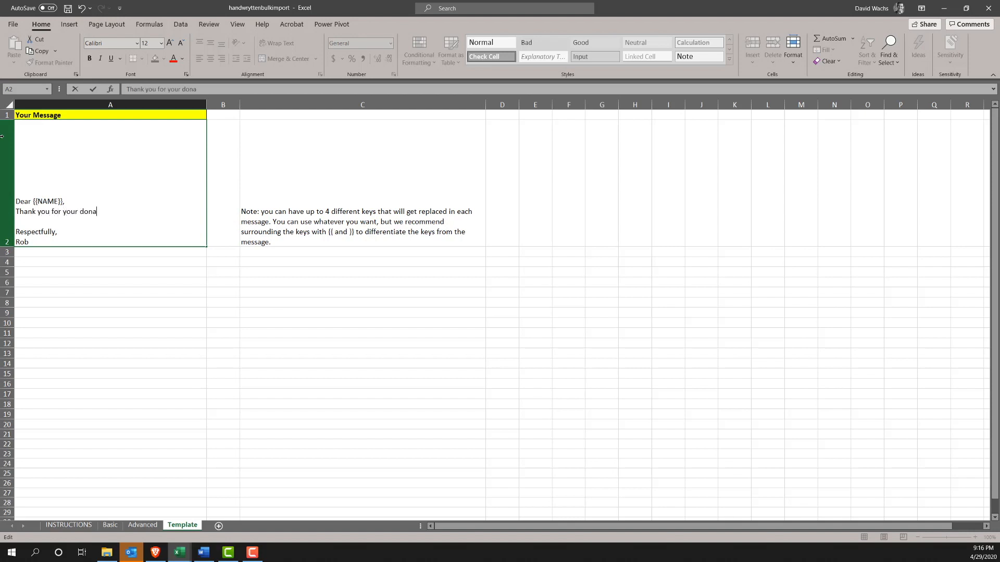
type("tion of")
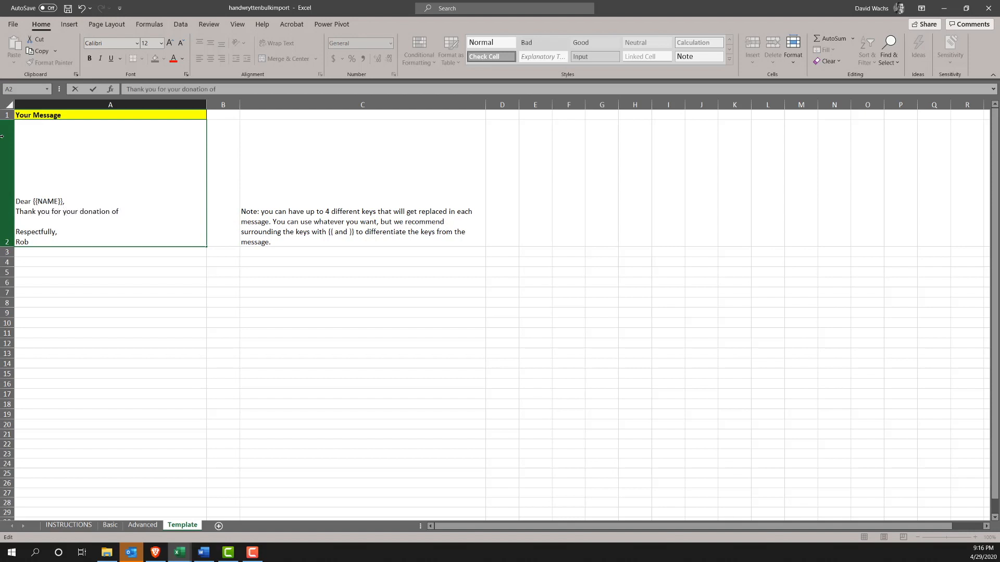
type("${{")
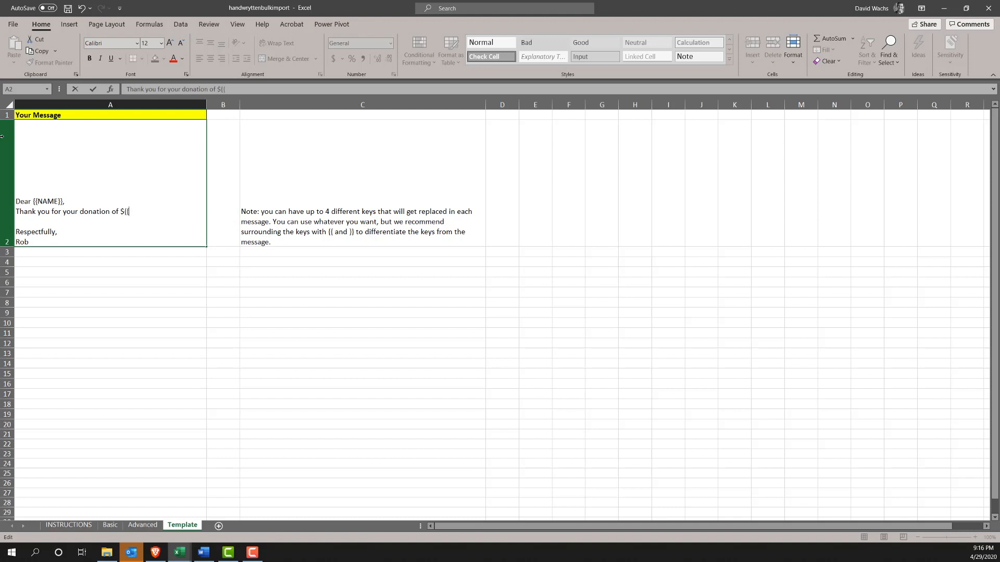
type("AMT}}.")
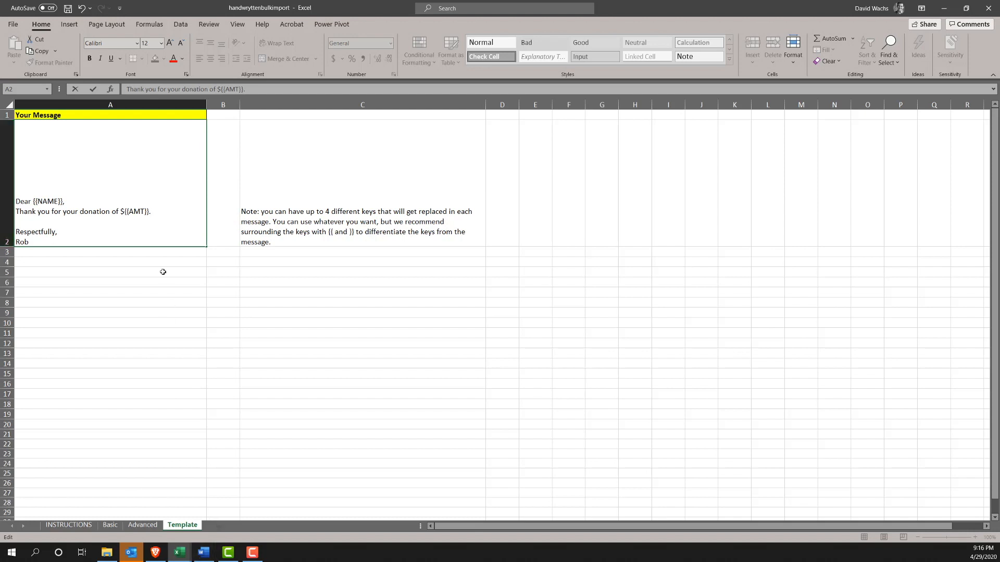
mouse_move(163, 528)
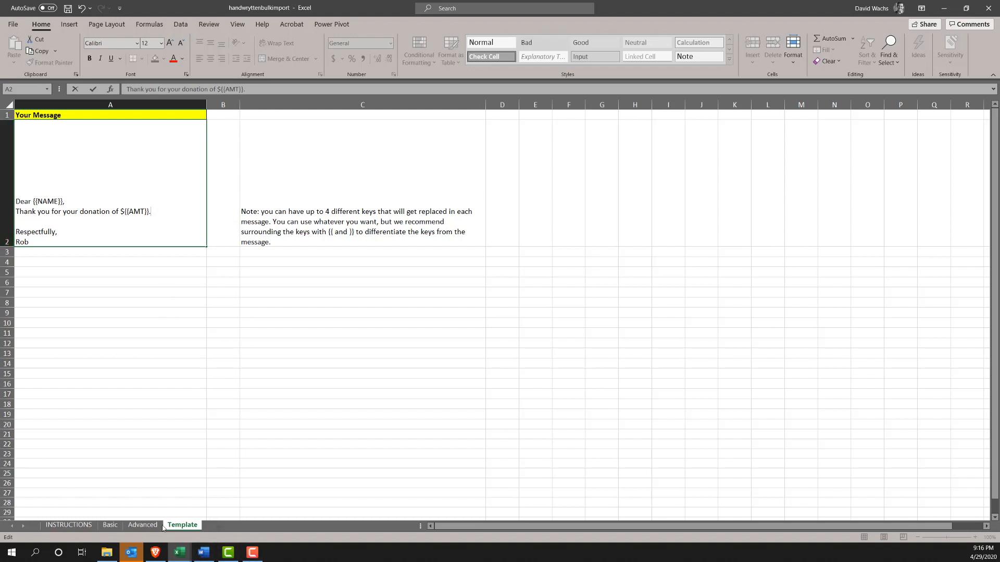
- Enter Jane and Fred as Replacement Value1 on the Advanced sheet
left_click(110, 394)
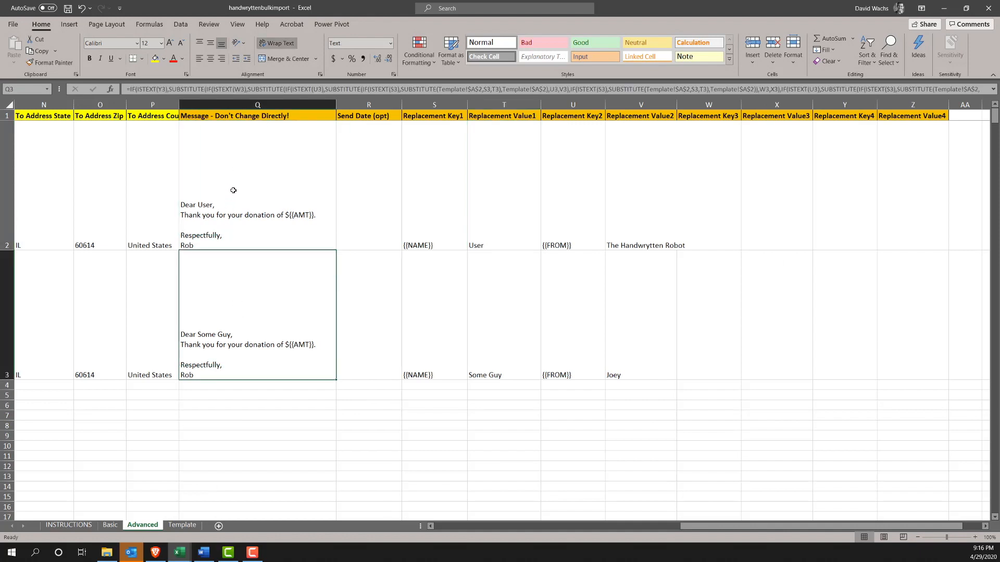
mouse_move(410, 364)
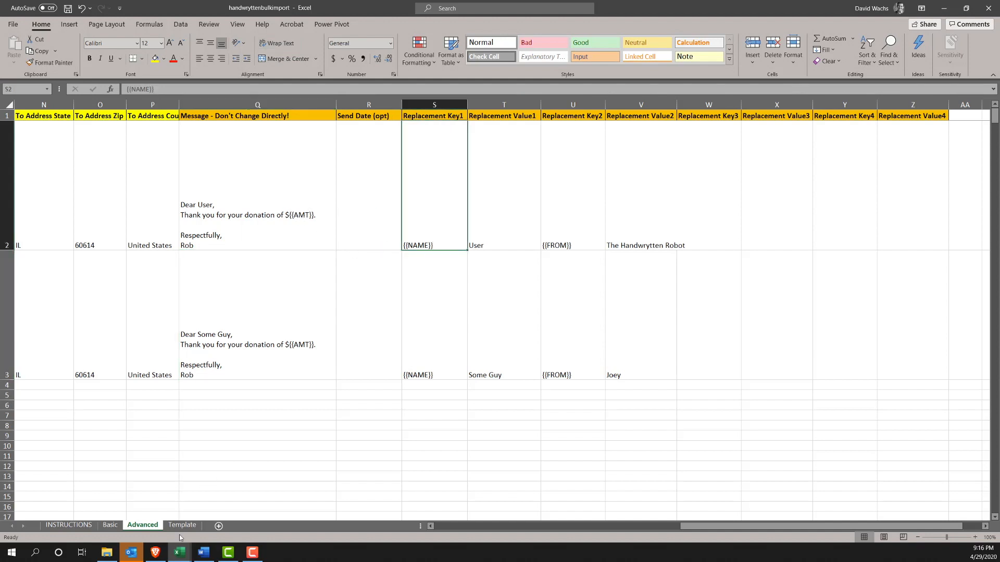
left_click(182, 525)
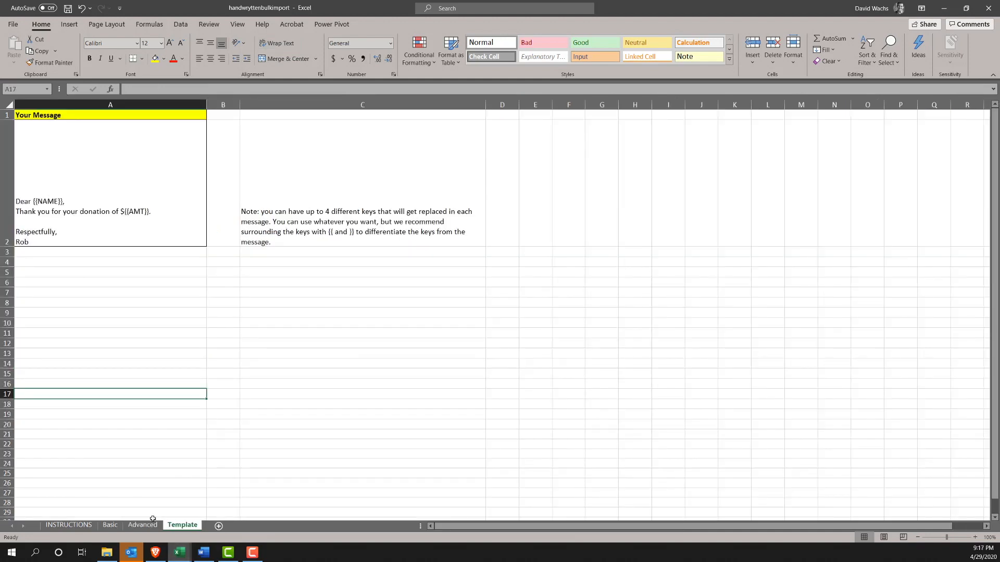
left_click(142, 525)
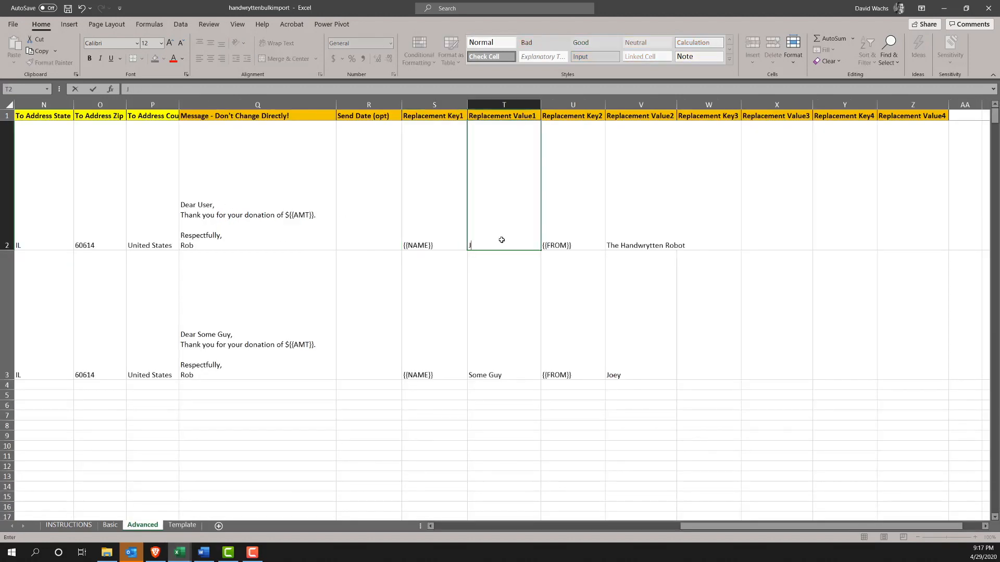
type("ane")
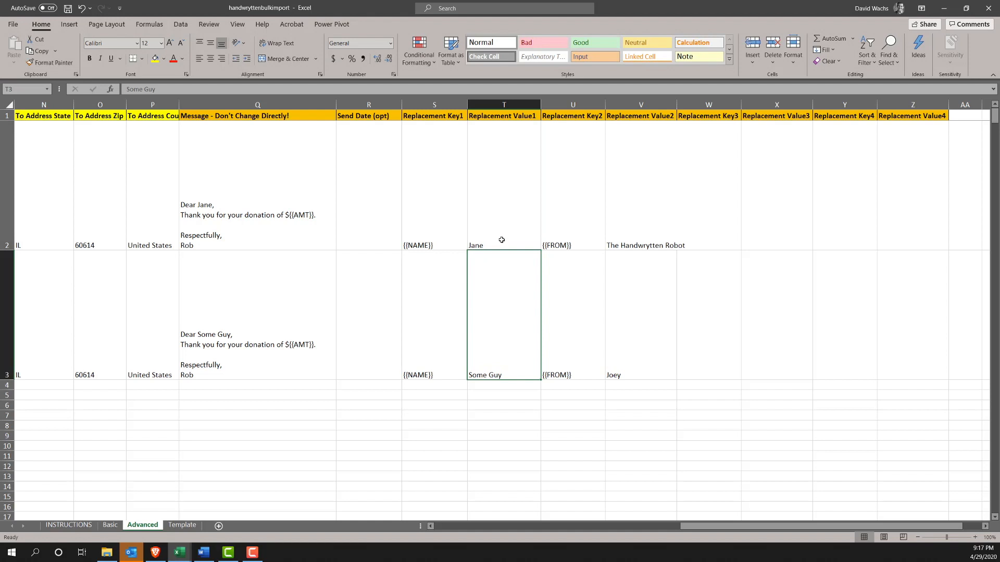
type("Fred")
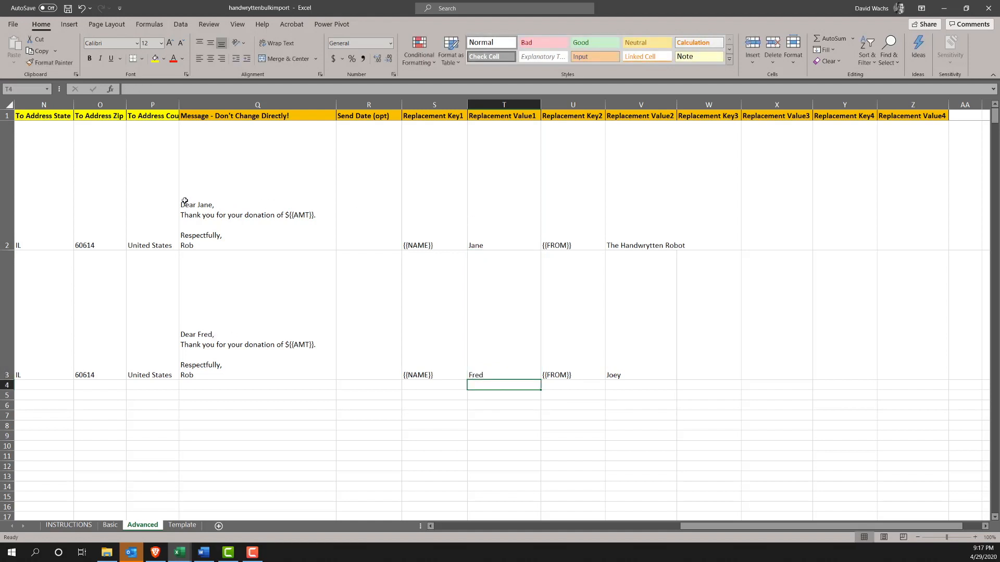
- Set Replacement Key2 to {{AMT}} with amounts 1000 and 2000
left_click(572, 245)
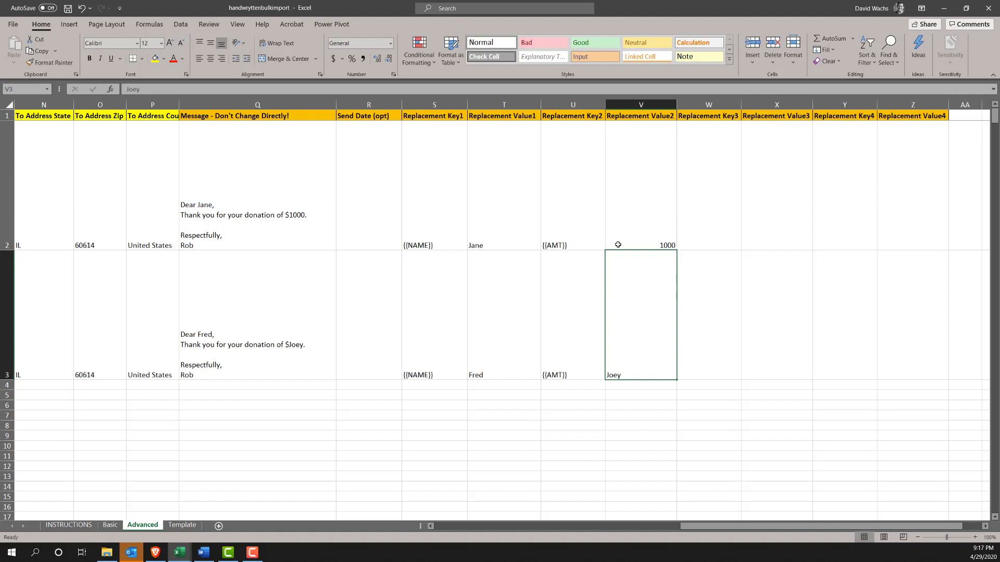
type("2000")
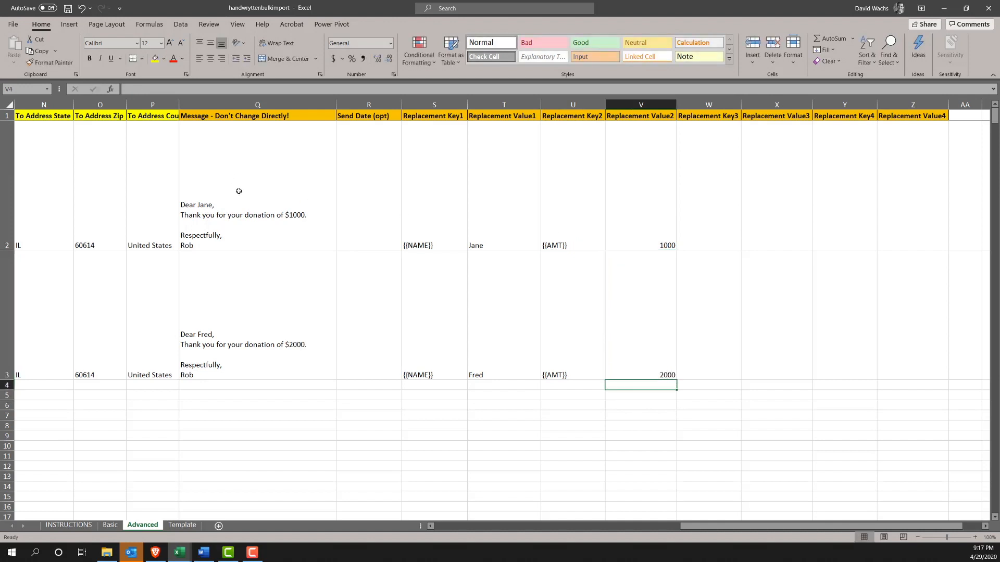
mouse_move(270, 355)
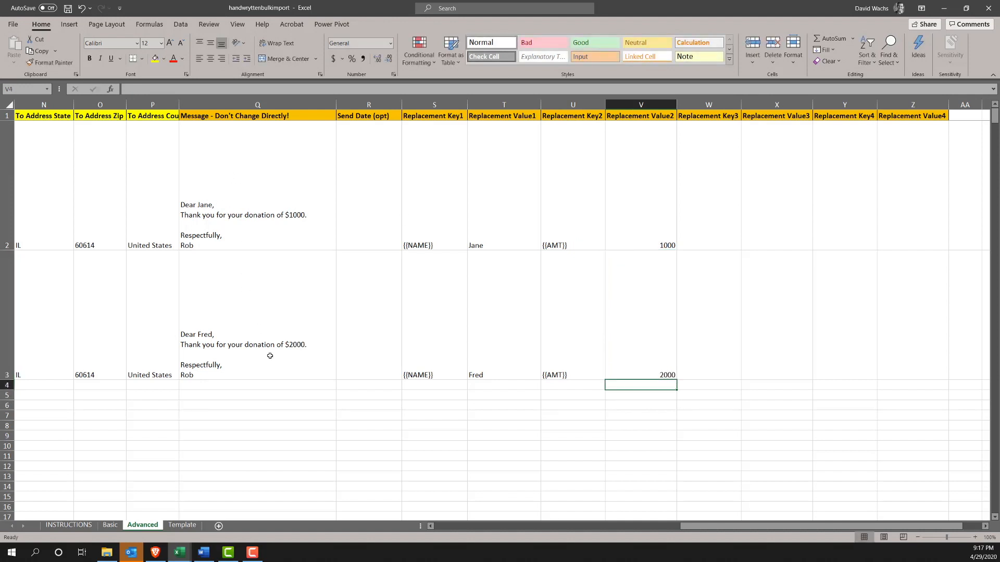
mouse_move(515, 380)
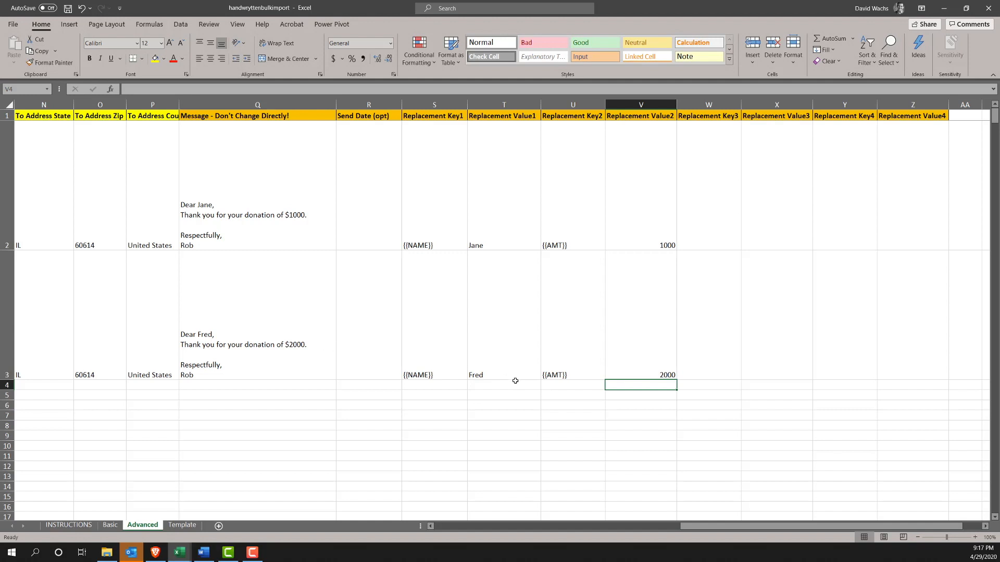
left_click(565, 245)
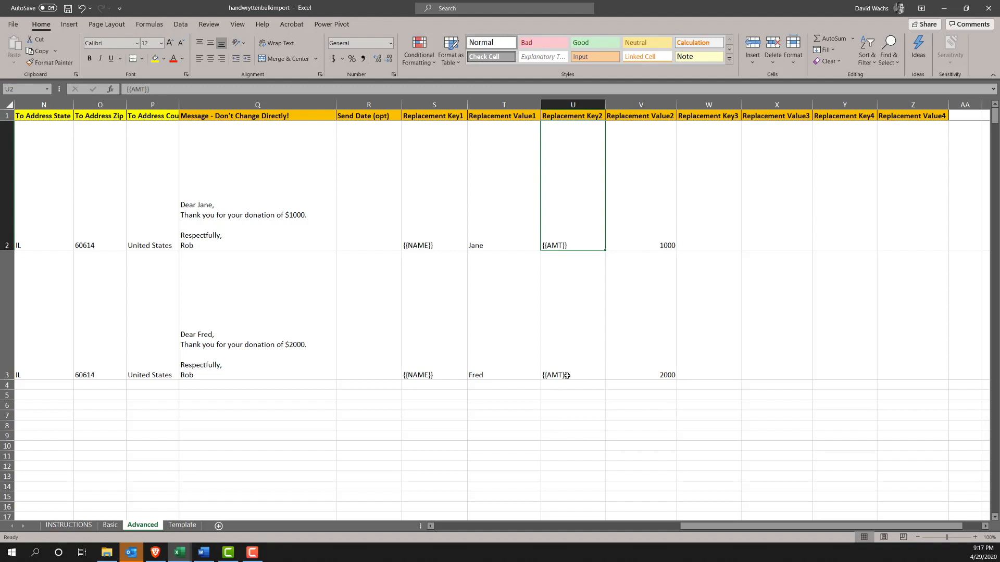
mouse_move(741, 191)
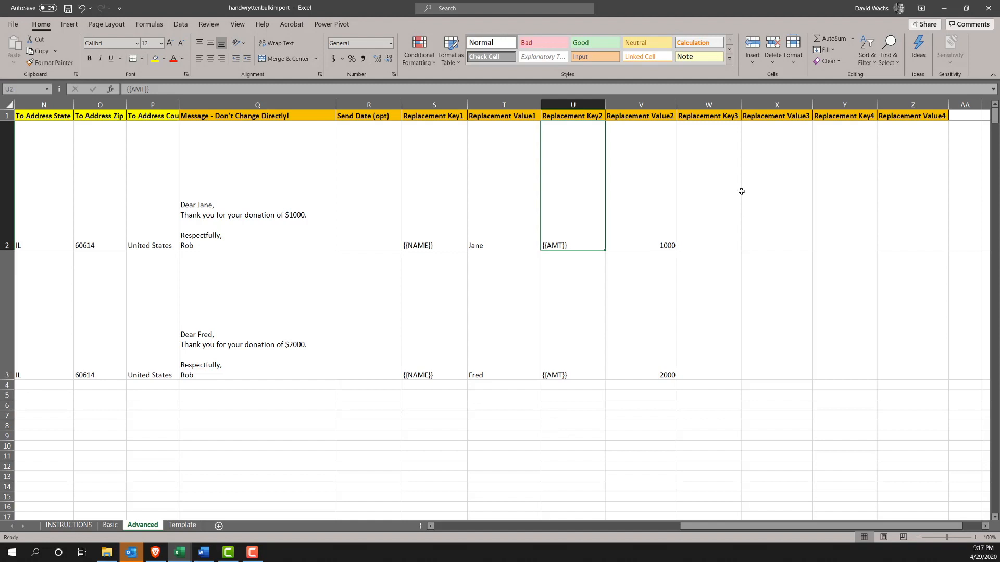
mouse_move(918, 146)
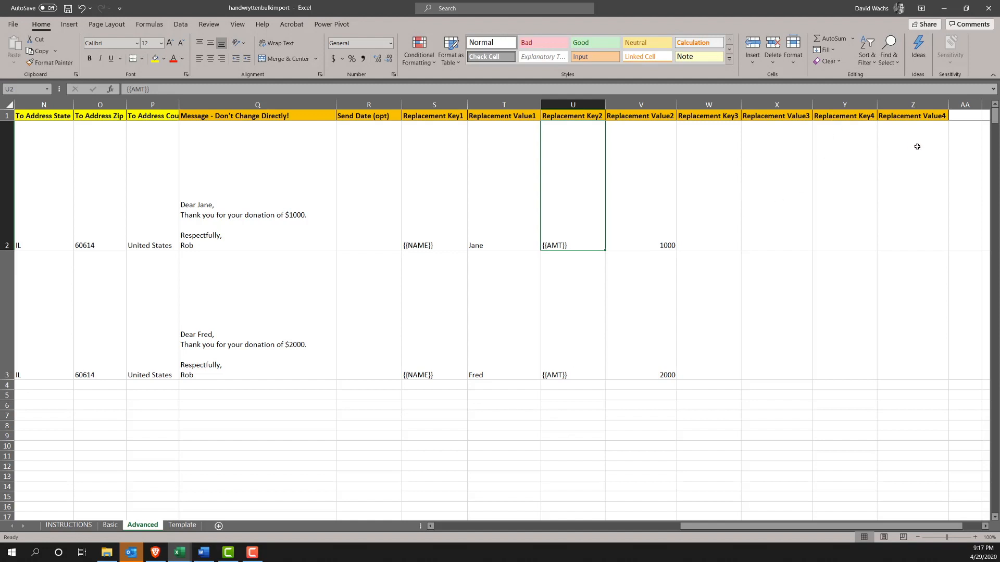
mouse_move(710, 222)
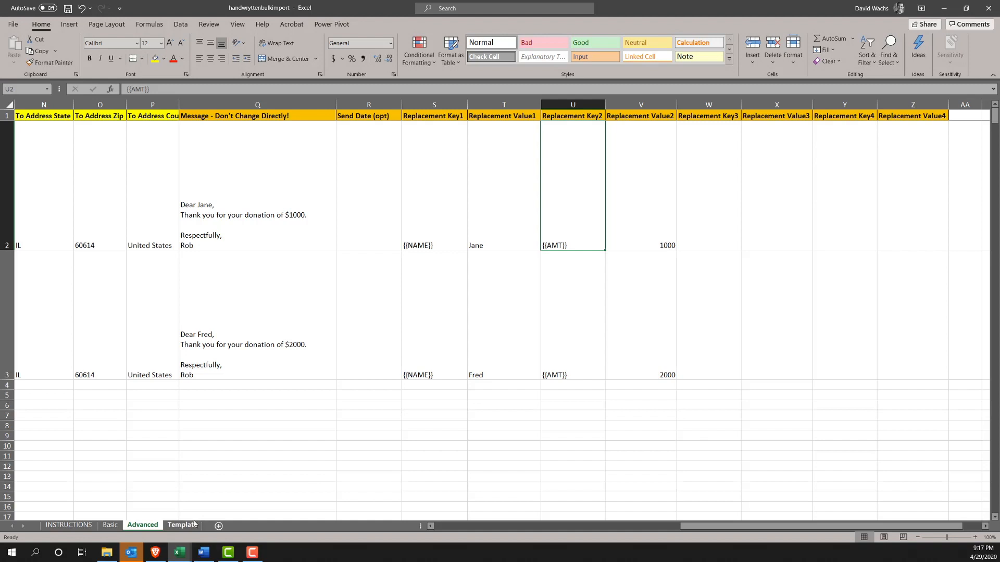
- Append 'Glad to hear your favorite color is {{COLOR}}!' to the Template message in A2
left_click(182, 525)
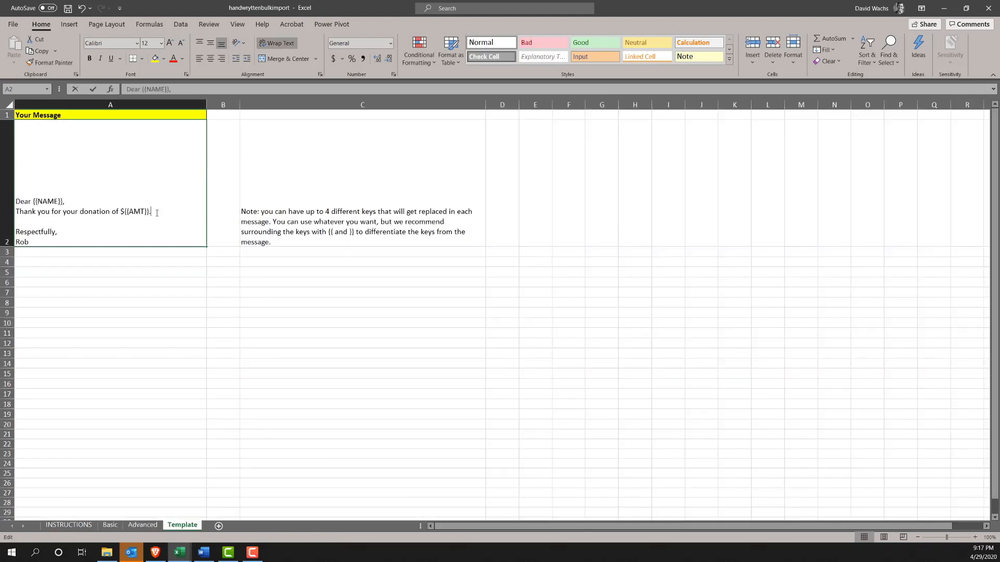
type("Glad to")
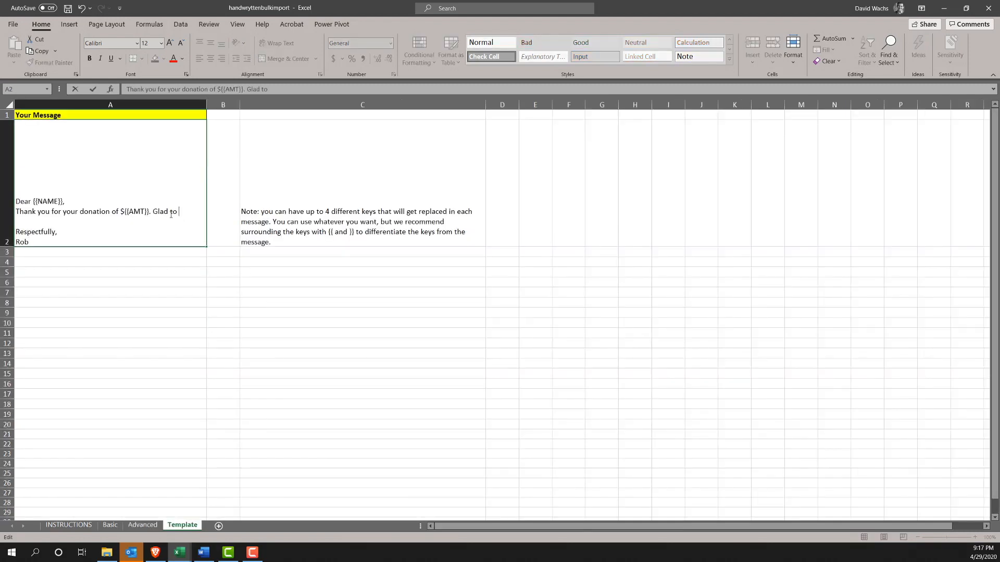
type("hear your favi")
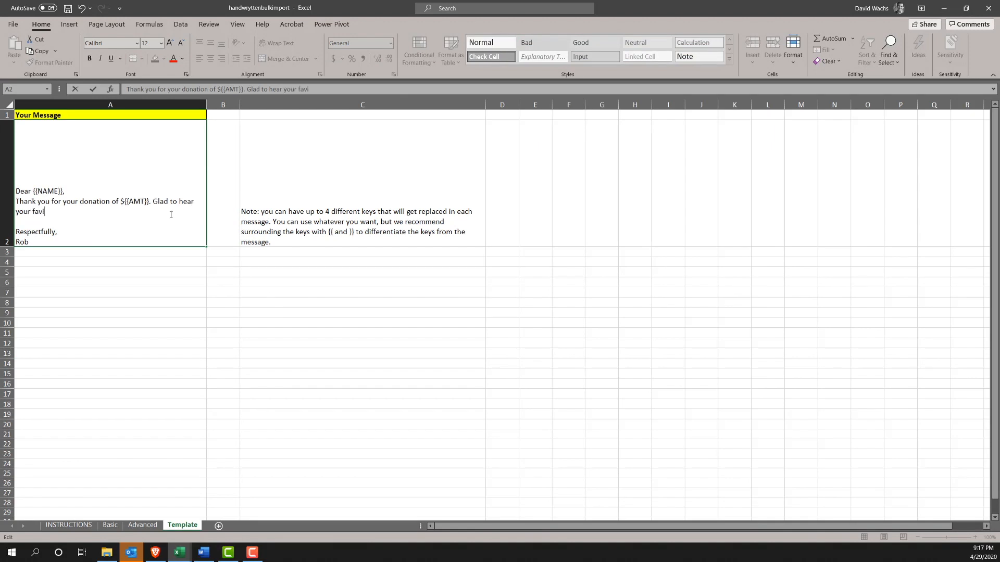
type("rite")
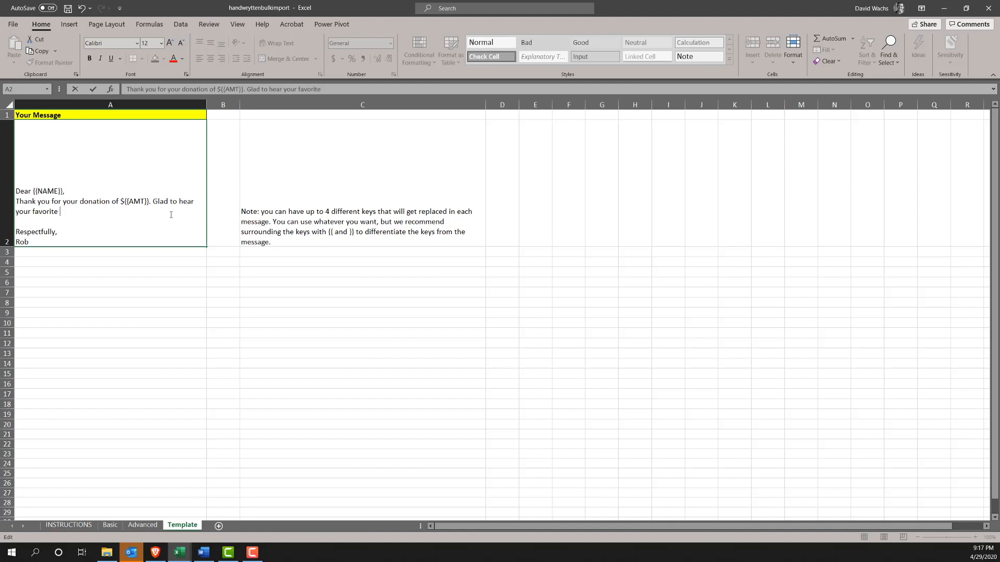
type("color is {{COLOR}}")
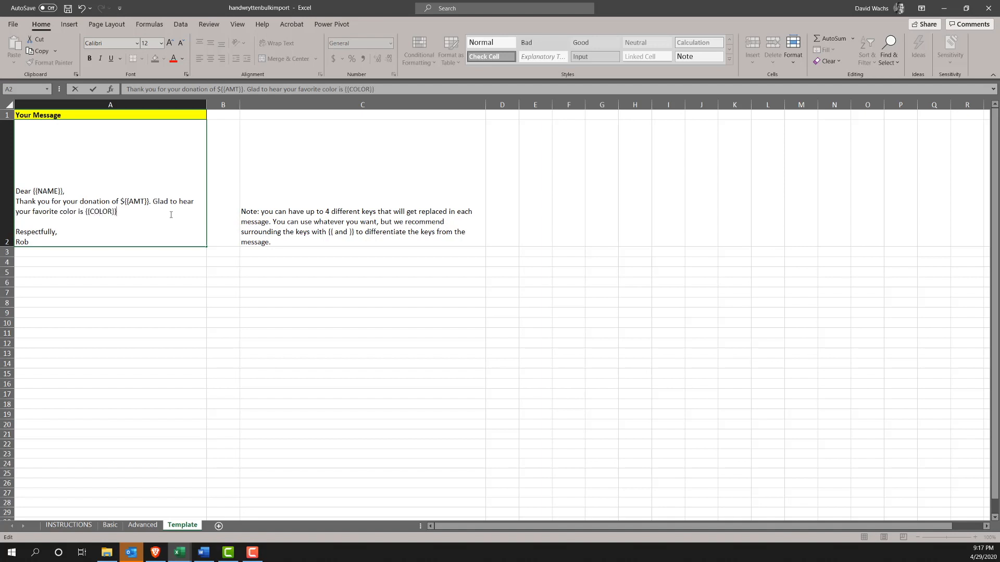
left_click(142, 525)
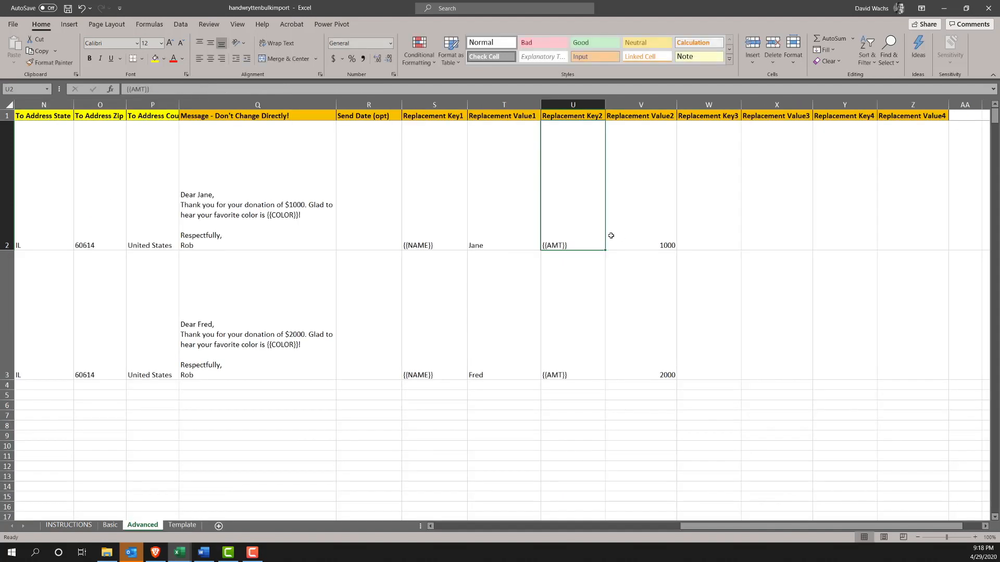
- Fill Replacement Key3 with {{COLOR}}, with values Green for Jane and Blue for Fred
type("{{COLOR")
left_click(777, 187)
type("Green")
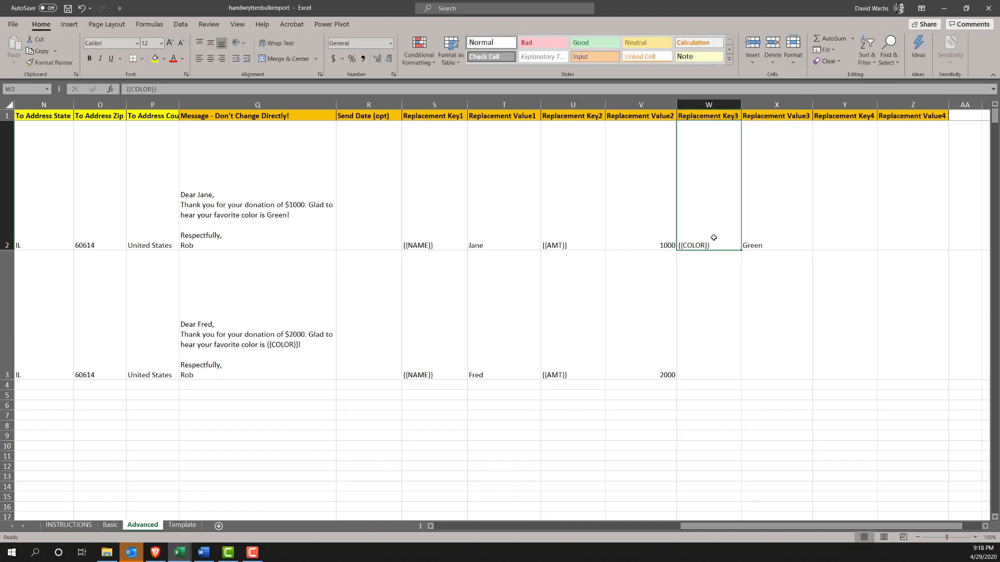
type("Blue")
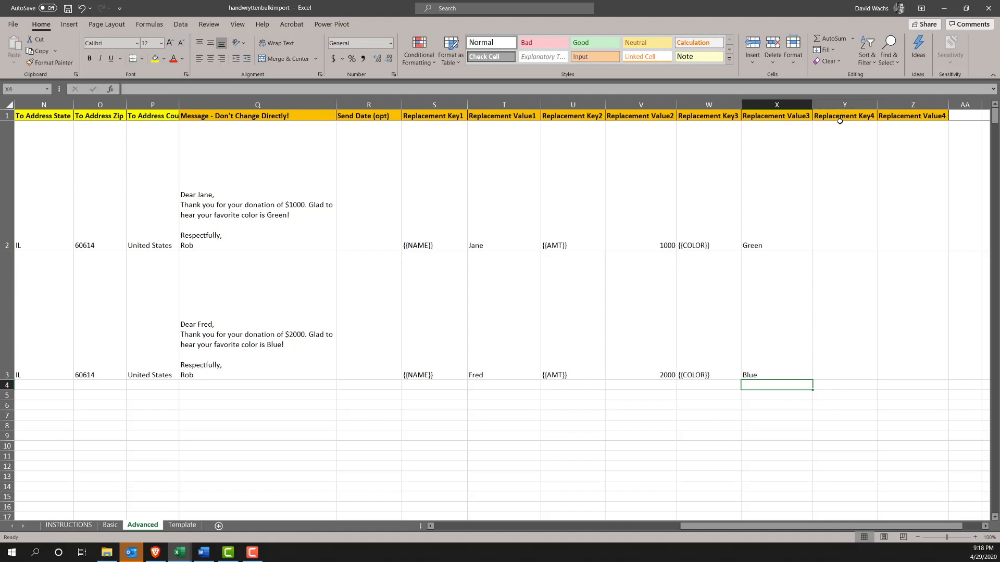
left_click(640, 185)
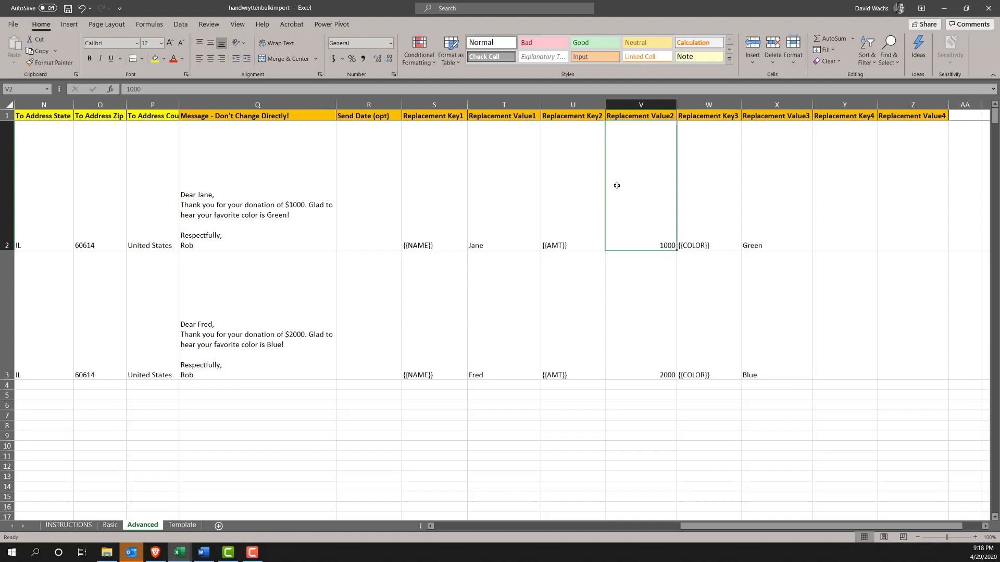
mouse_move(700, 241)
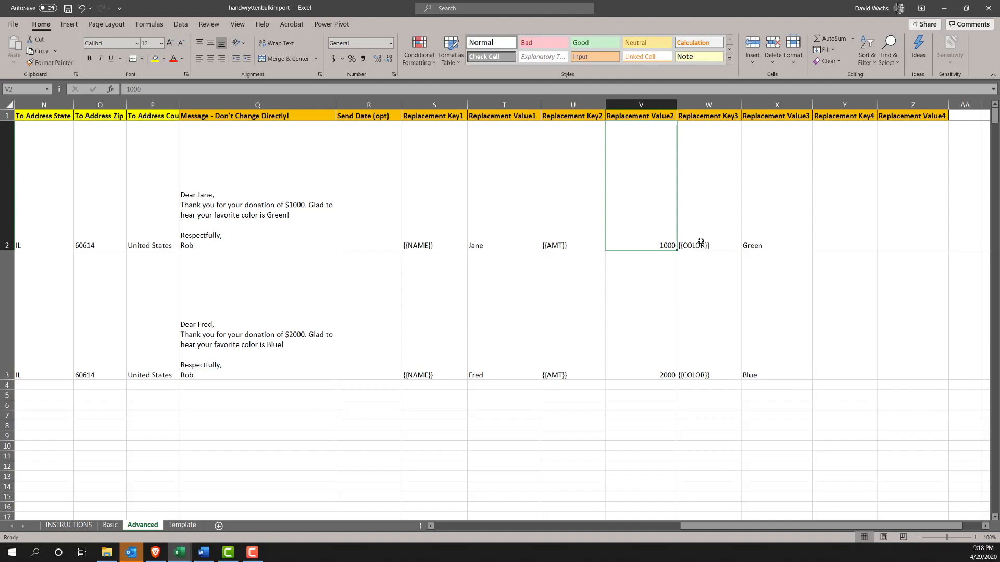
left_click(693, 375)
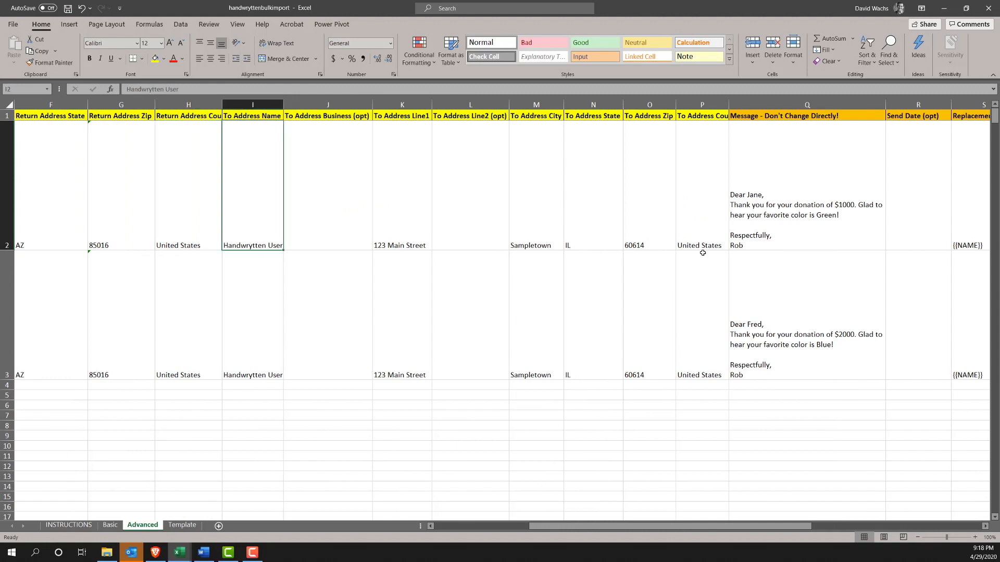
- Enter recipient names Jane Goodall and Fred Smith, and duplicate Fred's row into row 4
type("Jane Goodall")
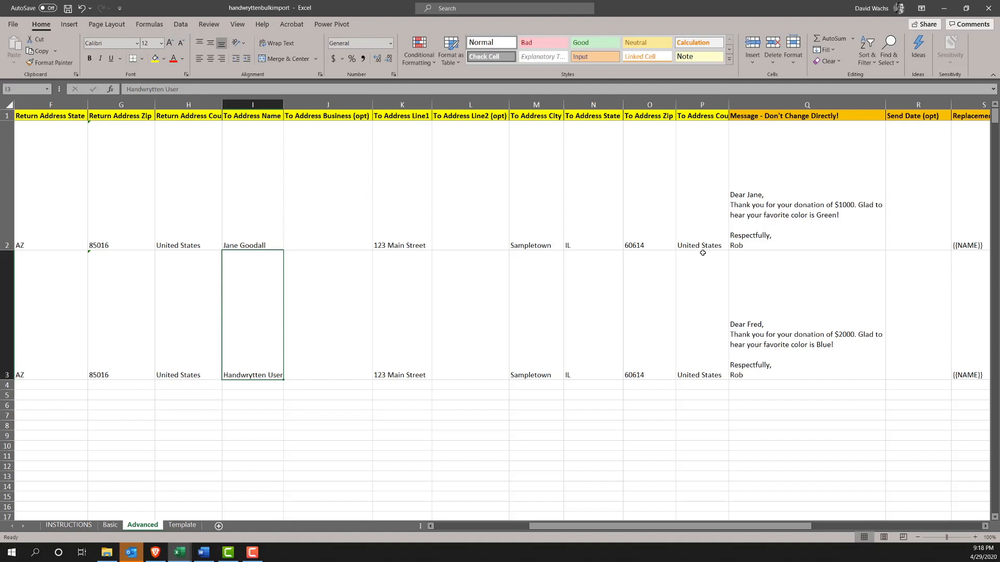
type("Fred Smith")
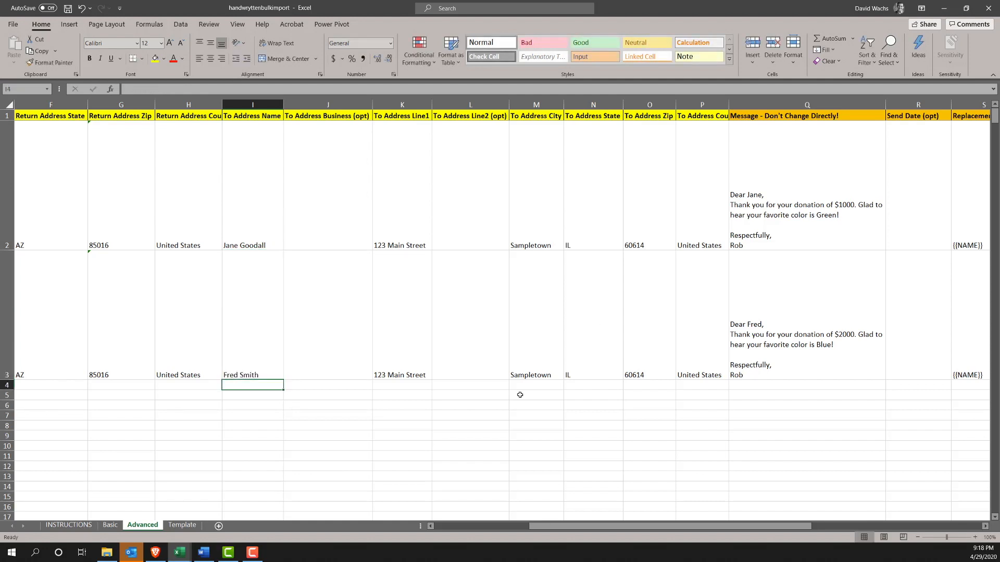
left_click(252, 375)
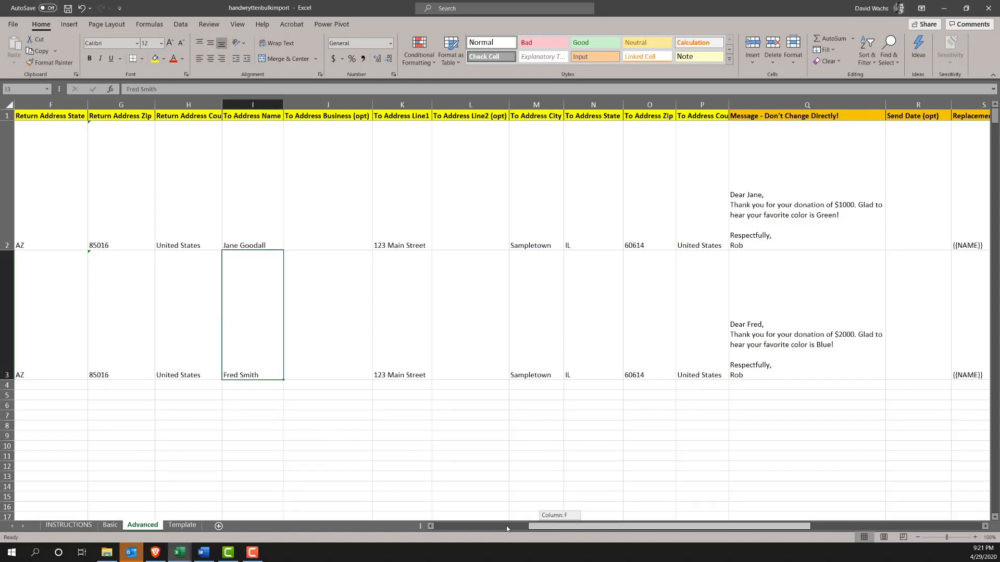
scroll("left", 3)
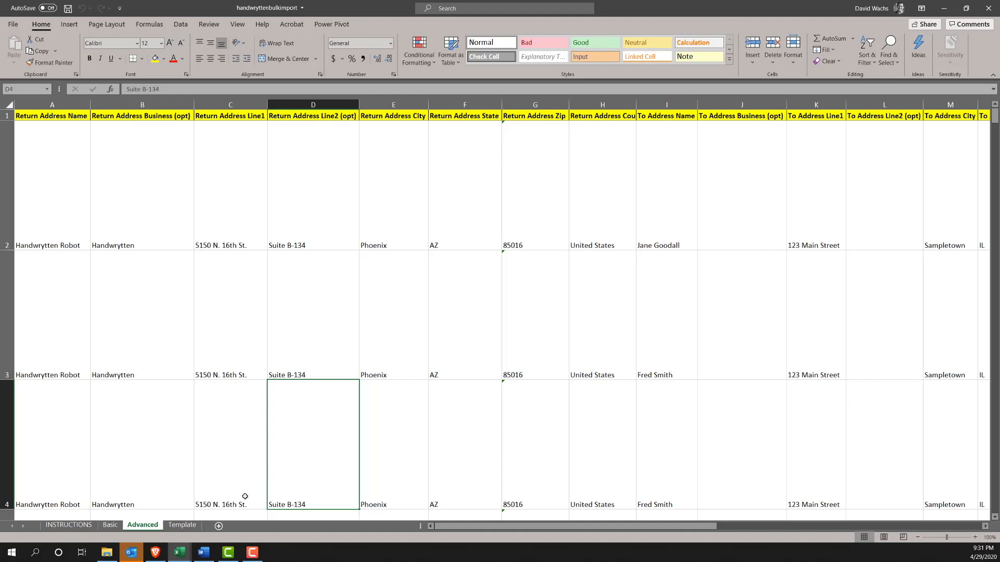
mouse_move(204, 455)
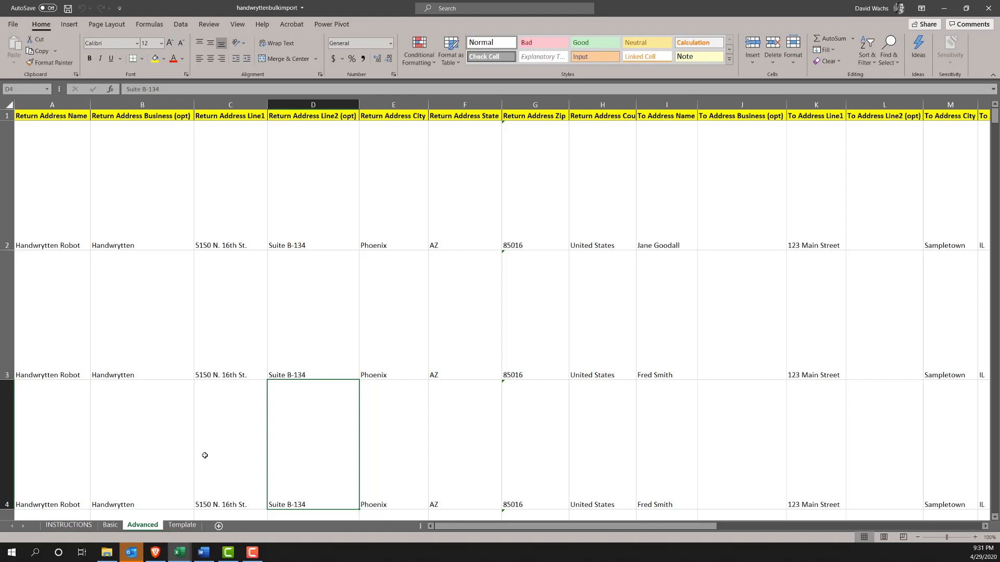
- Review the Advanced sheet, then go back to Handwrytten's Kraft Thank You upload page
left_click(142, 444)
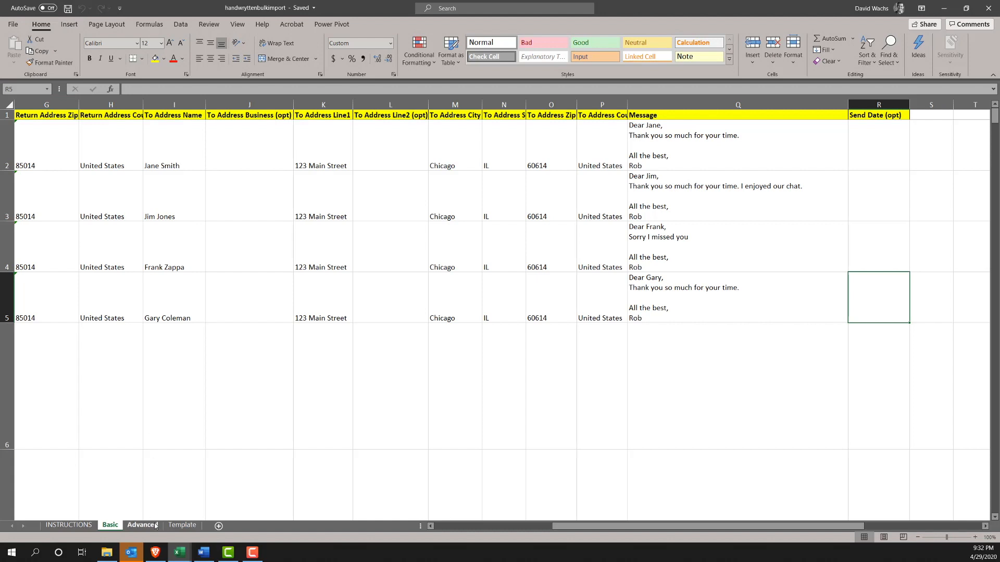
left_click(142, 525)
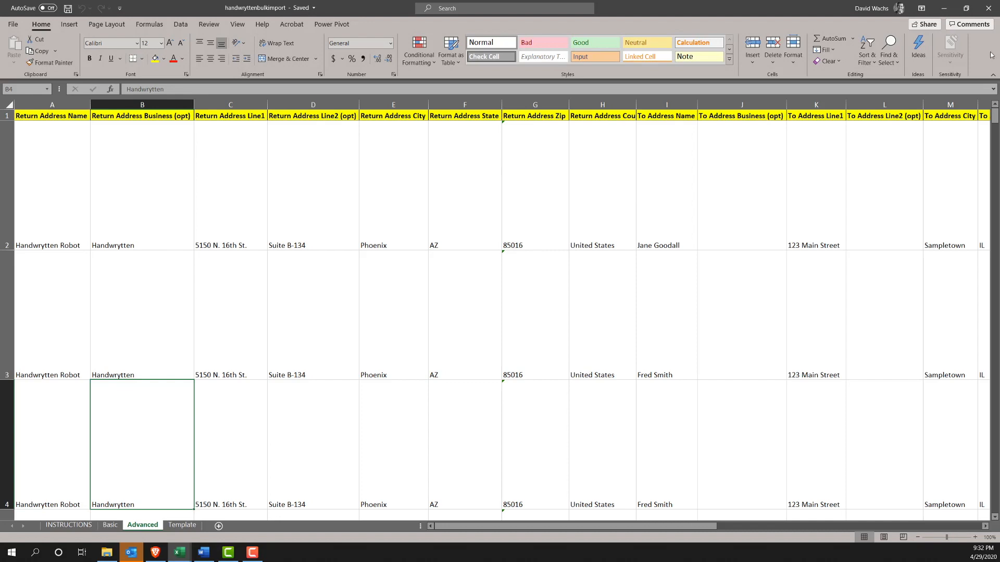
left_click(131, 552)
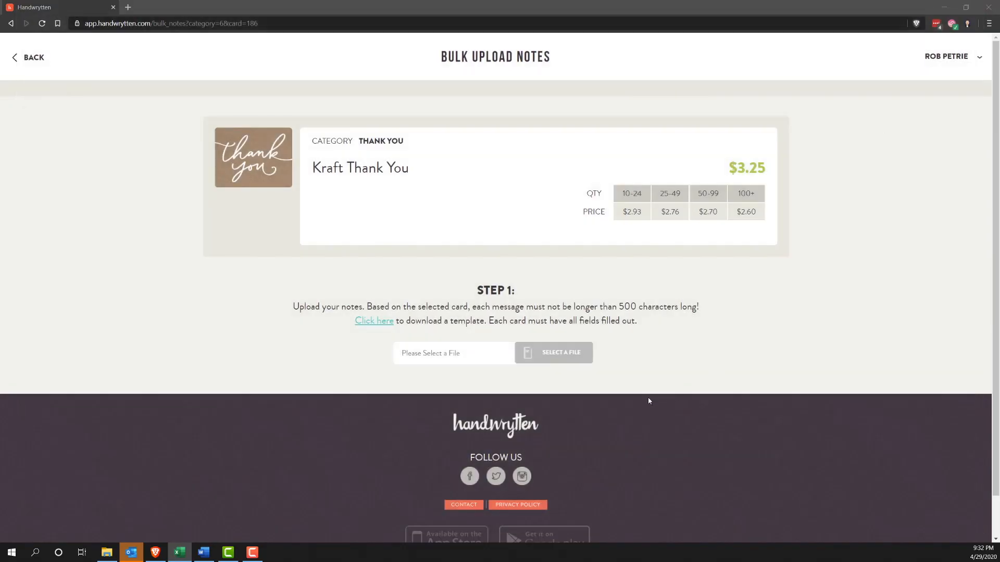
mouse_move(577, 357)
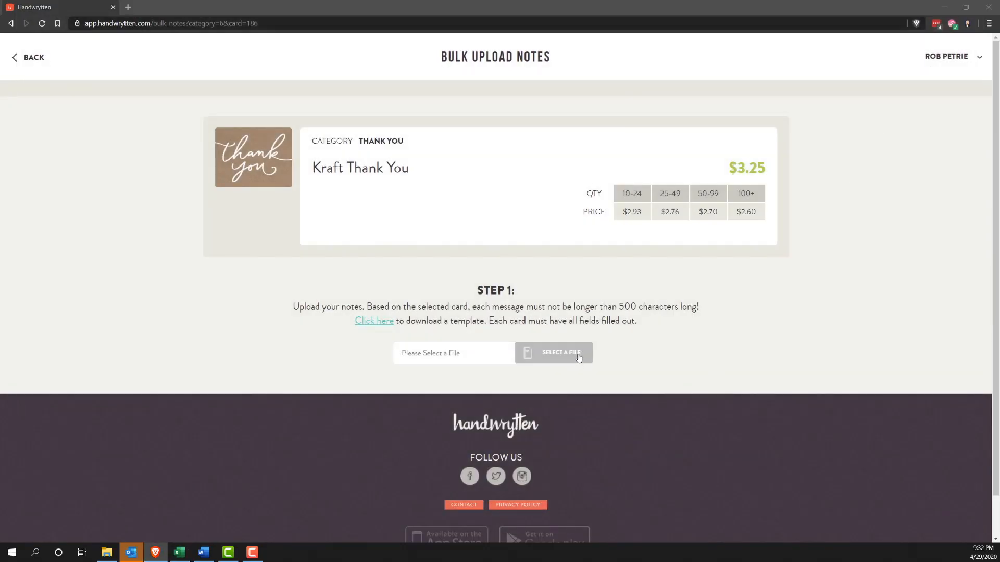
- Attach handwryttenbulkimport.xlsx from Downloads as the bulk notes file
left_click(553, 353)
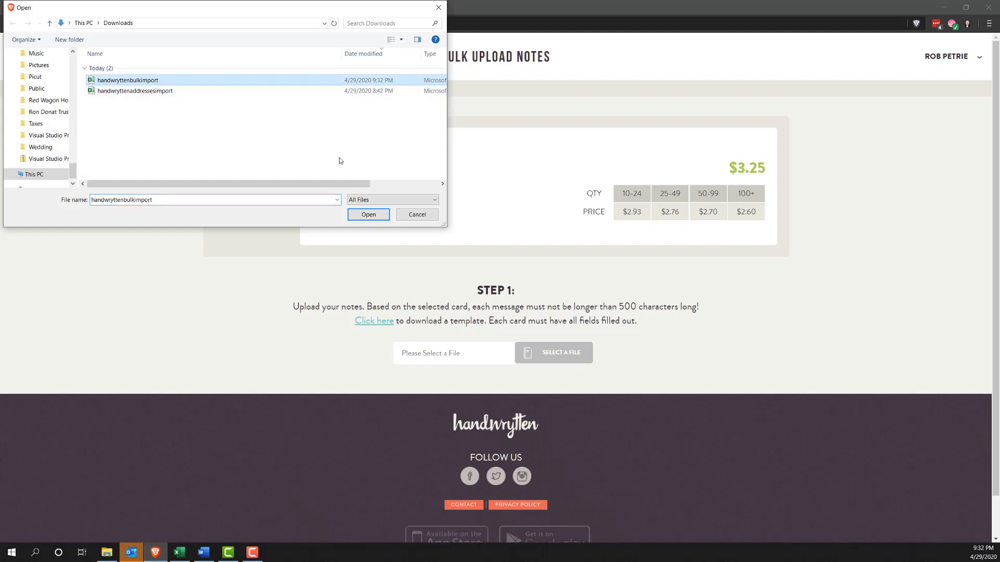
left_click(368, 214)
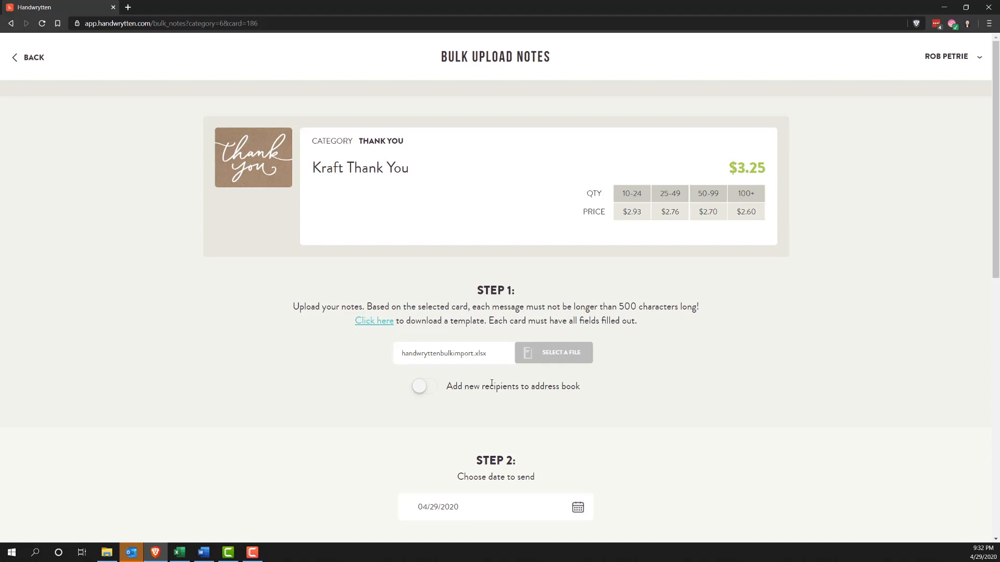
- Set the bulk notes' handwriting style to Chill Charity
scroll("down", 3)
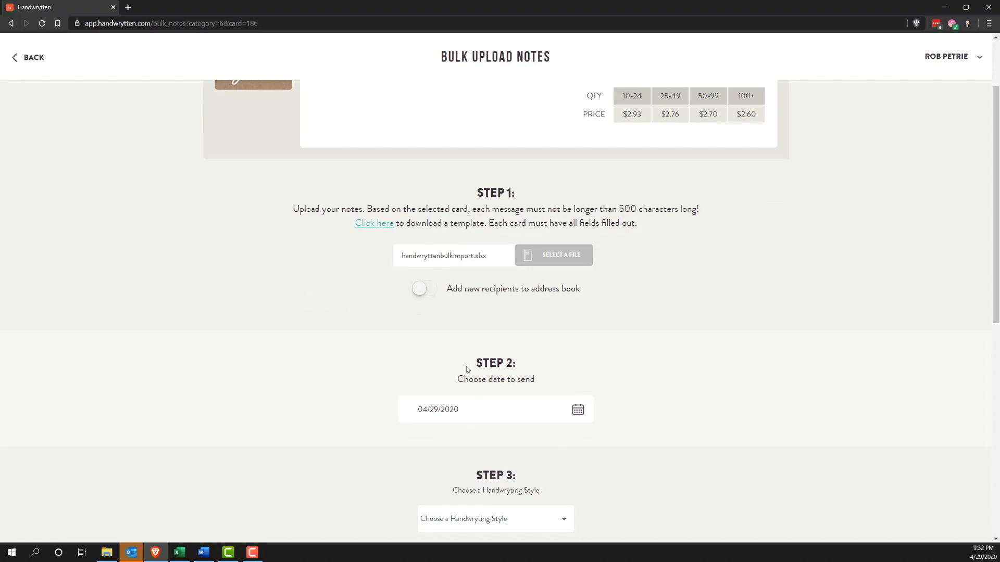
scroll("down", 3)
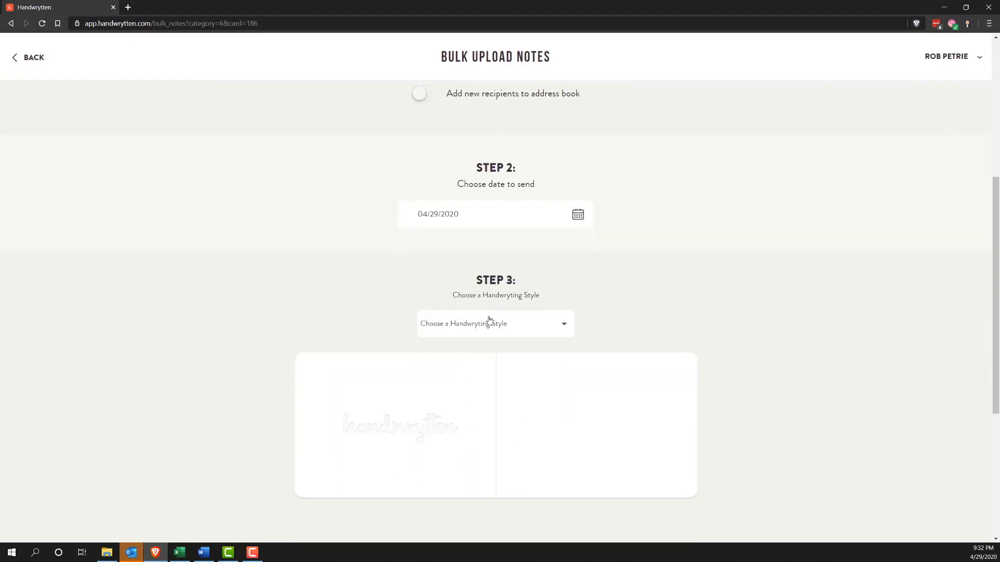
left_click(495, 323)
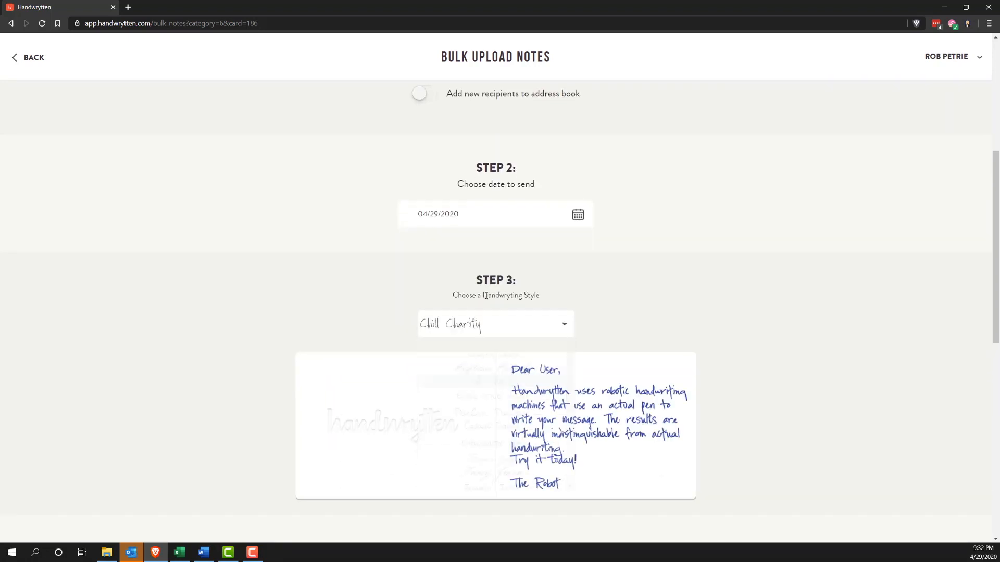
- Add Rob Petrie's Business Card as an insert and put the order in the basket
scroll("down", 3)
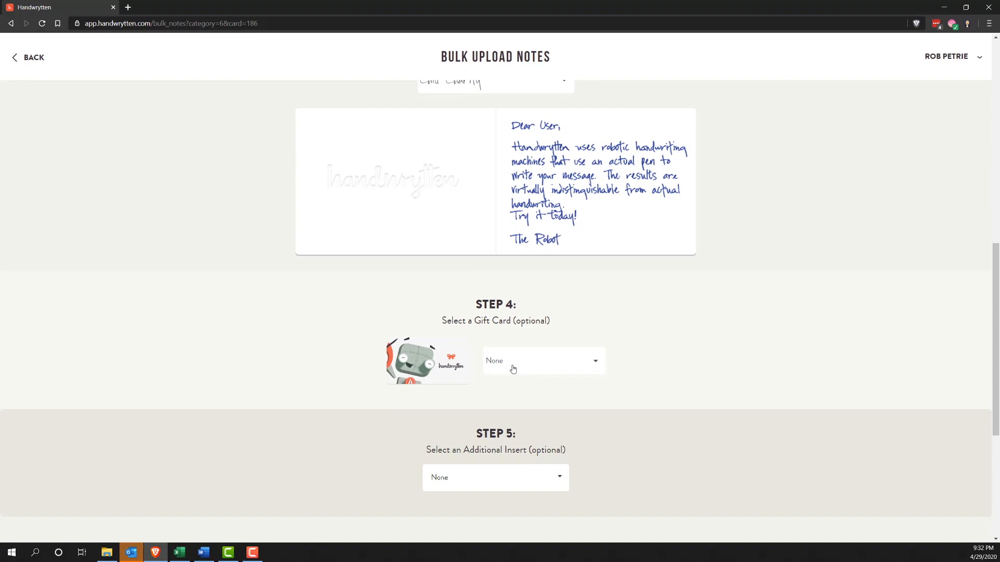
mouse_move(513, 472)
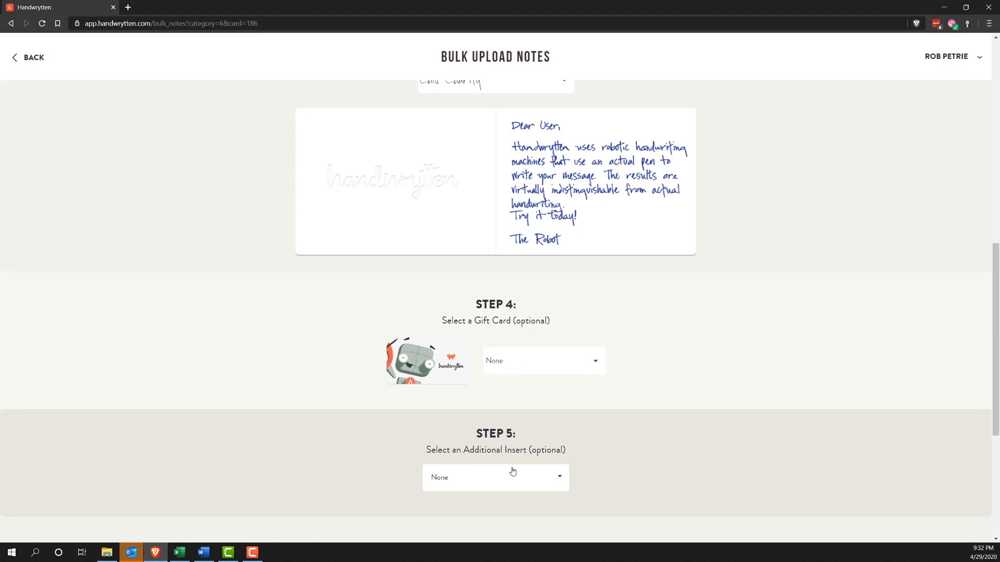
left_click(494, 477)
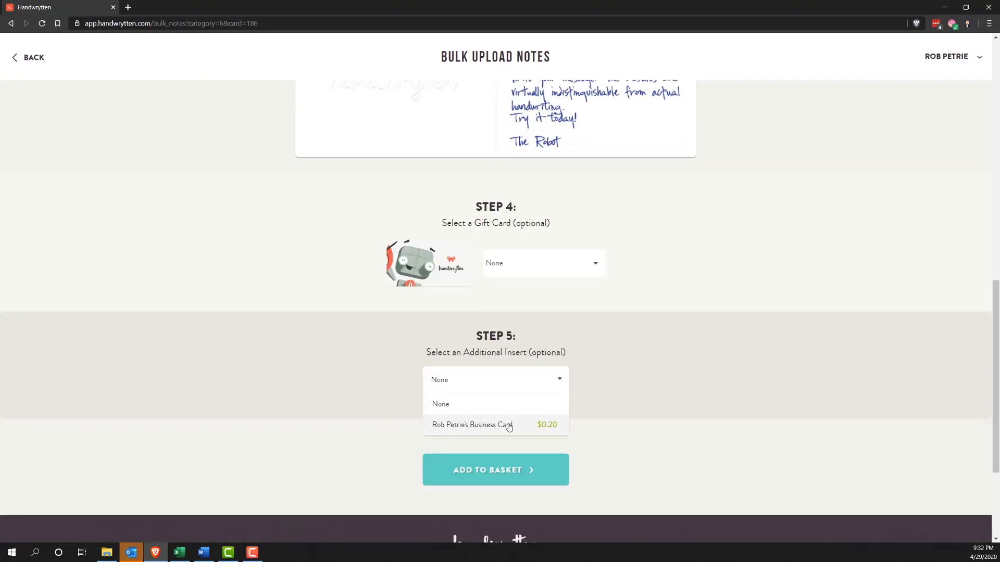
left_click(471, 425)
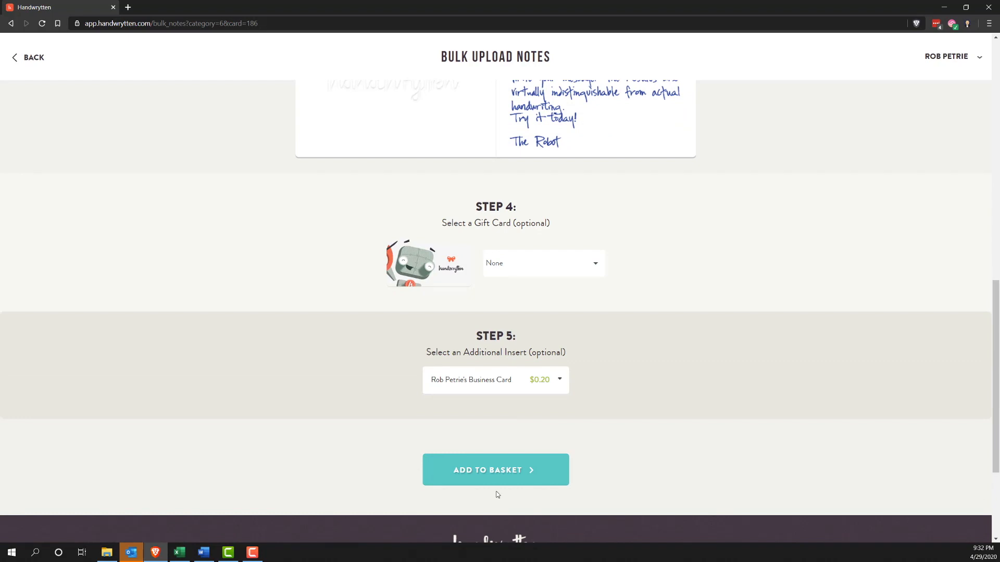
left_click(495, 470)
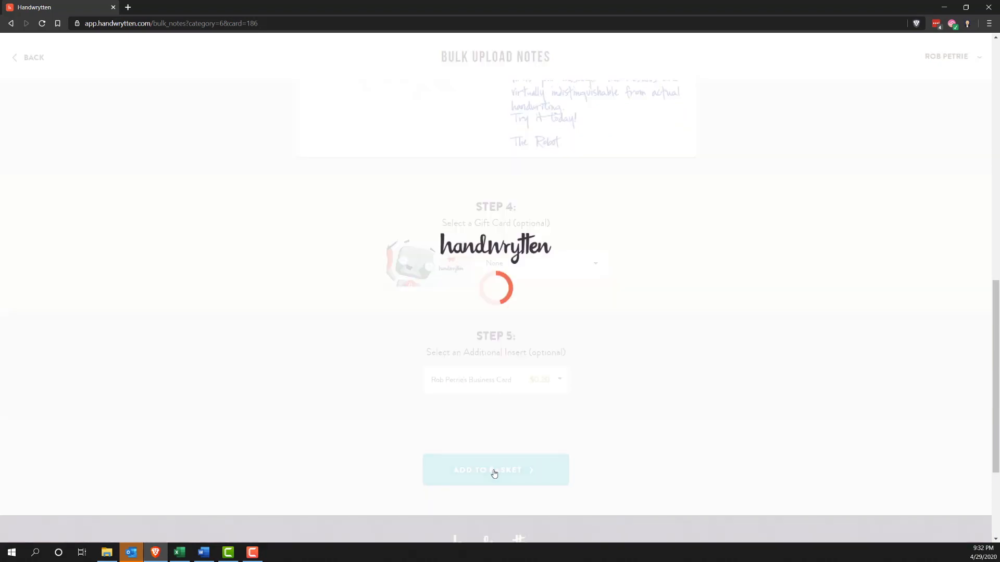
left_click(495, 470)
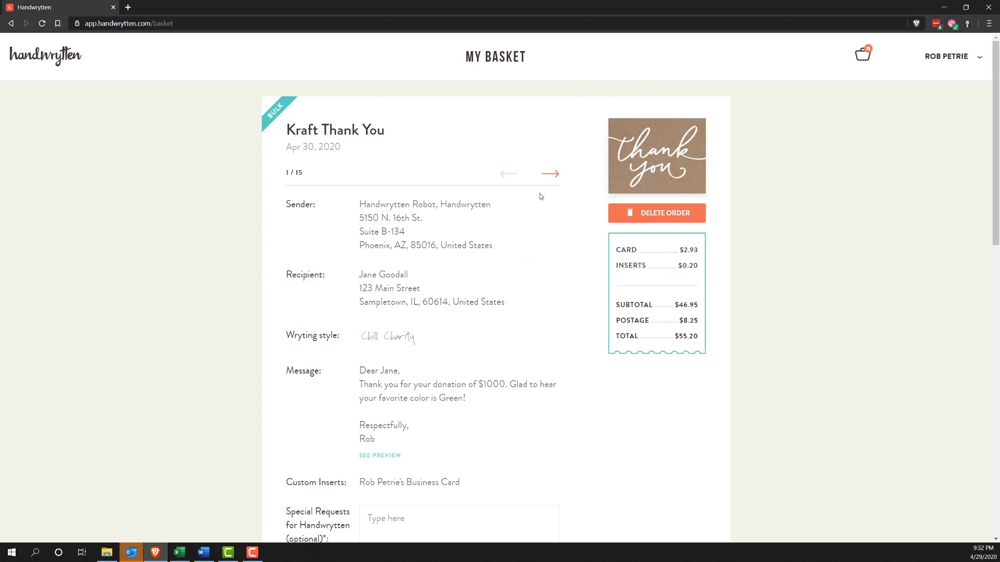
left_click(380, 456)
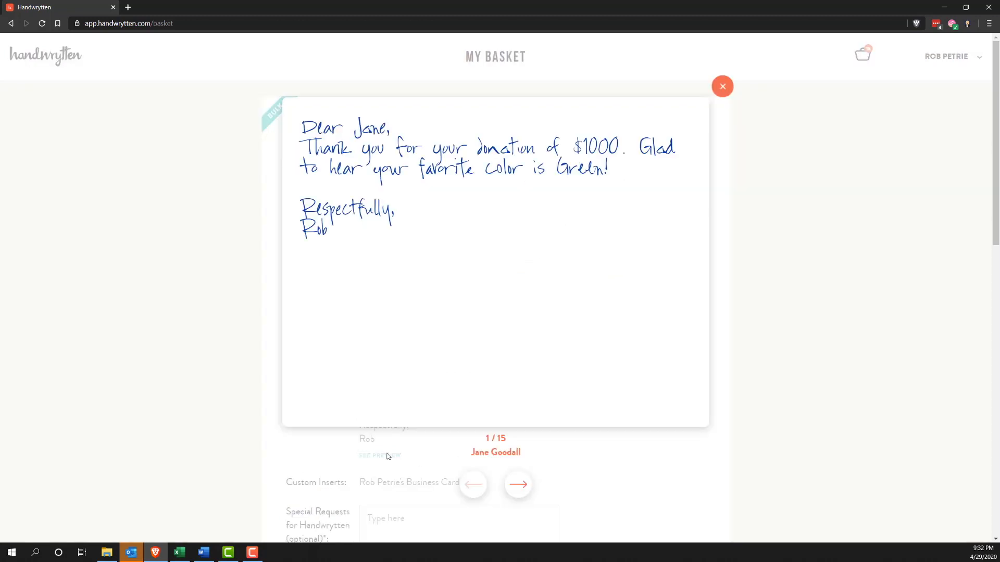
left_click(722, 86)
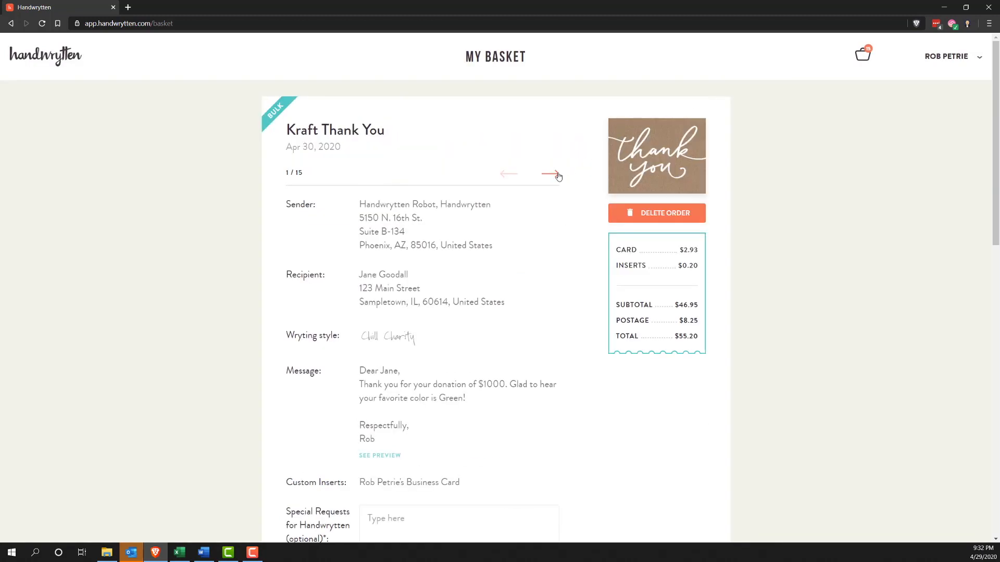
left_click(380, 456)
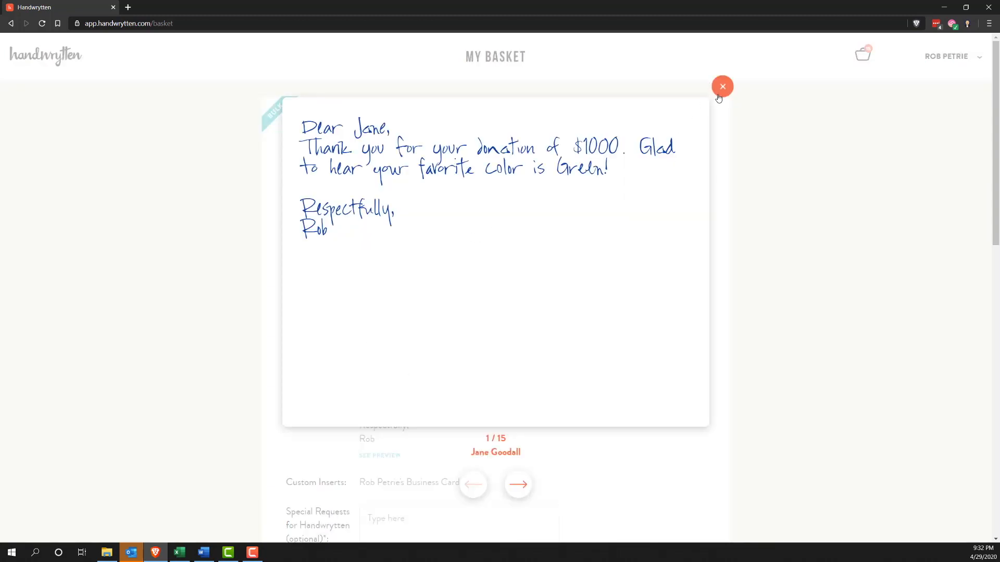
mouse_move(719, 89)
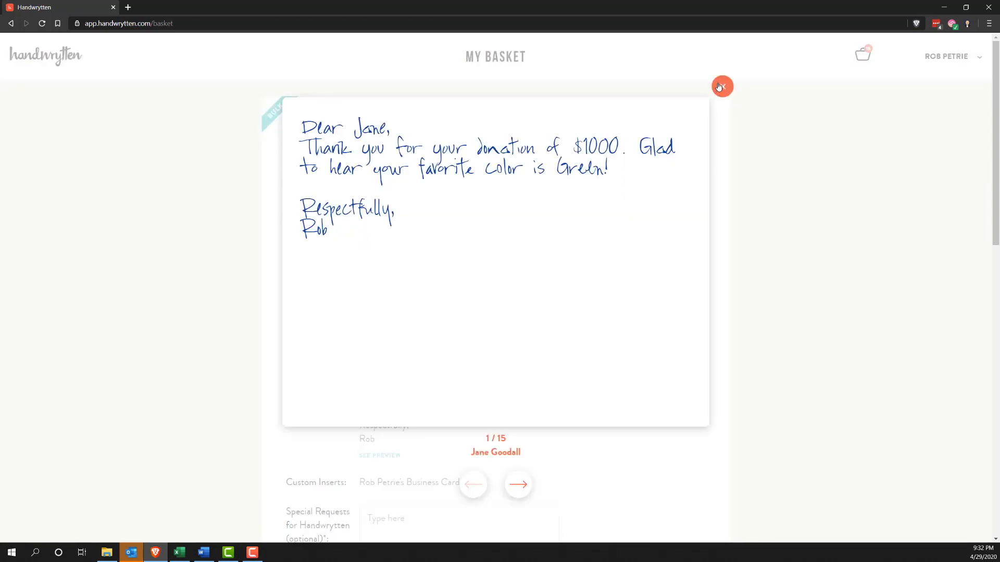
left_click(721, 86)
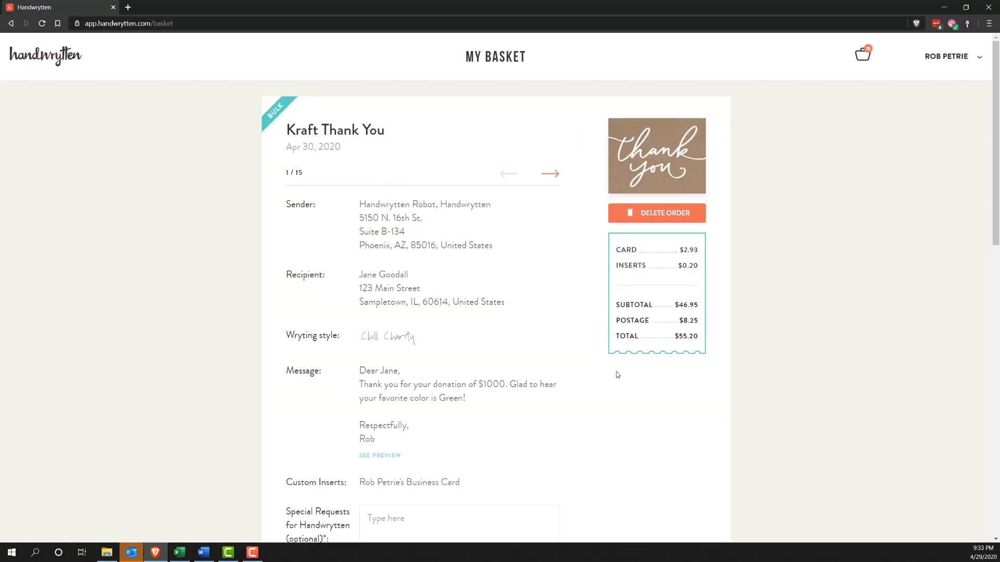
scroll("down", 3)
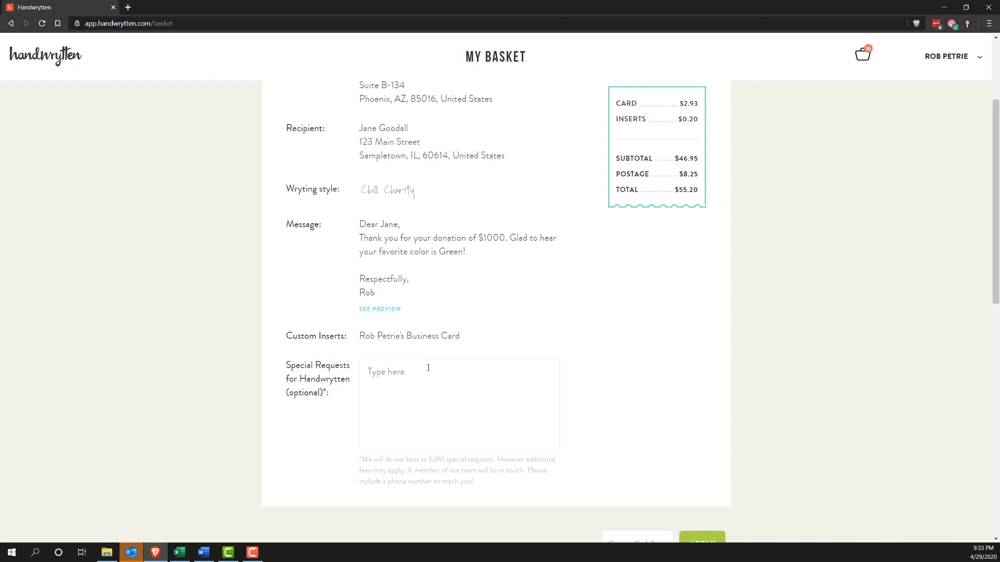
scroll("down", 3)
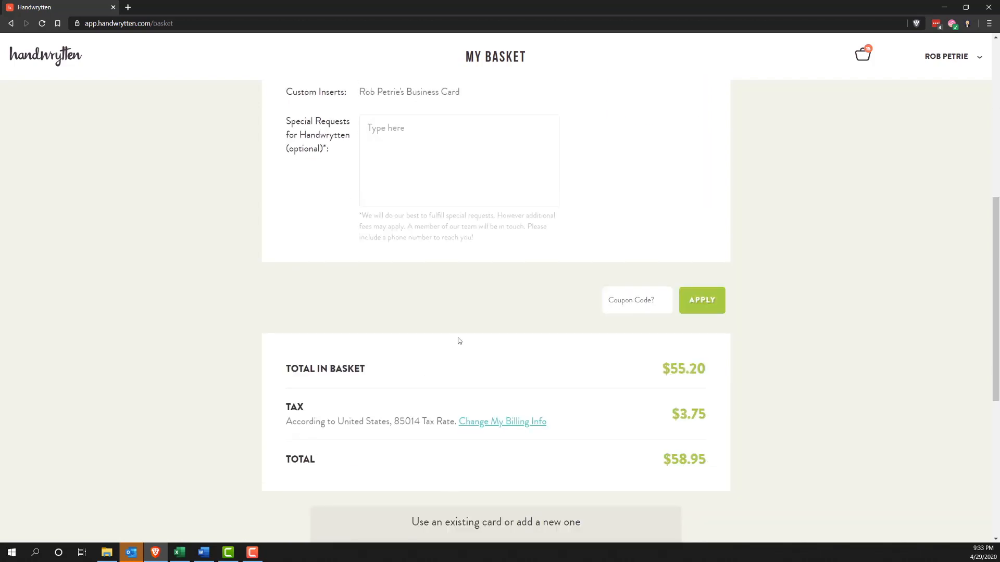
- Place the $58.95 order using the saved American Express card
scroll("down", 3)
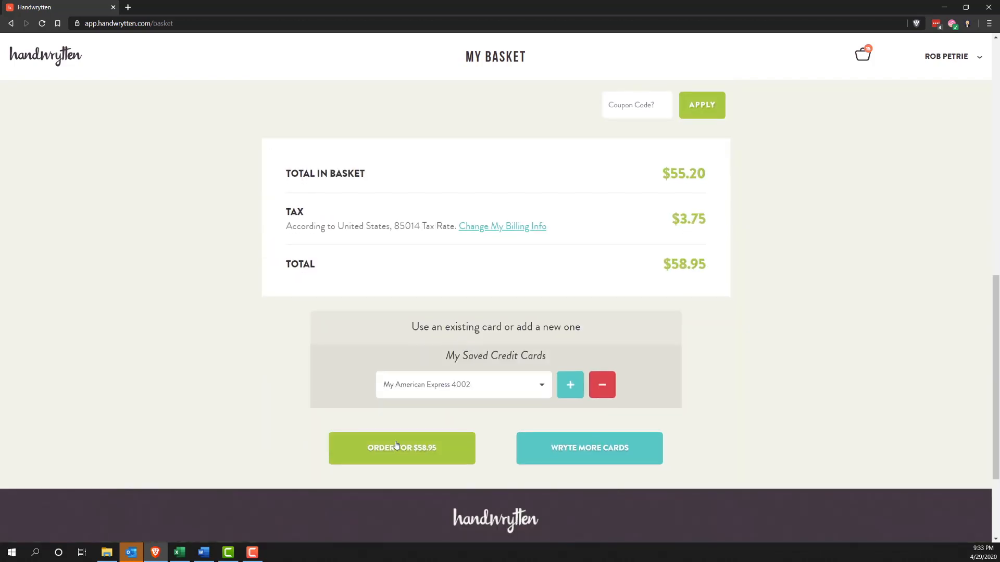
left_click(401, 448)
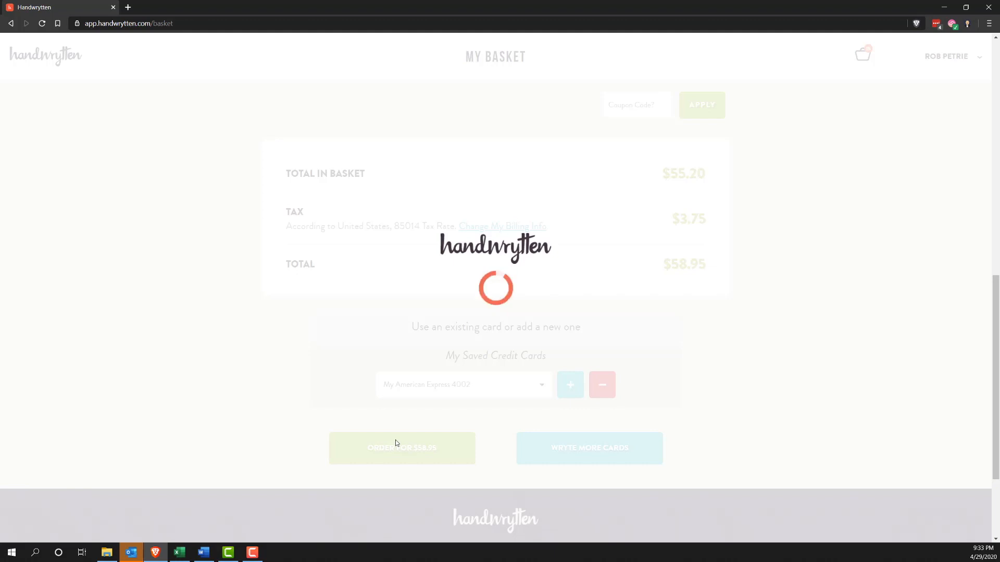
left_click(402, 448)
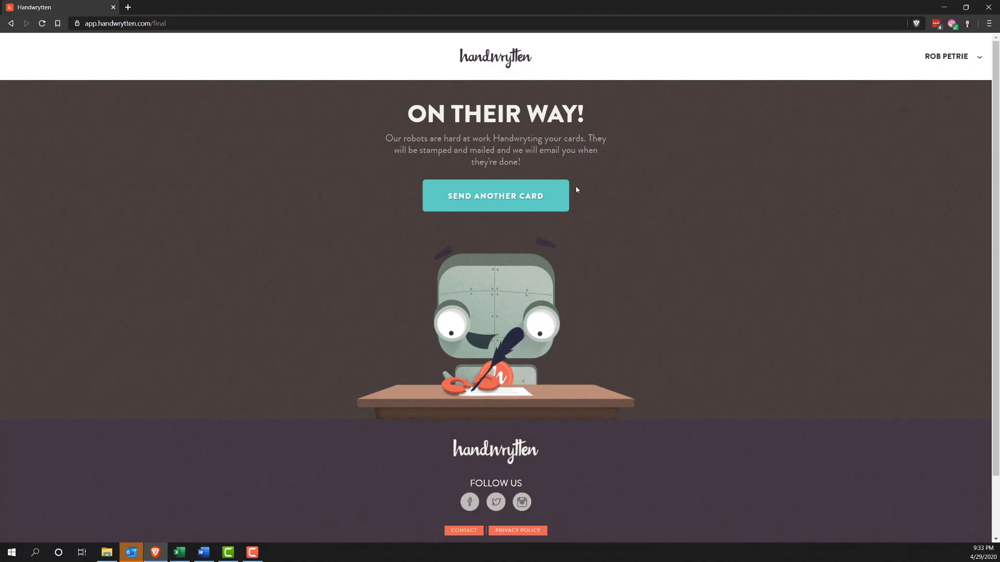
- Choose Send Another Card to return to the card catalog
left_click(495, 196)
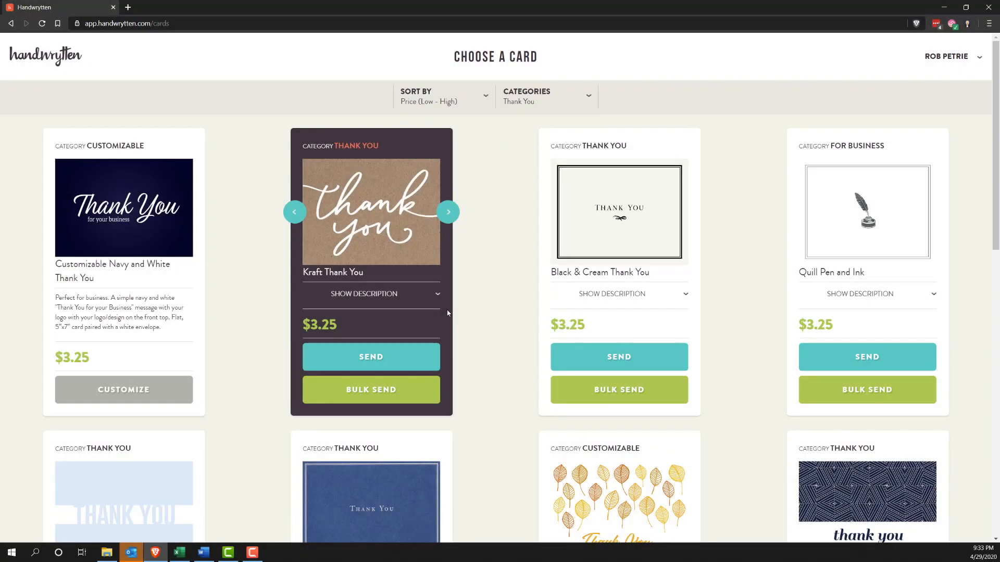